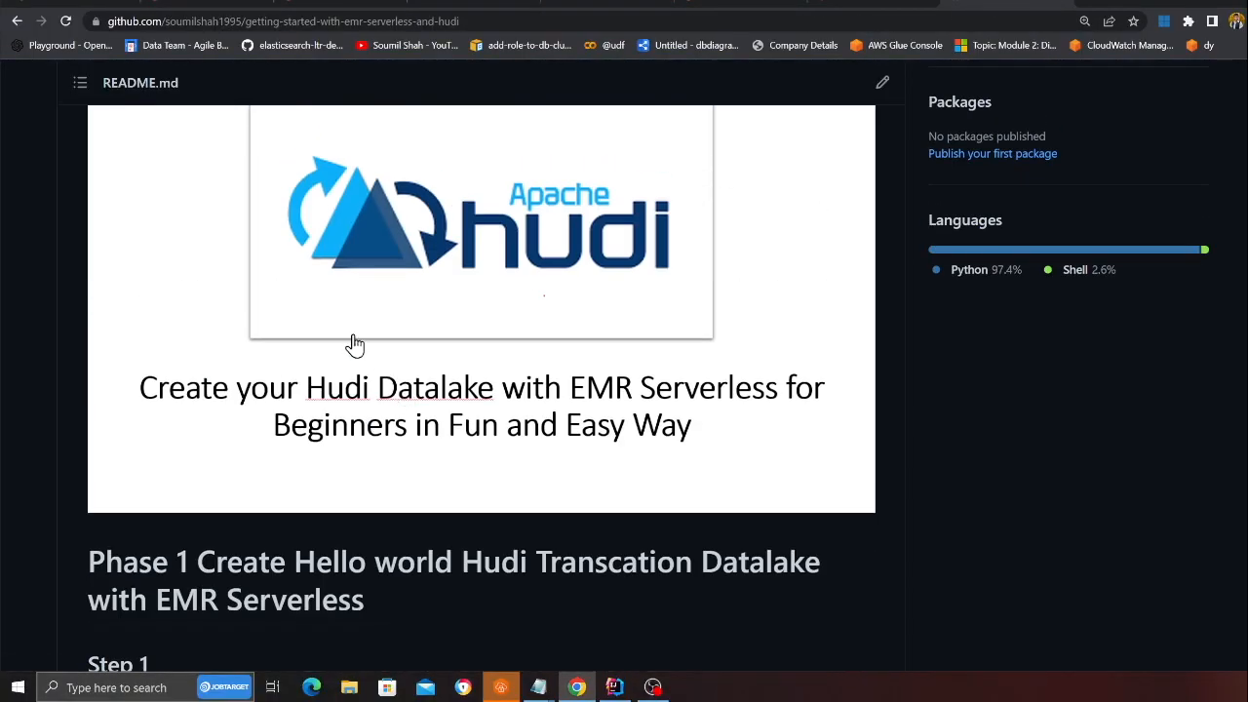
# Scroll the README down to Phase 1 Step 1 'Deploy the stack' commands.
pyautogui.scroll(-3)
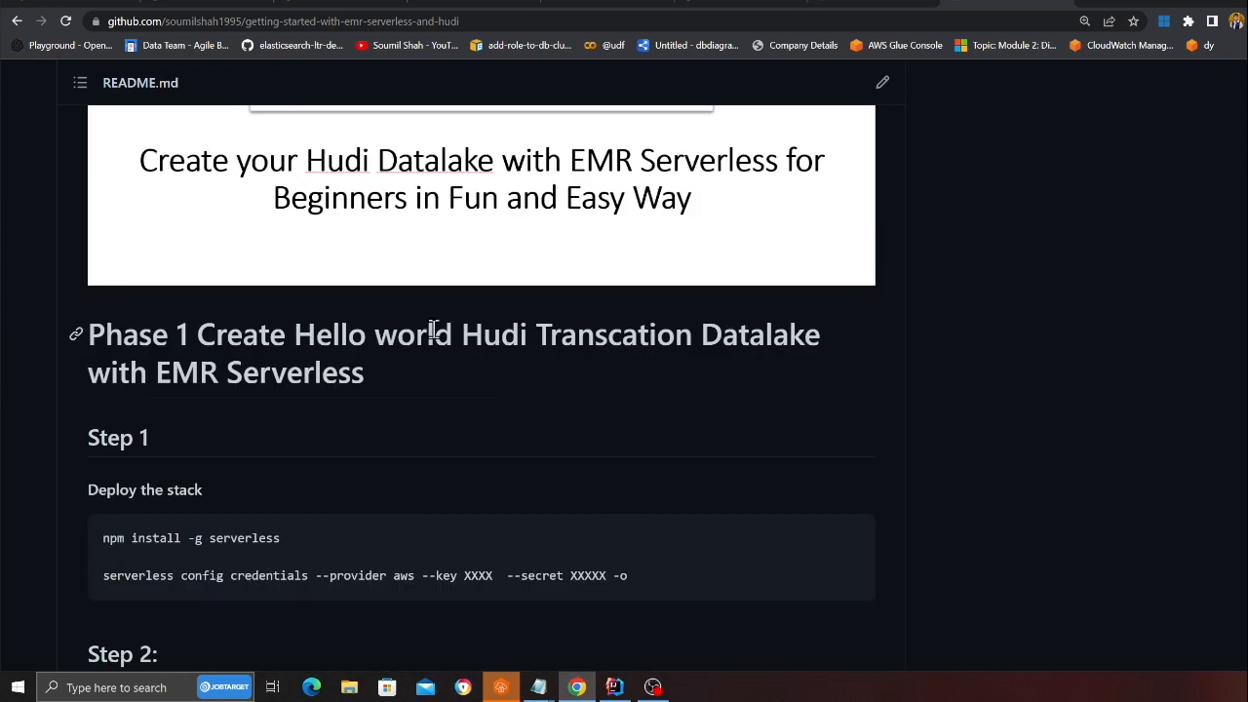
pyautogui.moveTo(1053, 433)
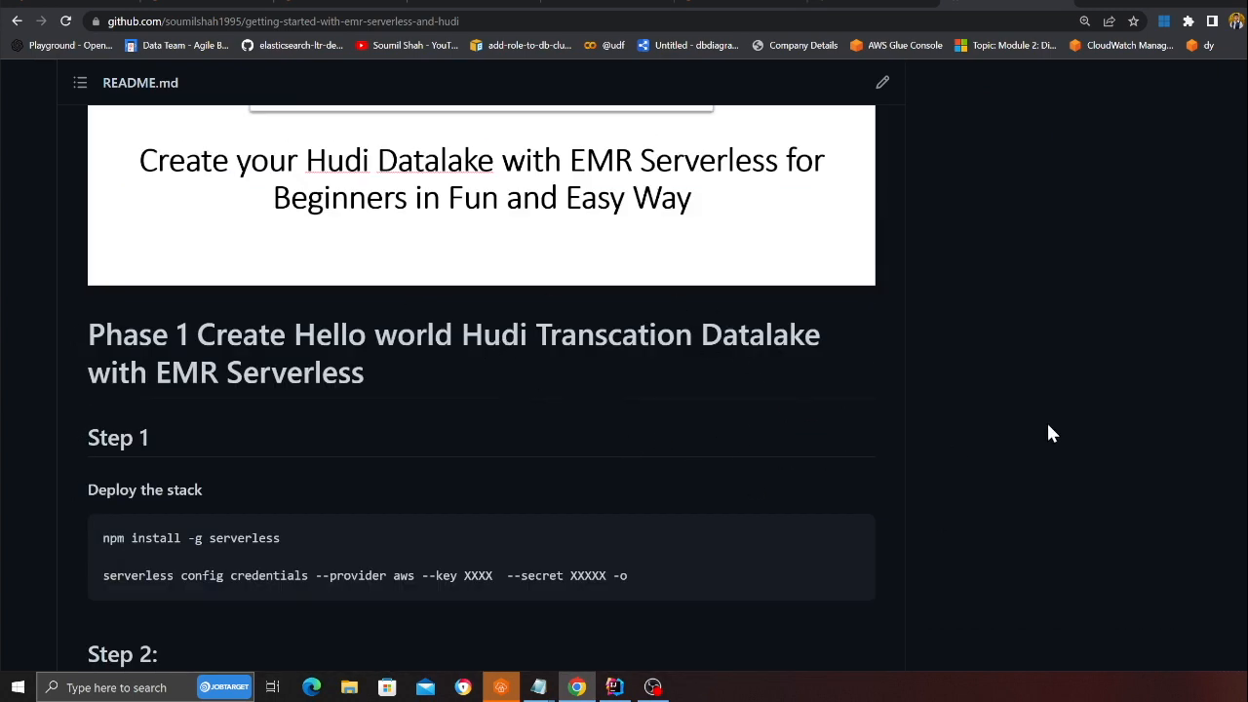
# Switch to PyCharm and select the BucketName value in the .env file.
pyautogui.click(612, 687)
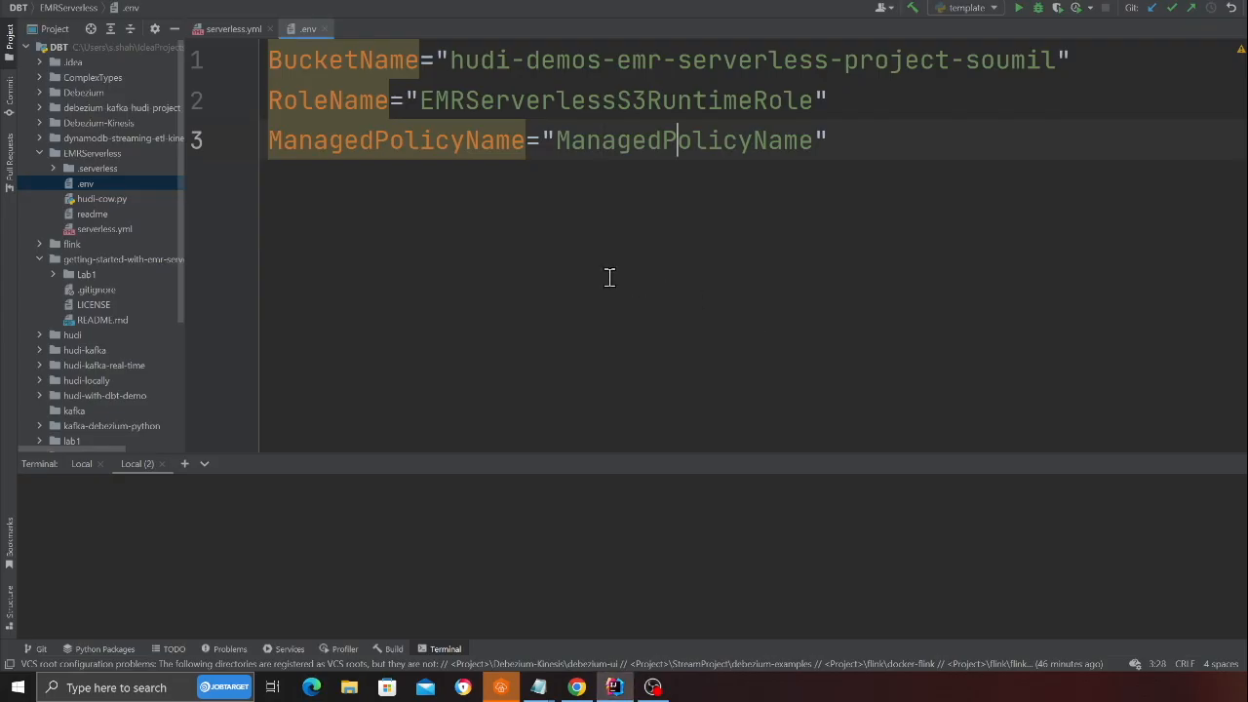
pyautogui.moveTo(526, 109)
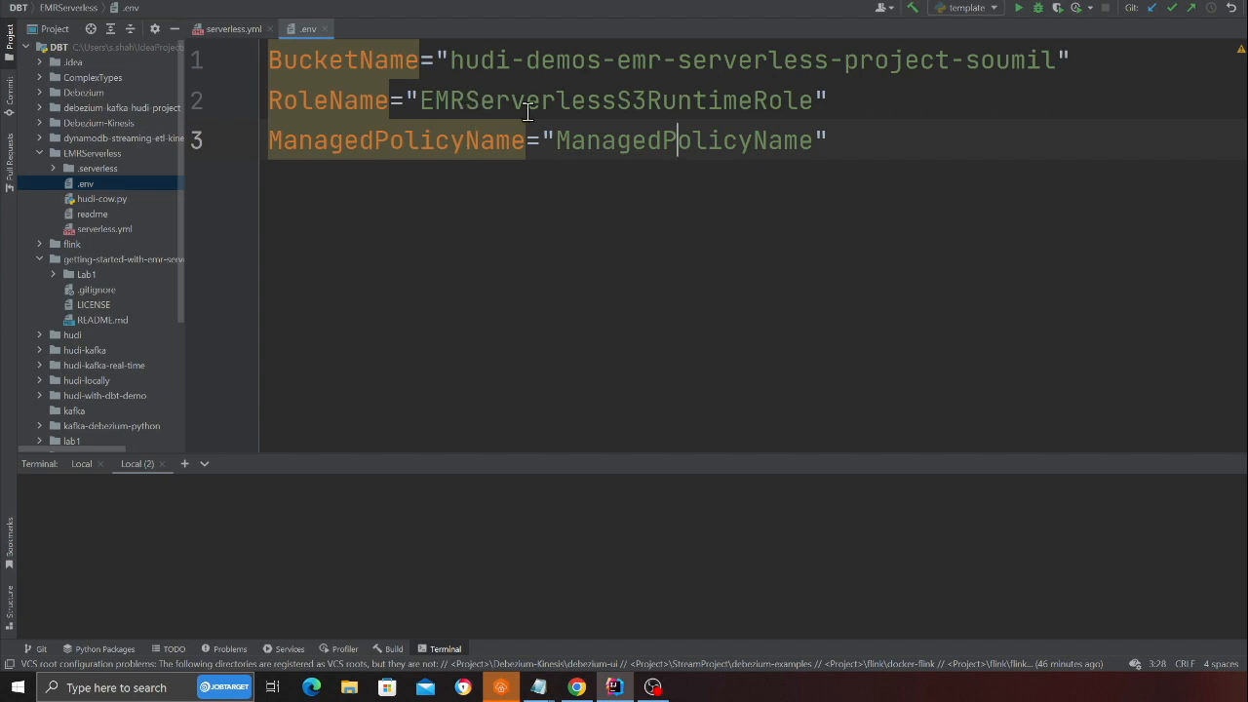
pyautogui.moveTo(464, 58); pyautogui.dragTo(1053, 59)
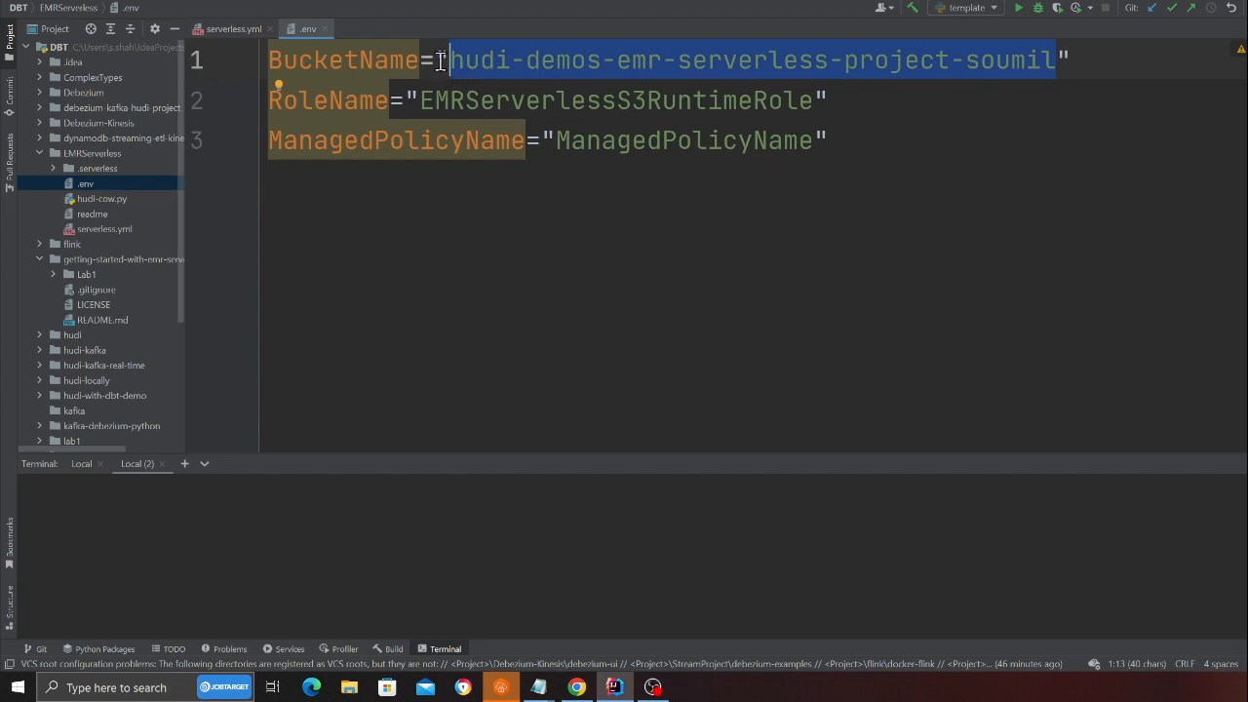
pyautogui.moveTo(1021, 92)
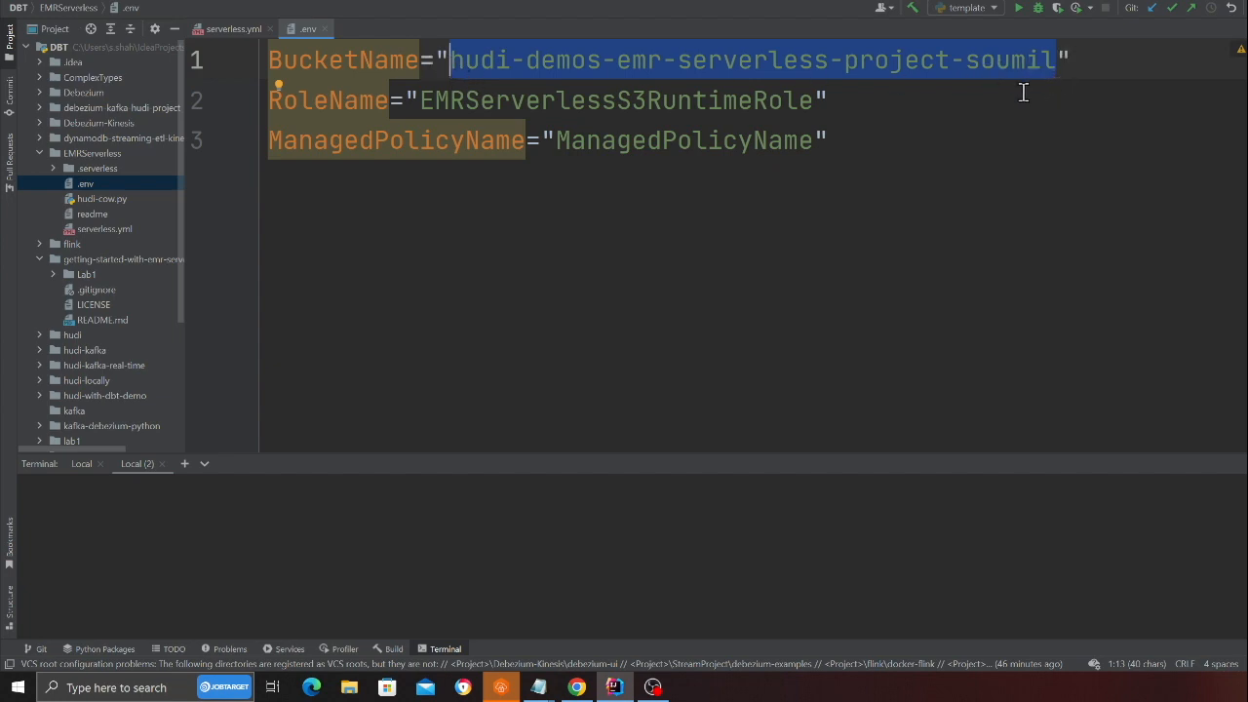
pyautogui.moveTo(358, 244)
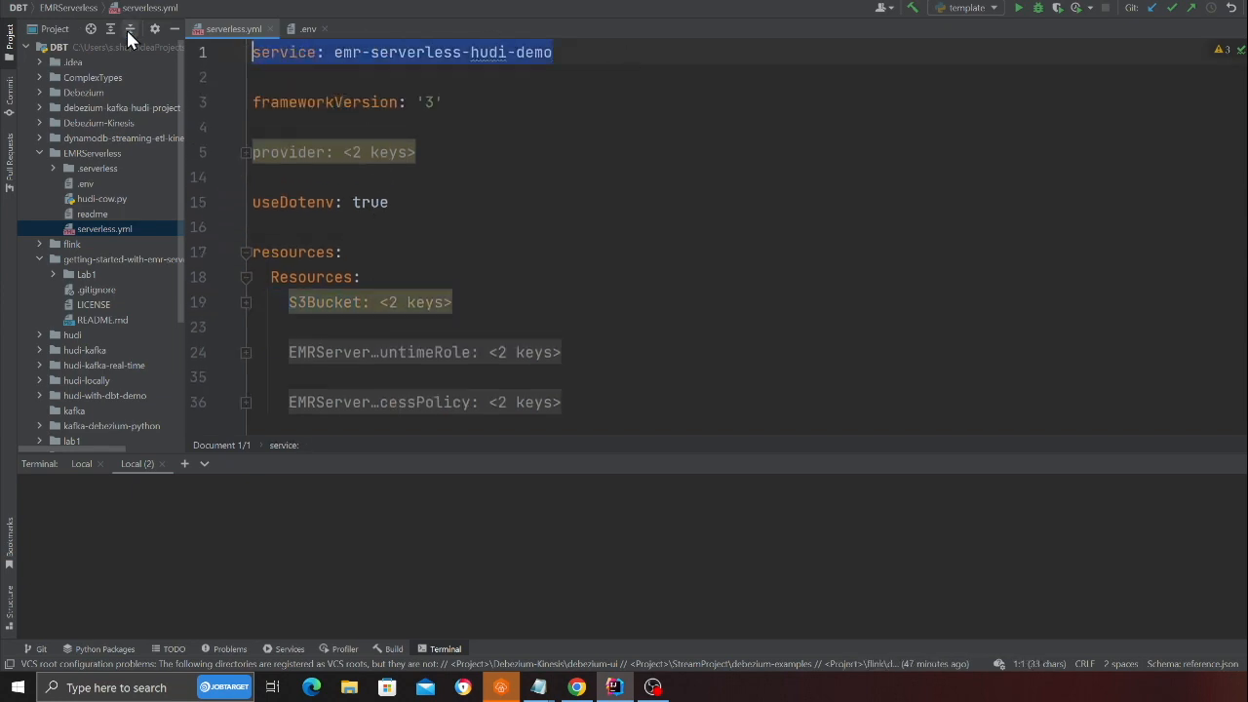
# Expand the provider stack tags and the S3/Glue access PolicyDocument folds, then collapse the policy.
pyautogui.click(347, 101)
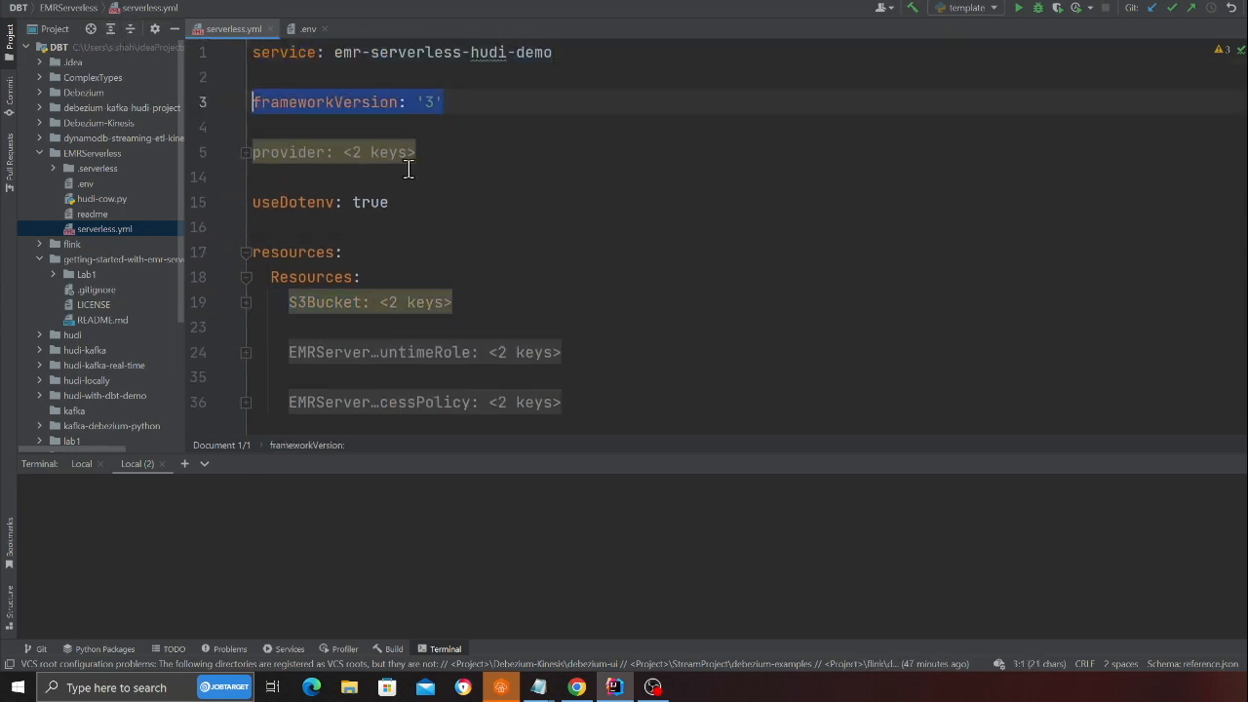
pyautogui.click(245, 152)
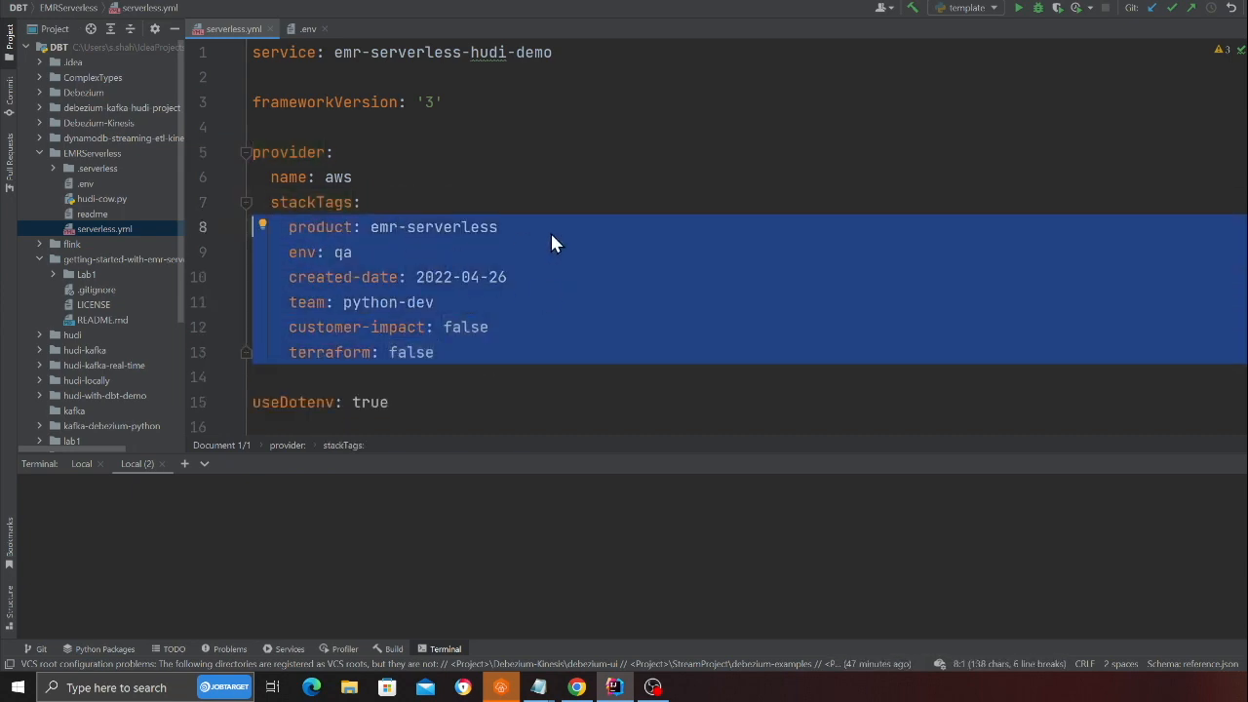
pyautogui.scroll(-3)
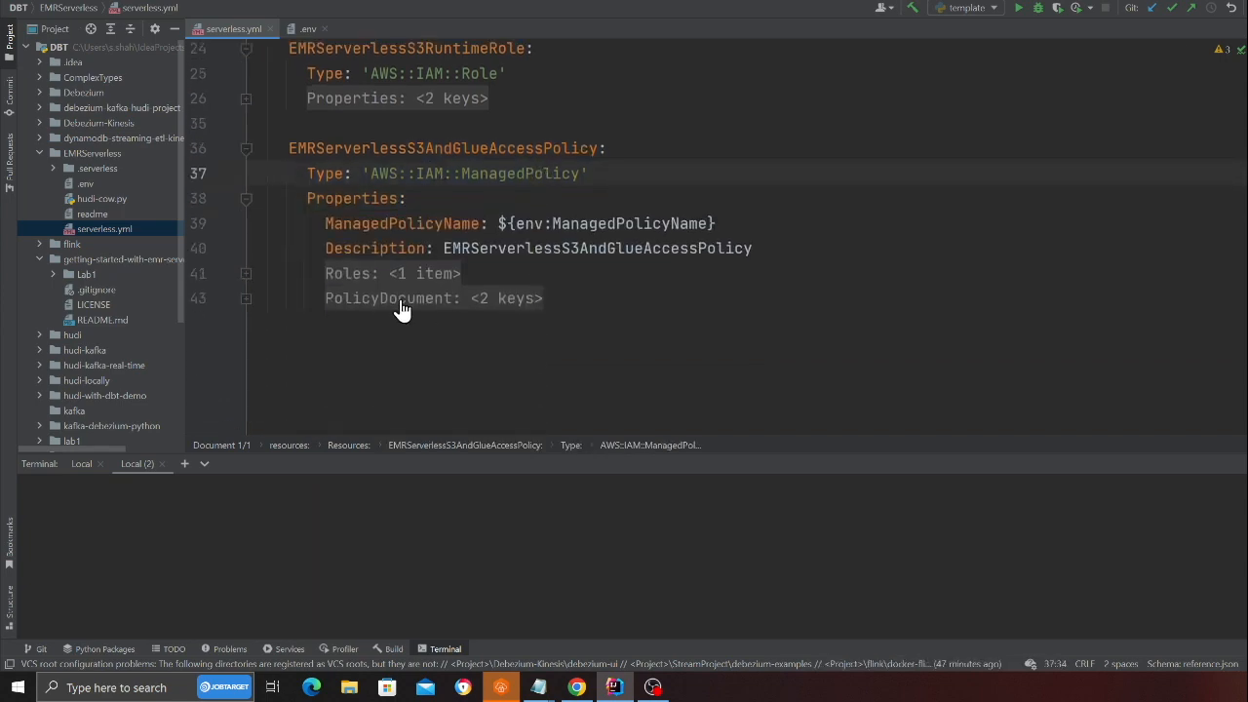
pyautogui.click(399, 297)
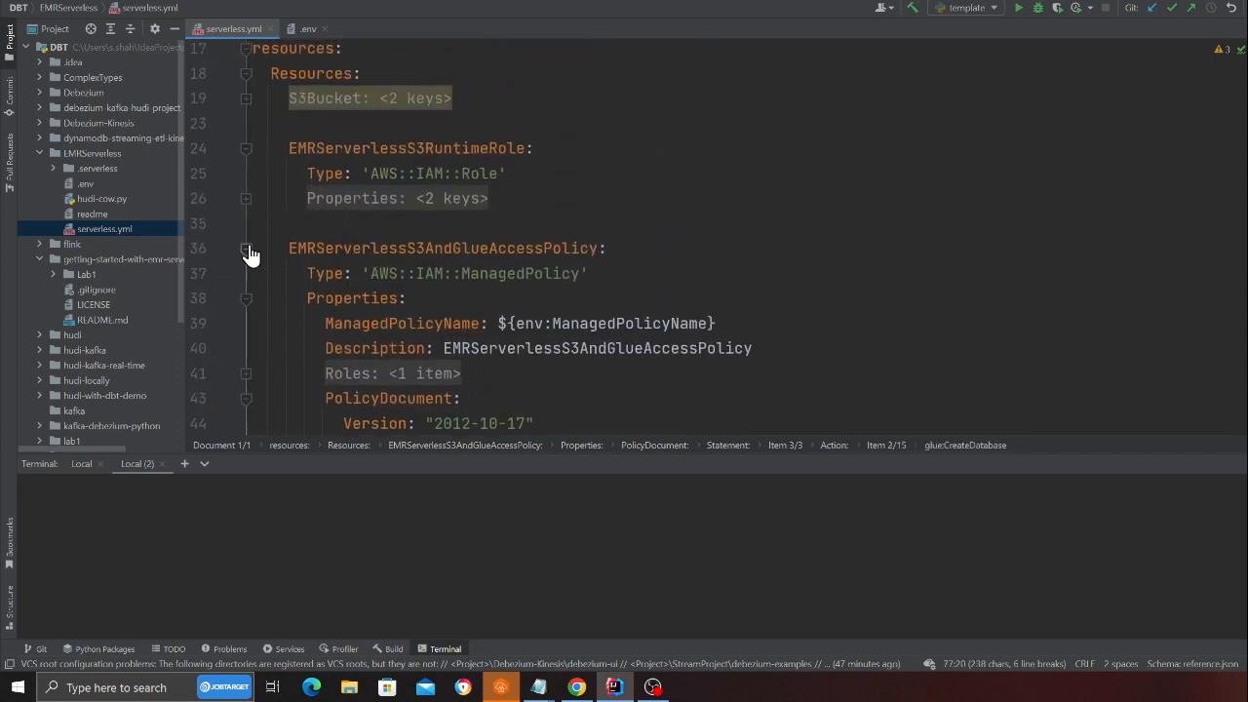
pyautogui.click(308, 29)
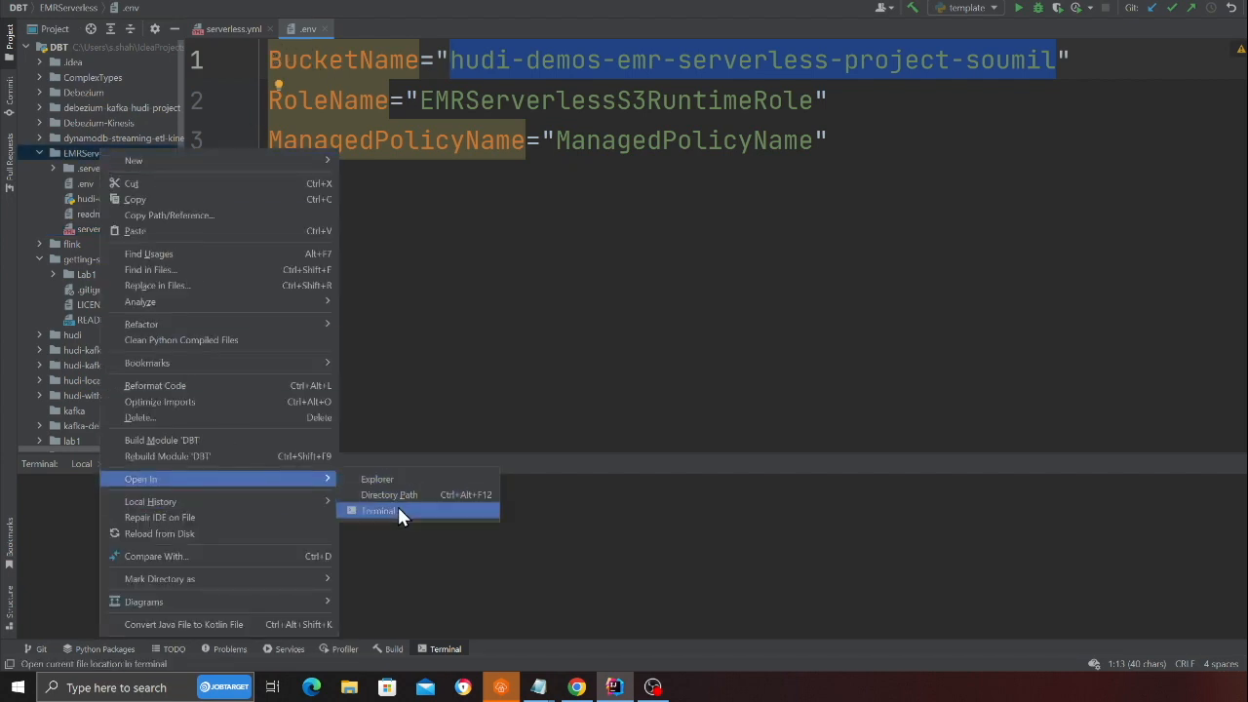
# From a terminal in the EMRServerless folder, run 'npx sls deploy --region=us-west-2'.
pyautogui.click(378, 511)
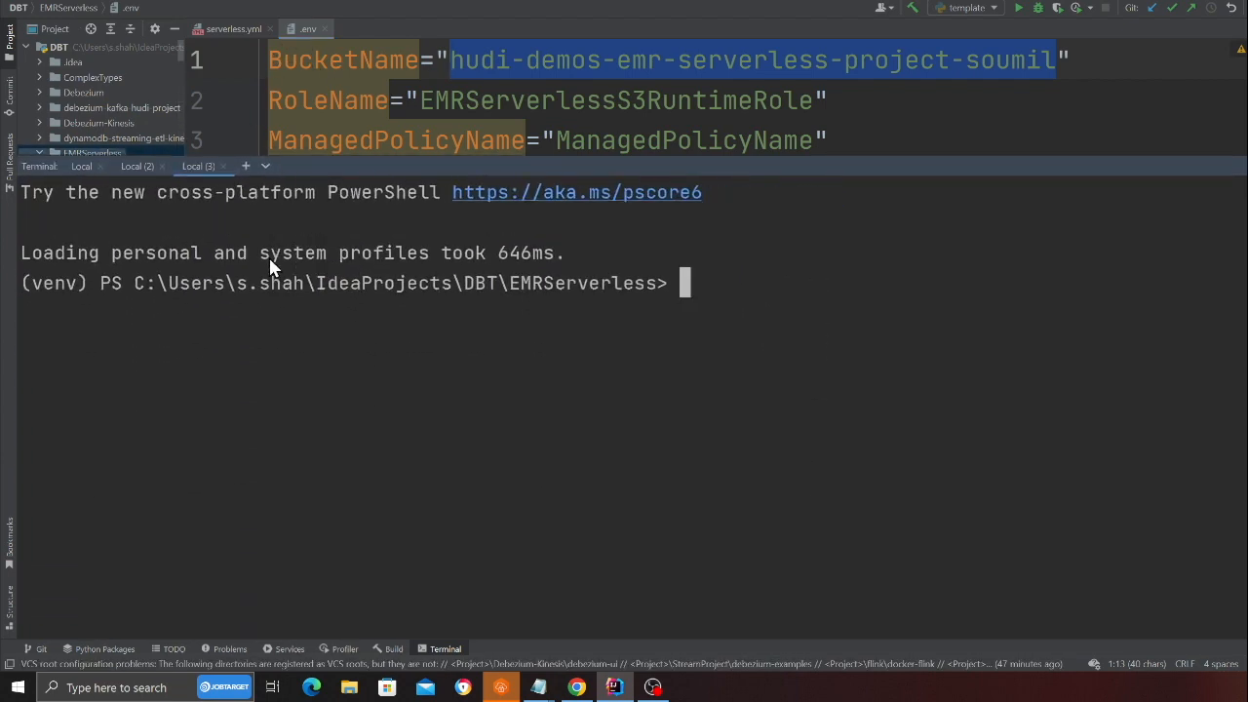
pyautogui.write('npx sls deploy')
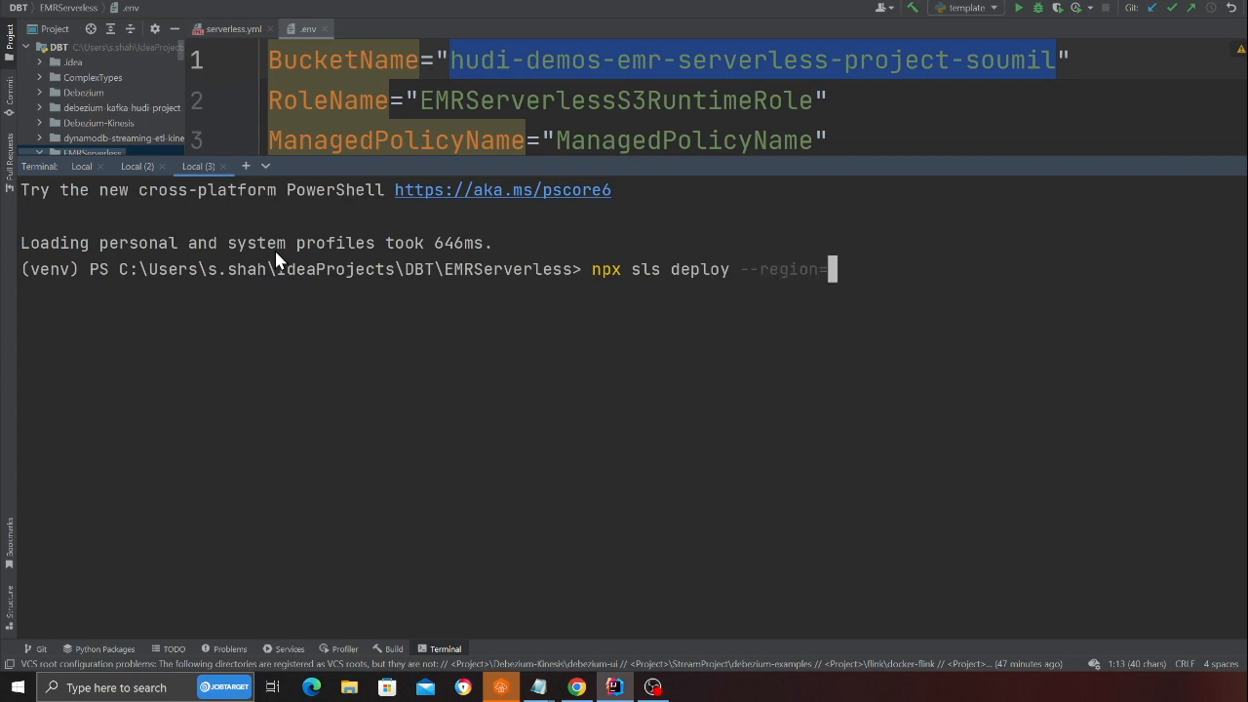
pyautogui.write('us-')
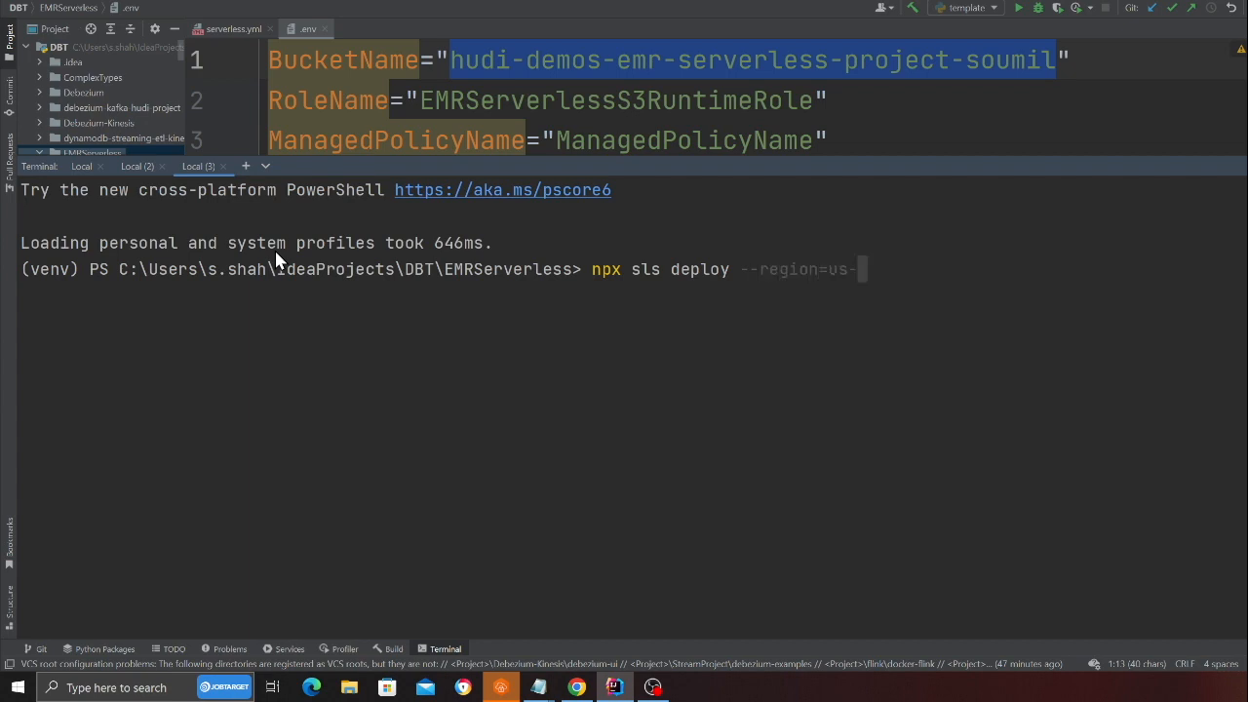
pyautogui.write('west-2')
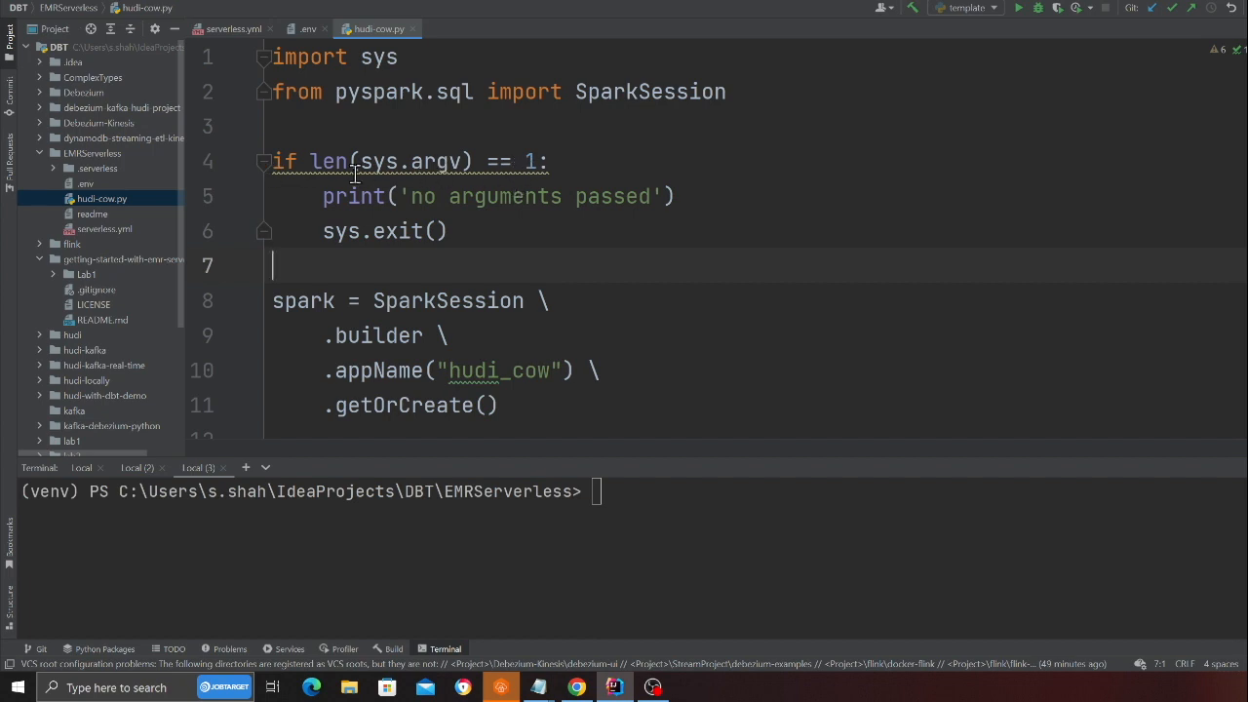
pyautogui.moveTo(374, 174)
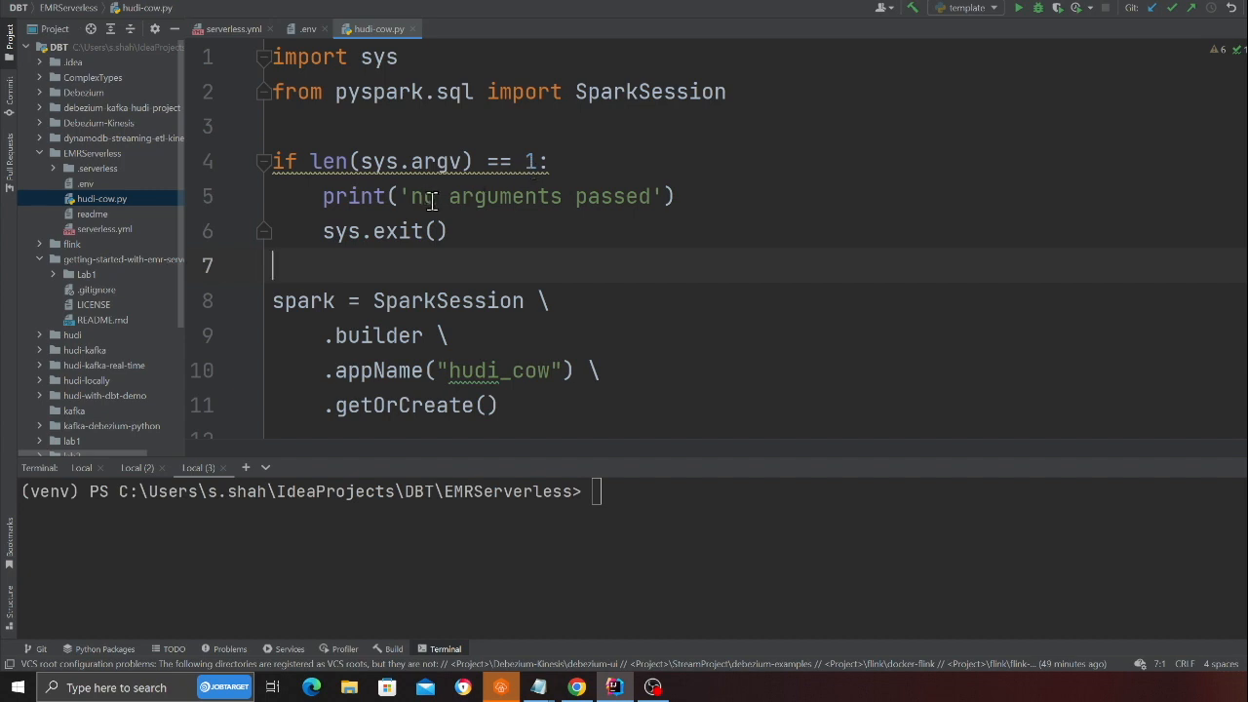
pyautogui.moveTo(312, 160); pyautogui.dragTo(448, 230)
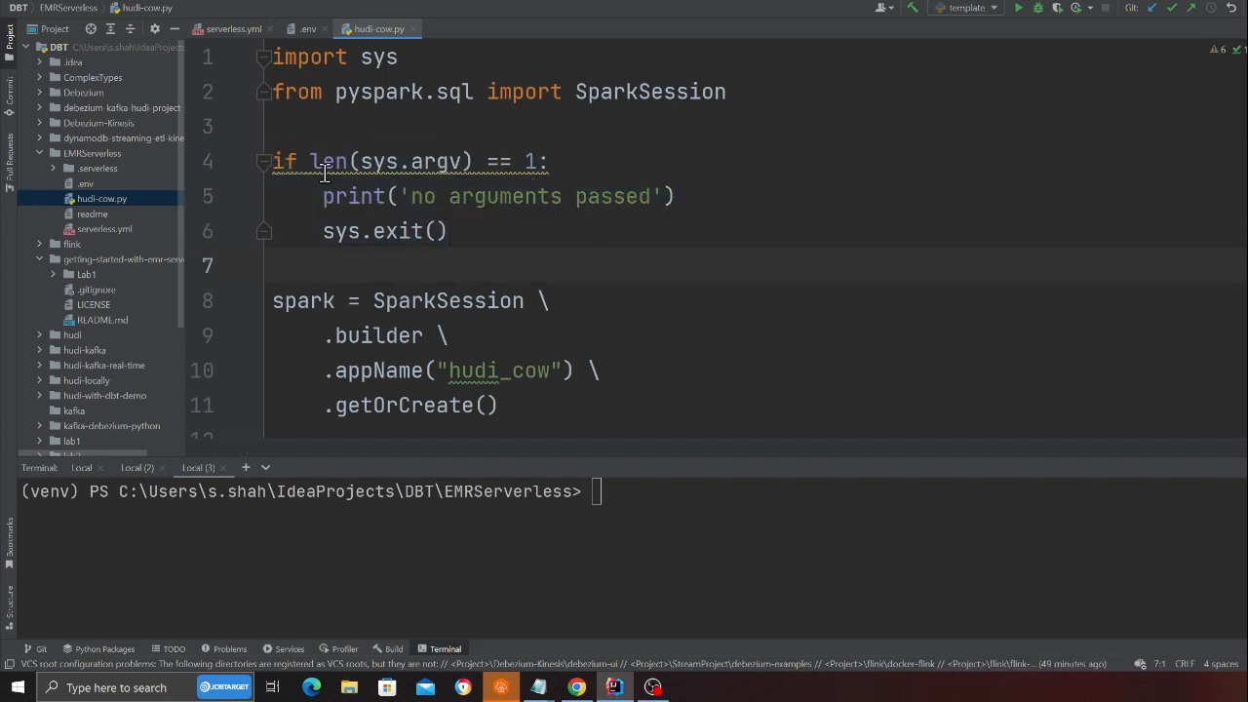
pyautogui.scroll(-3)
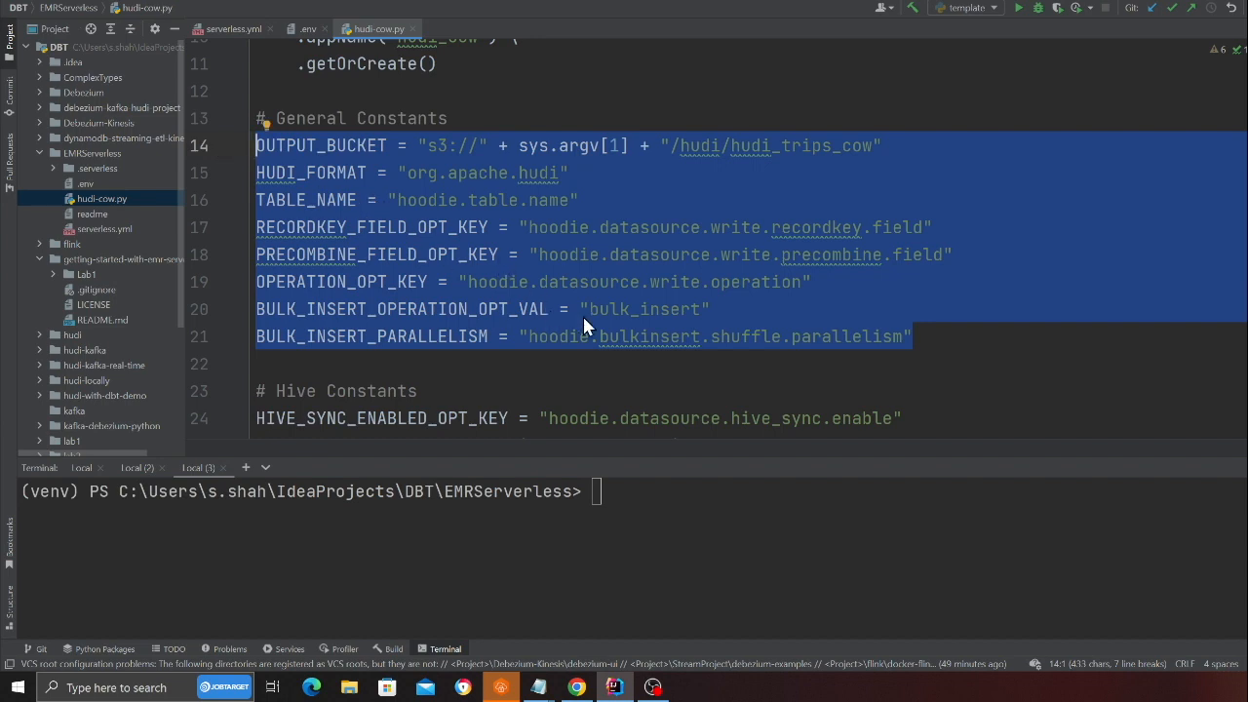
pyautogui.click(569, 281)
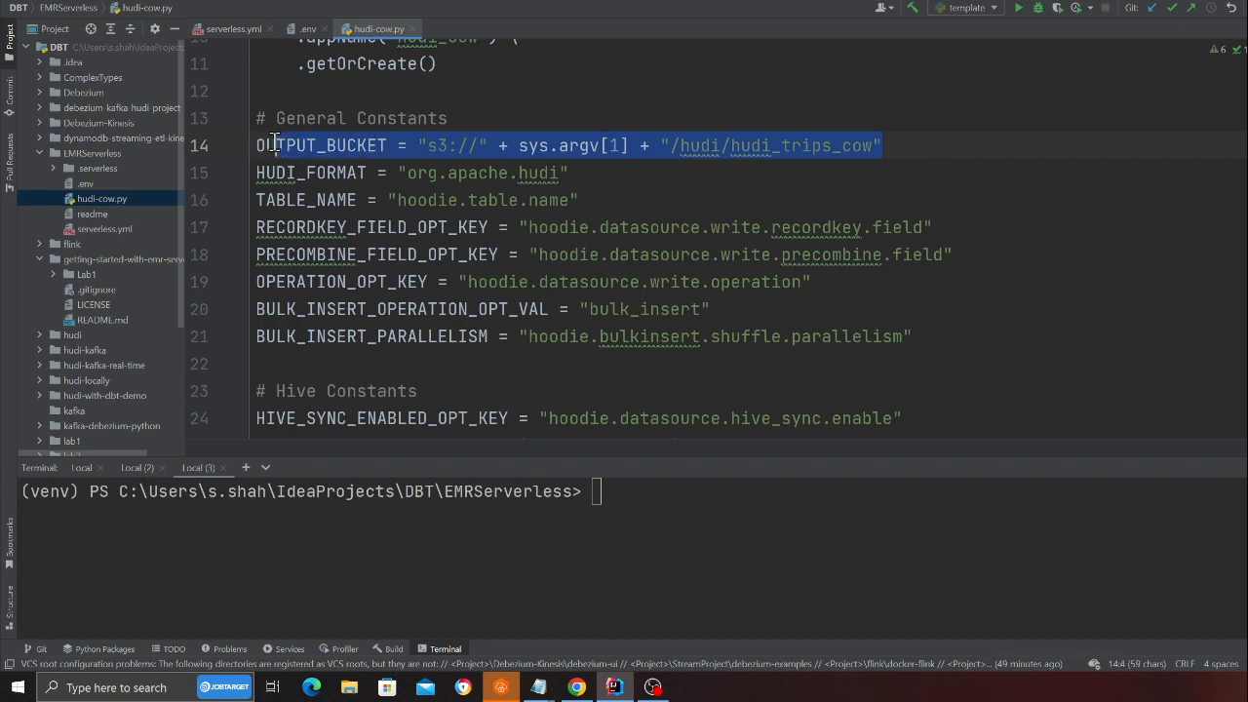
pyautogui.click(639, 226)
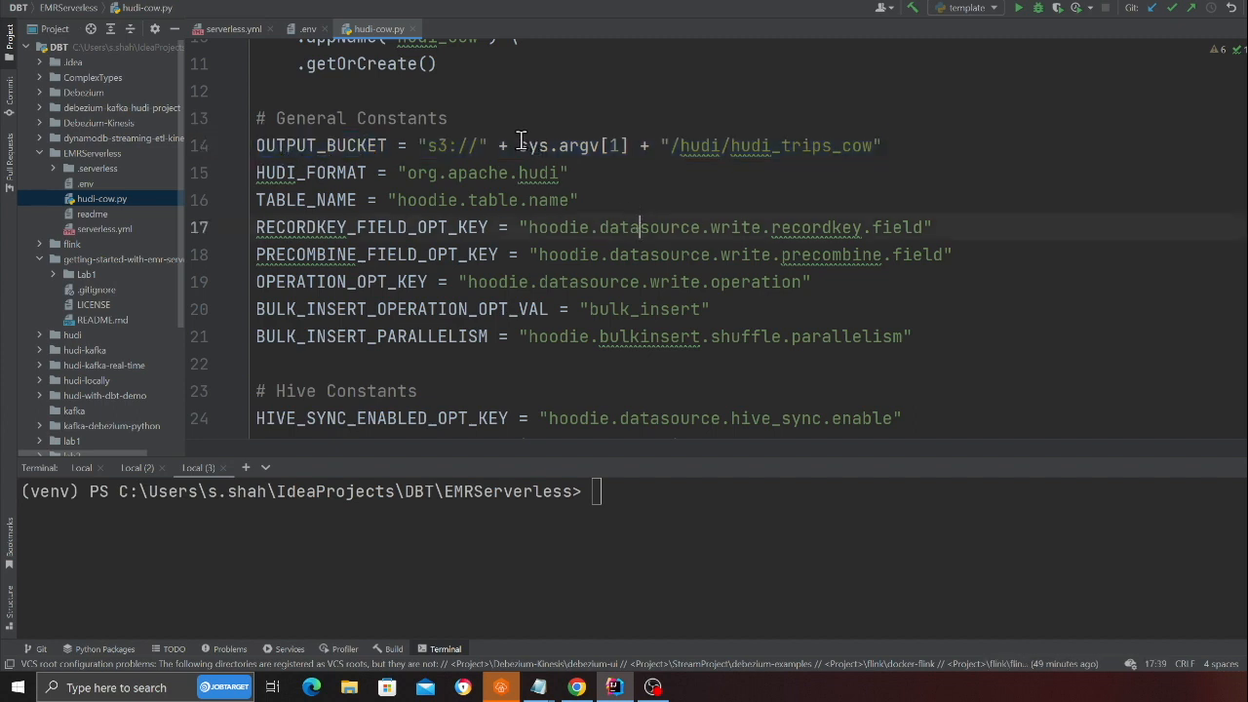
pyautogui.doubleClick(573, 144)
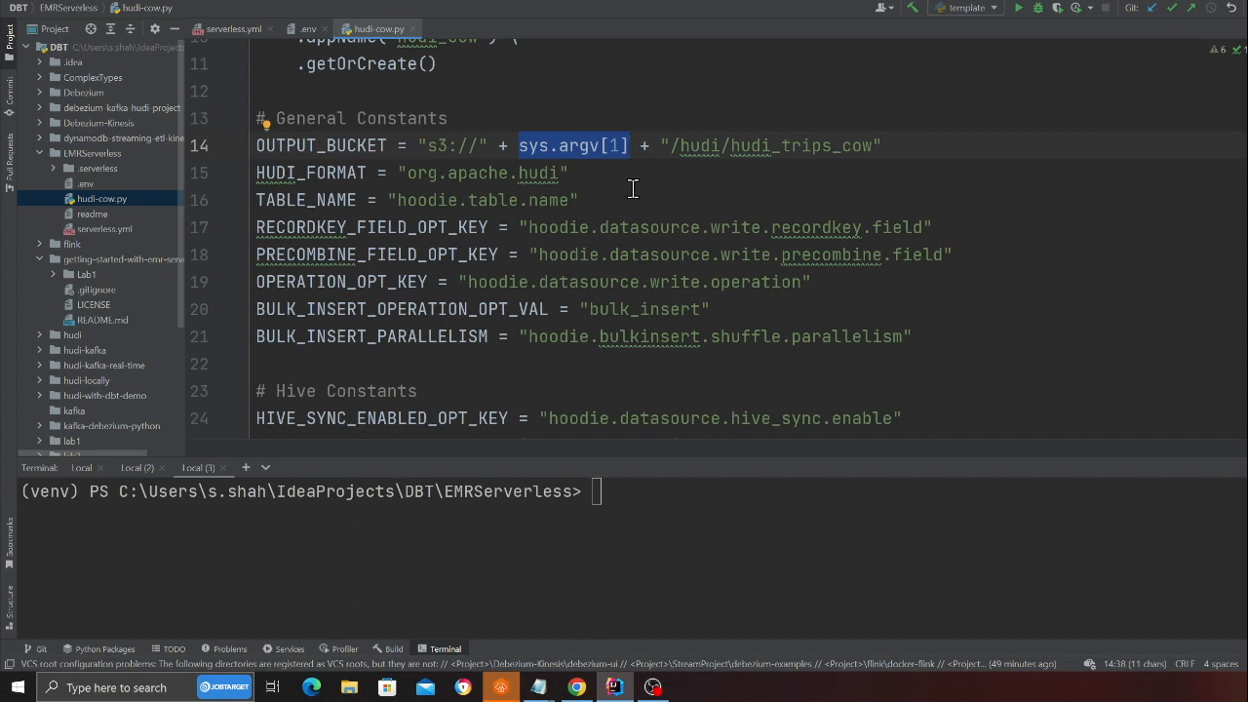
pyautogui.moveTo(620, 222)
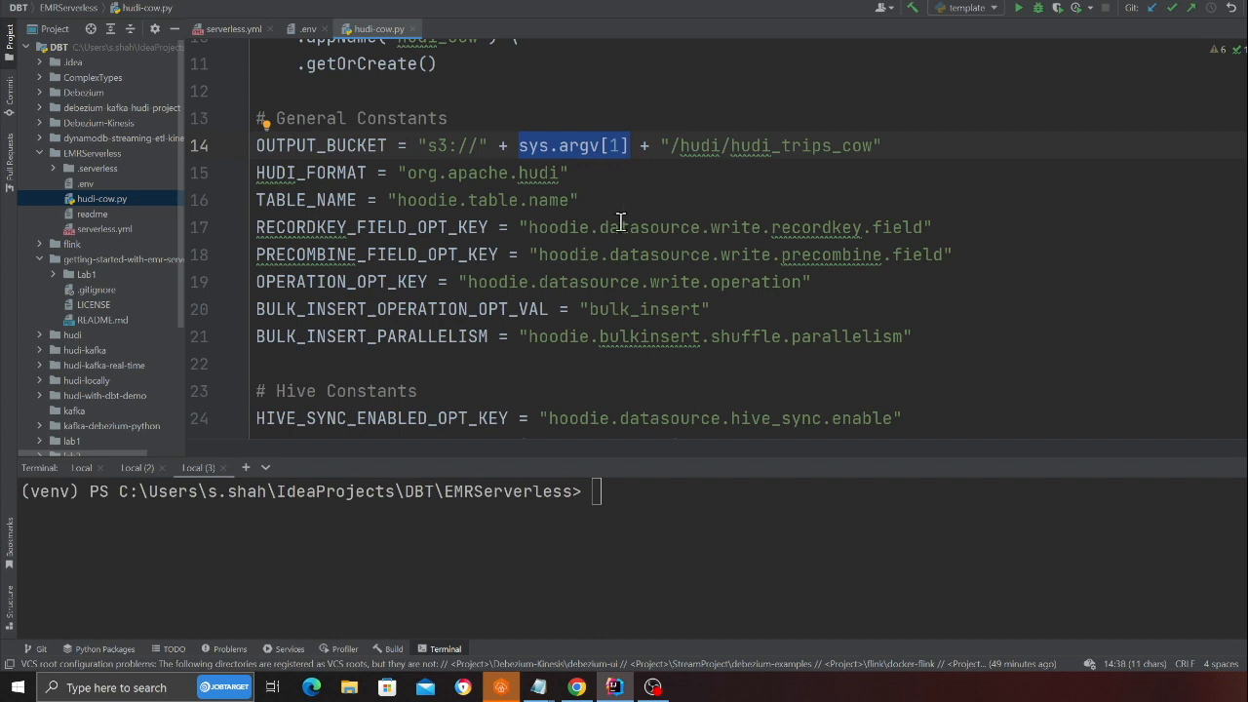
pyautogui.moveTo(601, 219)
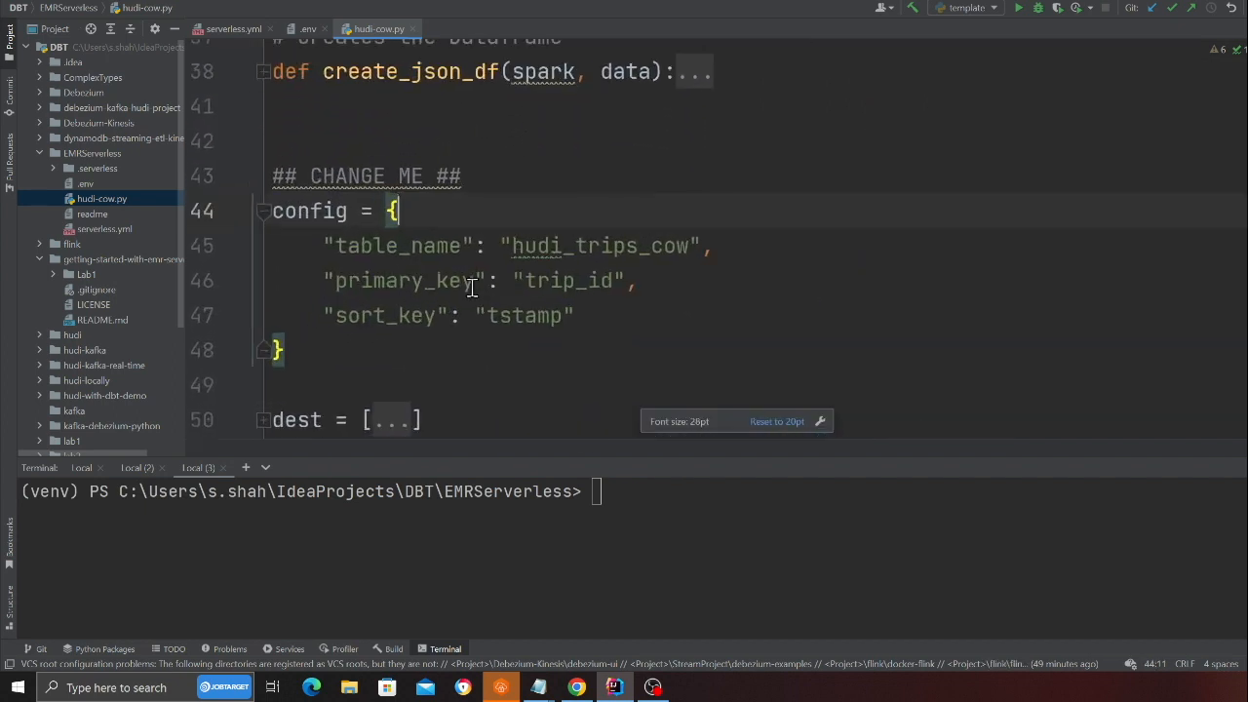
pyautogui.doubleClick(614, 245)
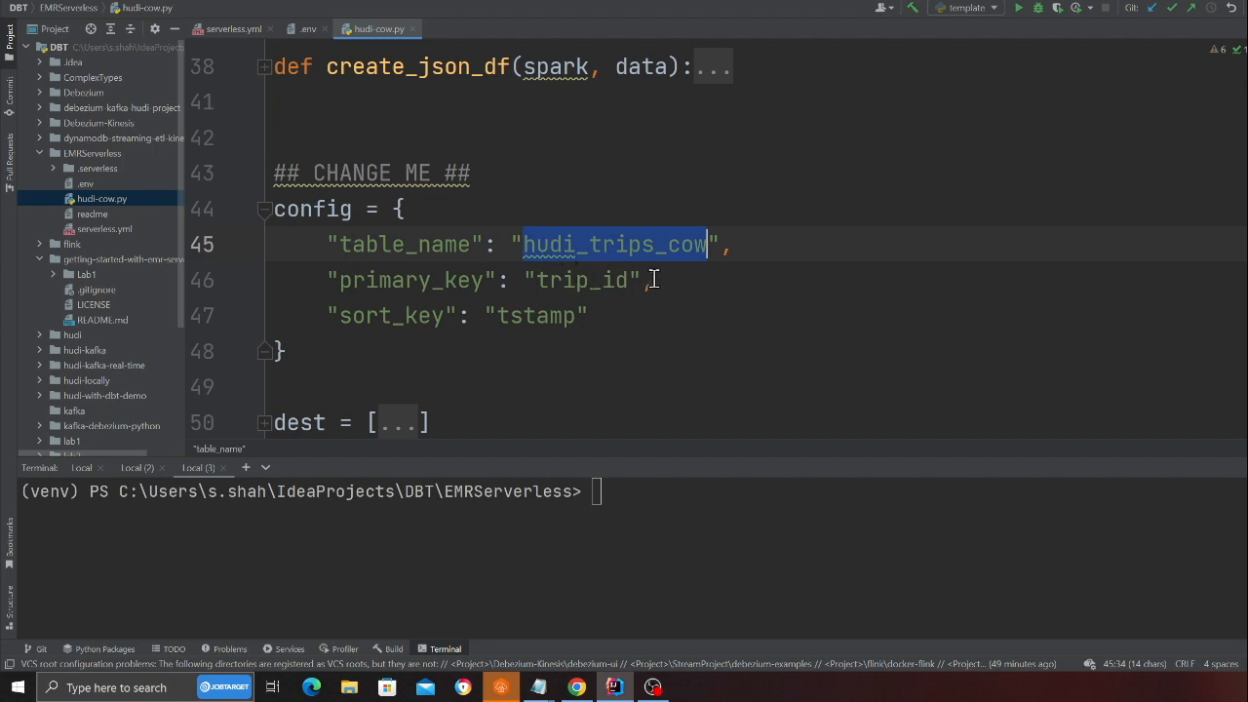
pyautogui.click(648, 281)
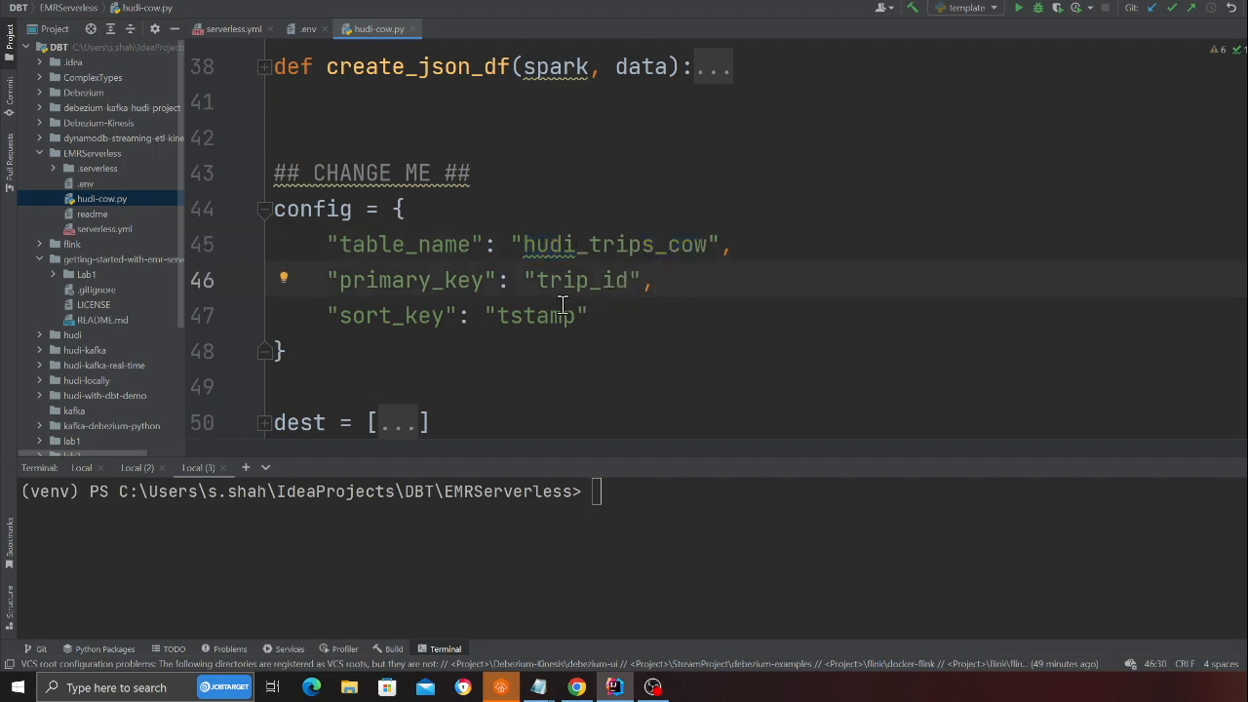
pyautogui.doubleClick(581, 281)
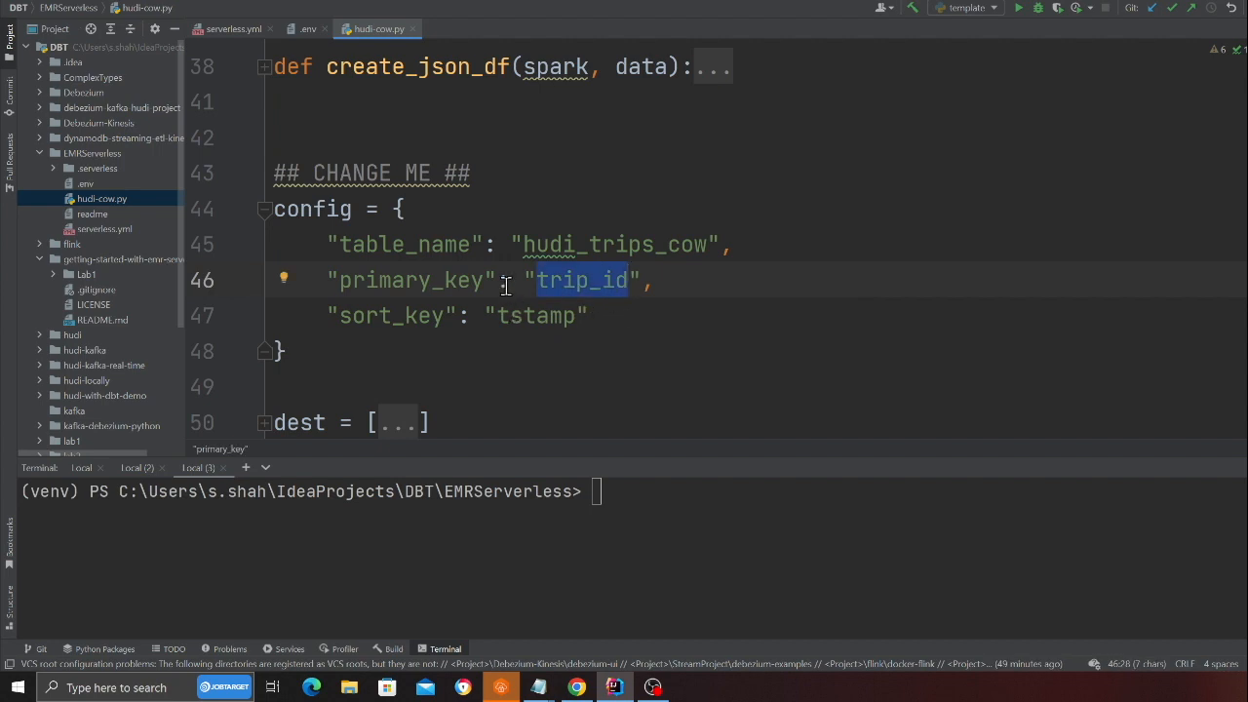
pyautogui.click(597, 281)
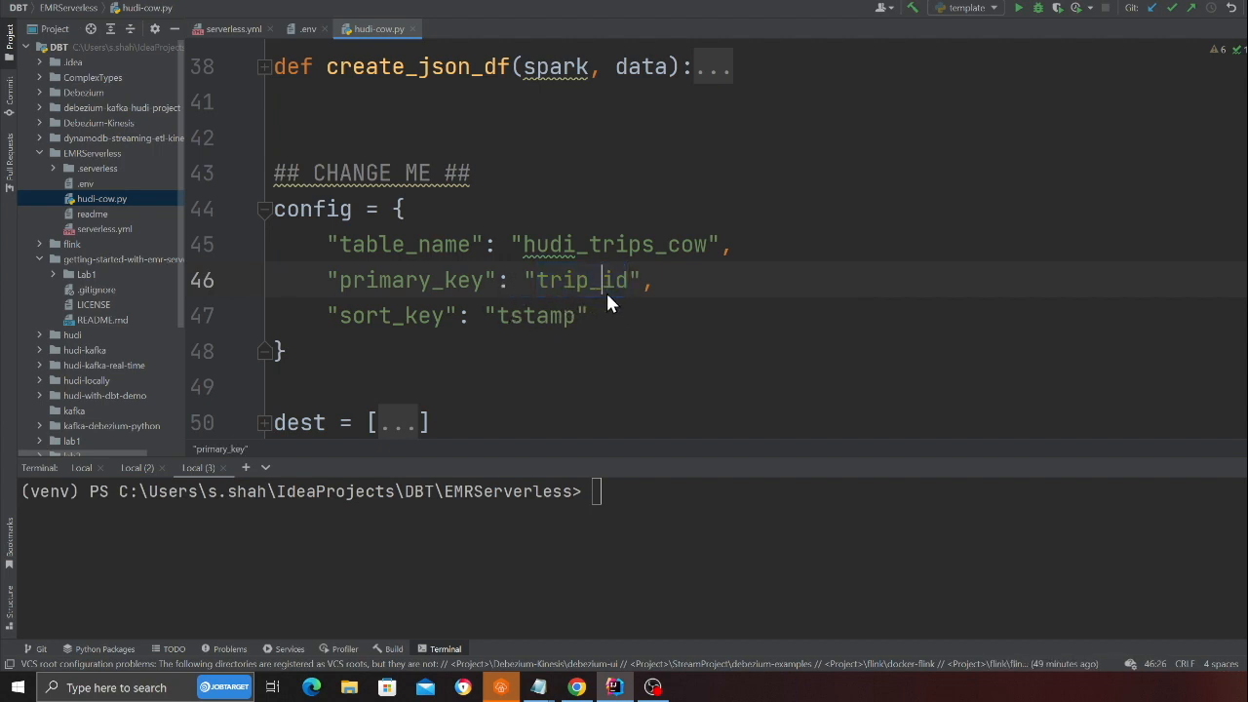
pyautogui.doubleClick(390, 316)
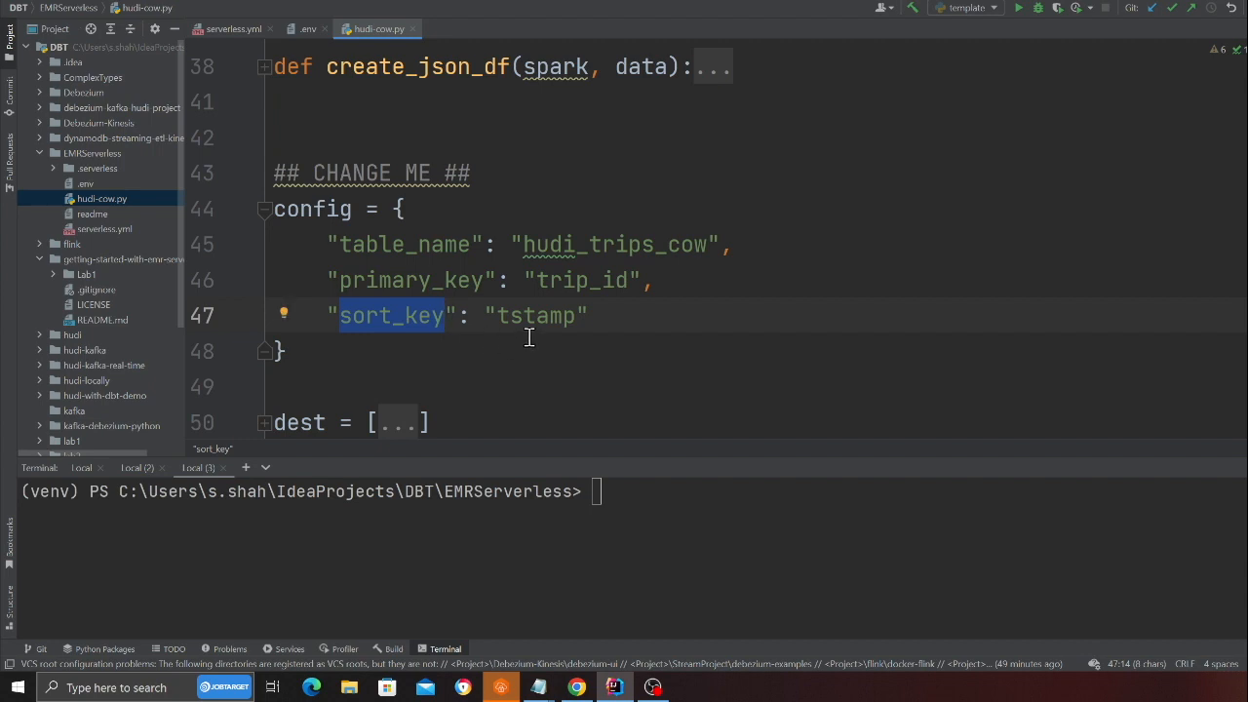
pyautogui.doubleClick(534, 316)
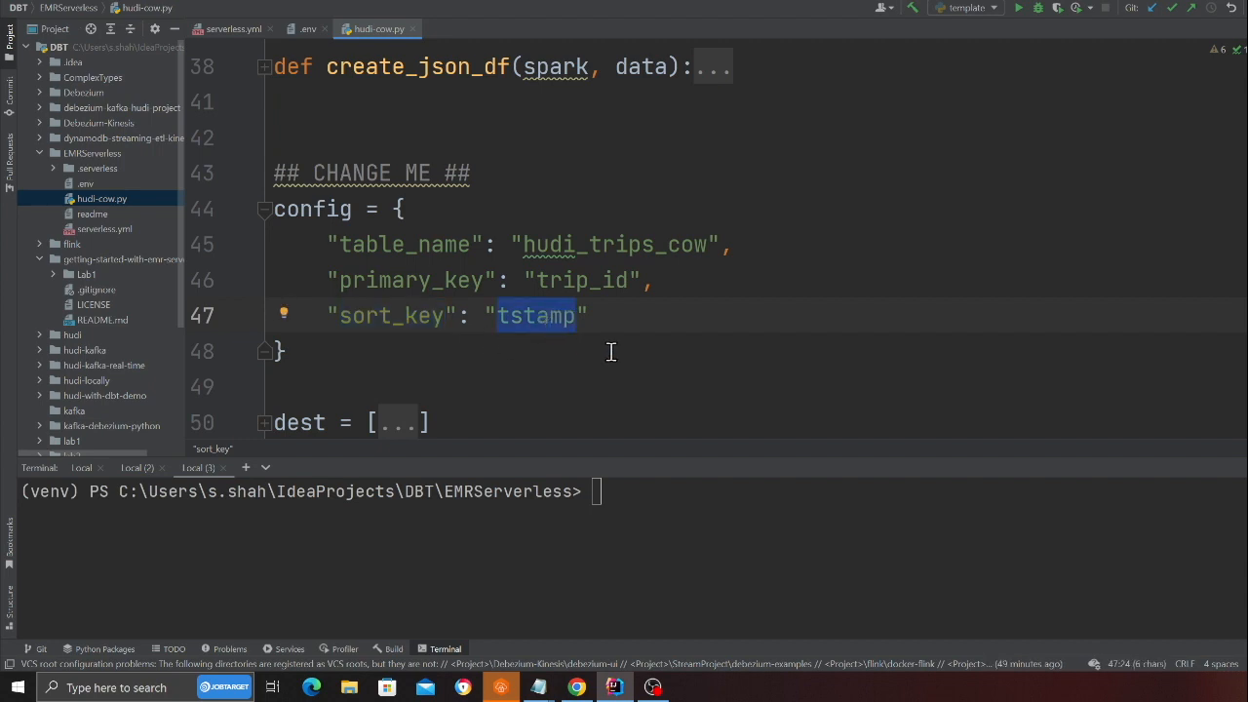
pyautogui.scroll(-3)
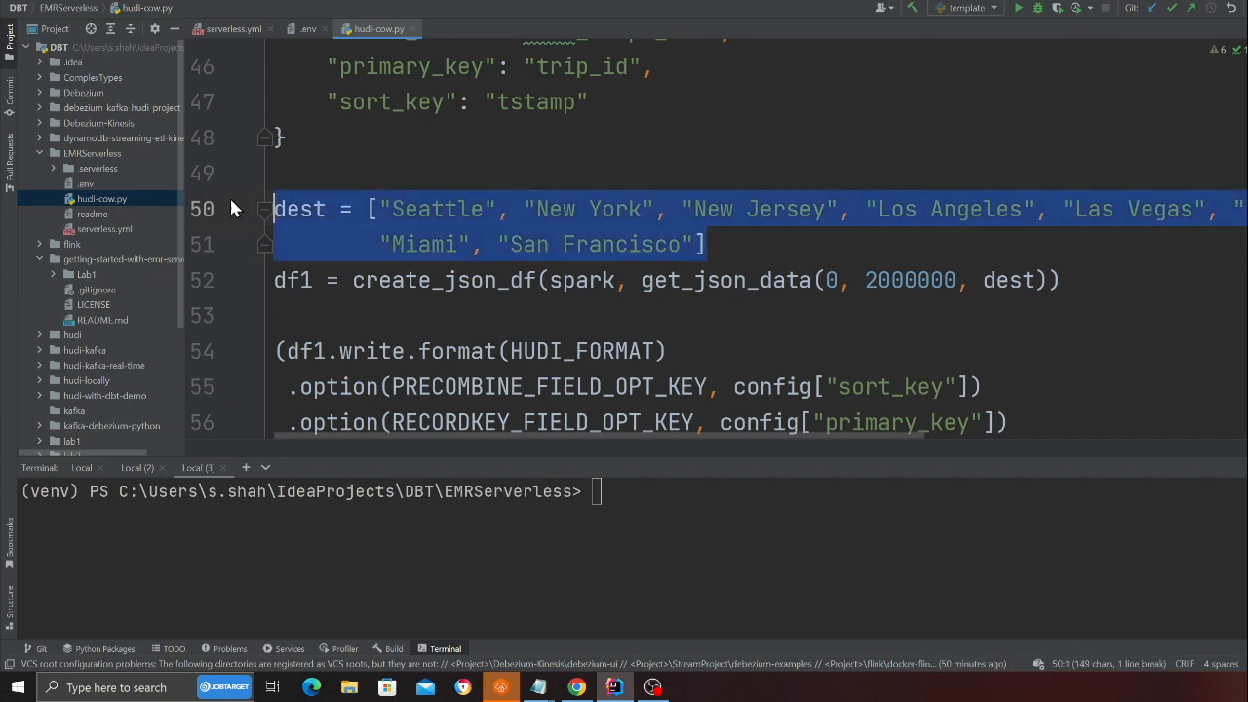
pyautogui.doubleClick(445, 281)
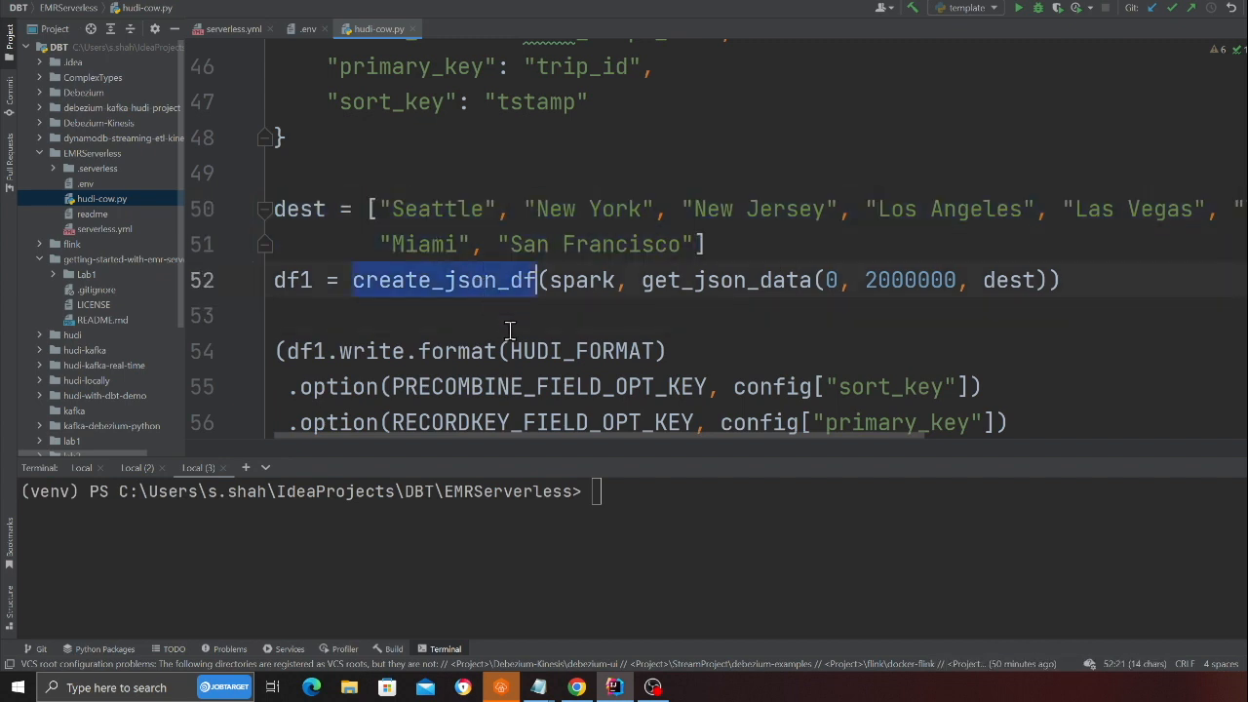
pyautogui.doubleClick(581, 280)
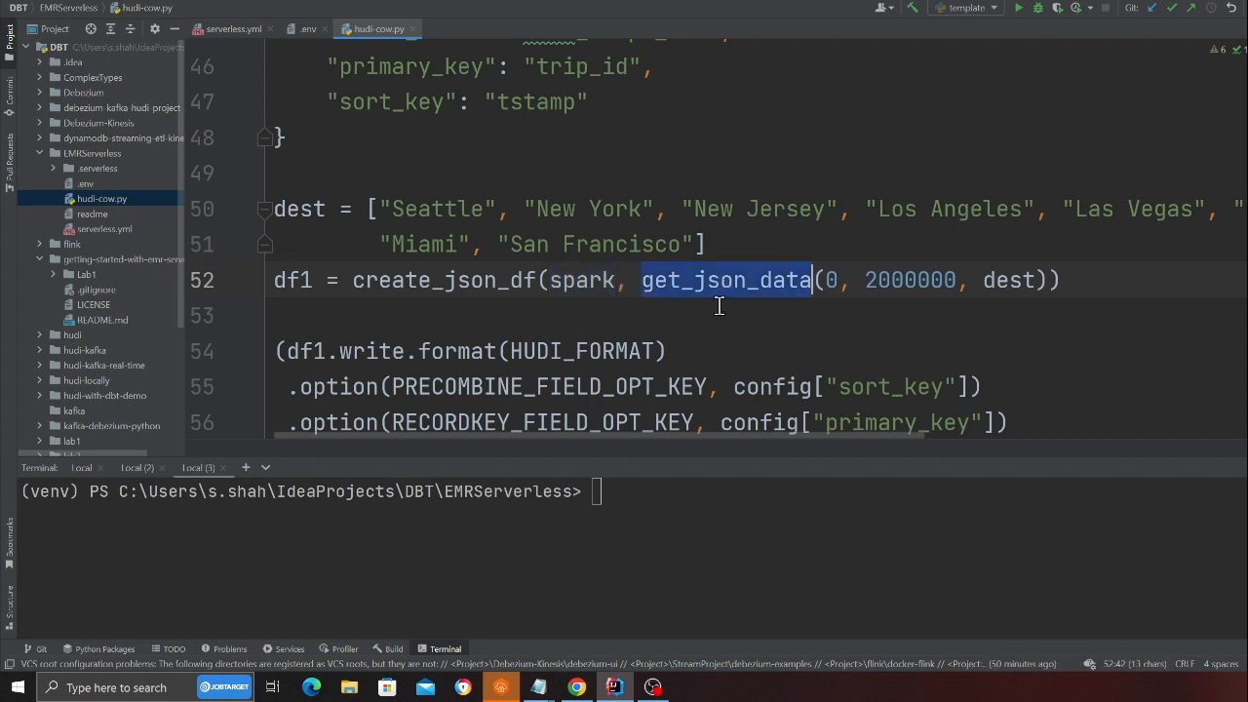
pyautogui.moveTo(788, 303)
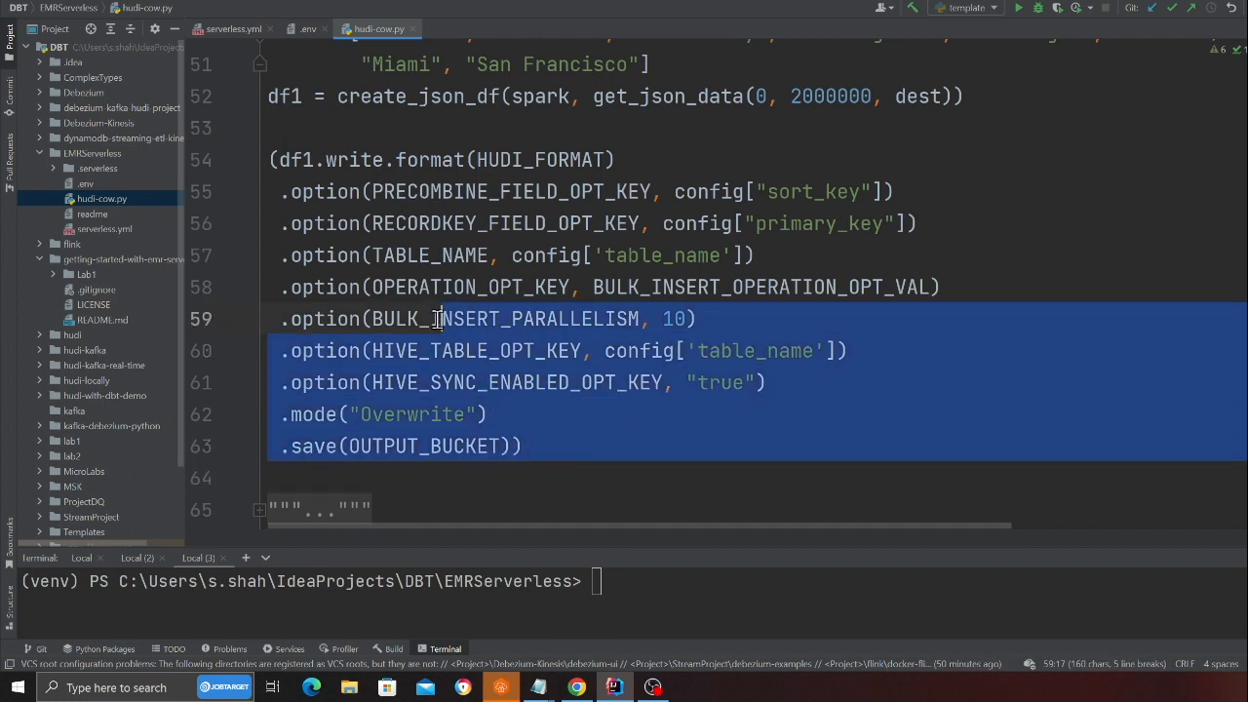
pyautogui.doubleClick(412, 413)
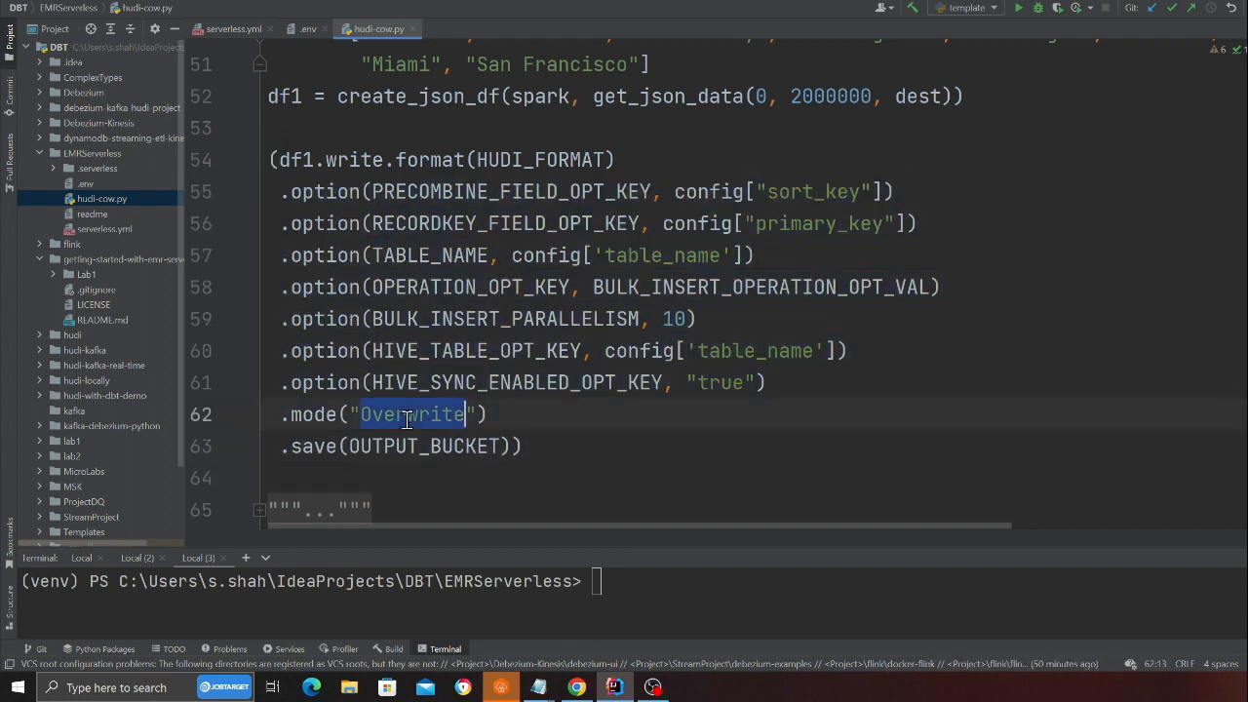
pyautogui.doubleClick(421, 444)
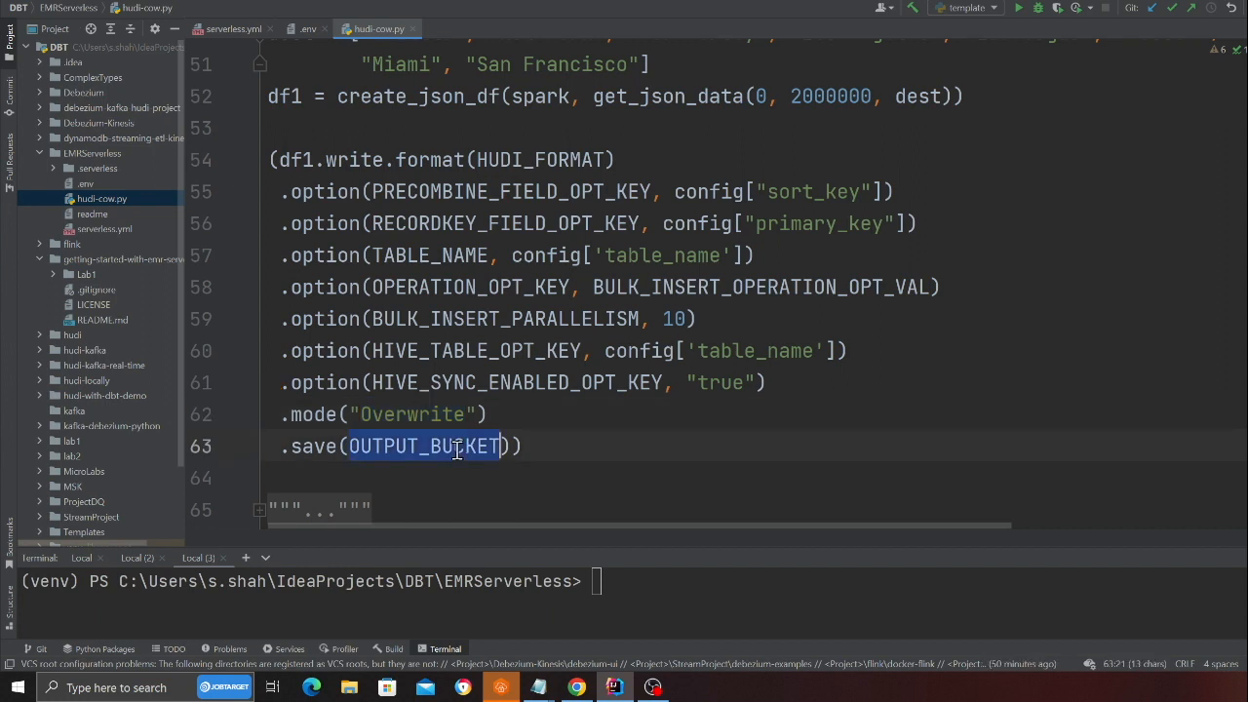
pyautogui.moveTo(535, 394)
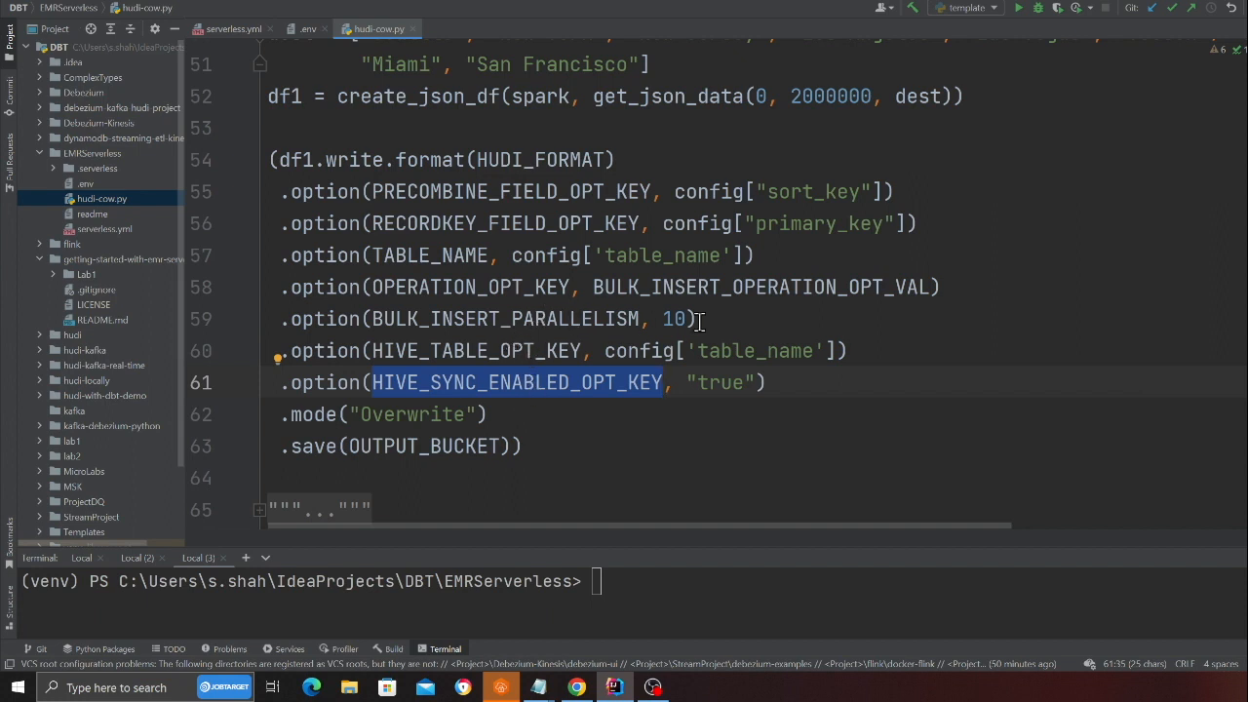
pyautogui.moveTo(759, 265)
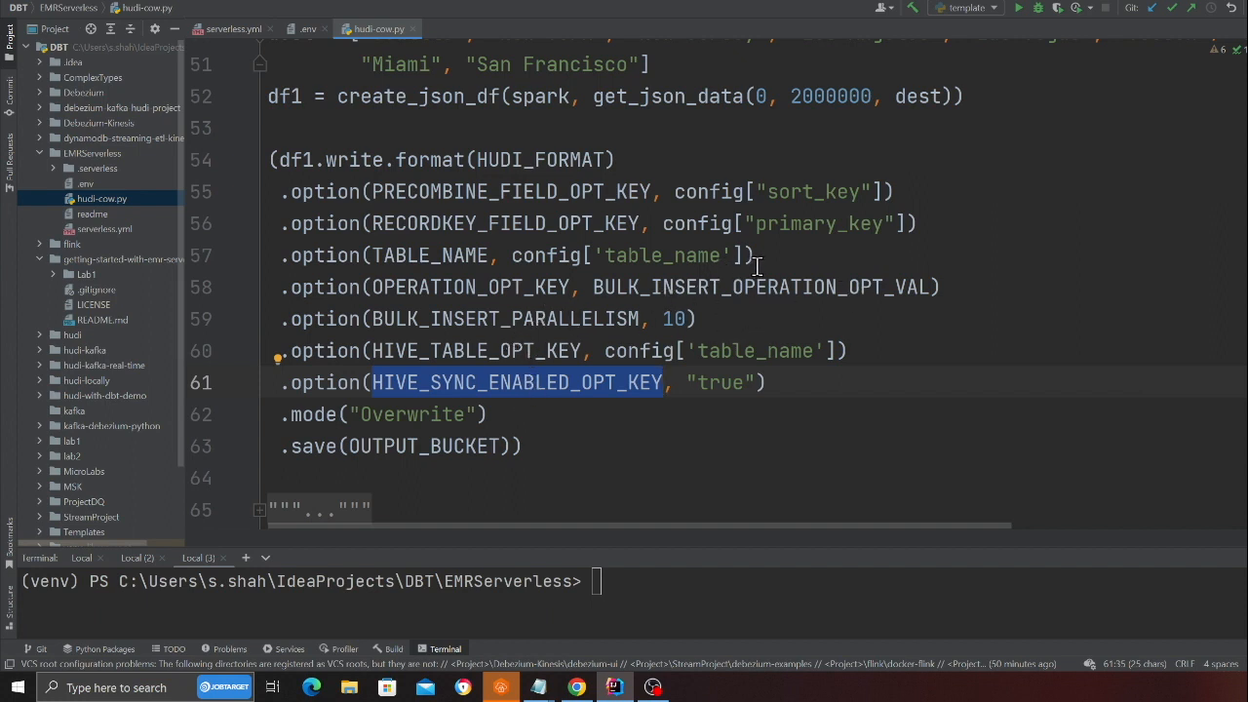
pyautogui.moveTo(770, 294)
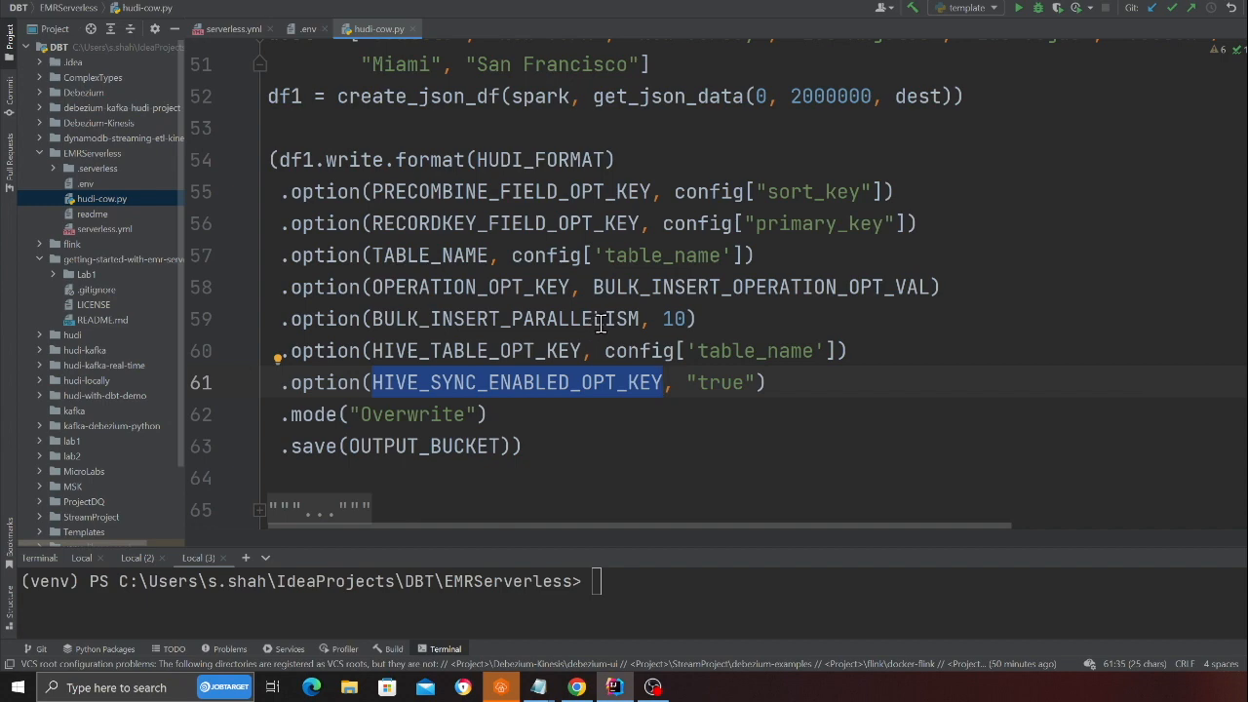
# Locate hudi-cow.py in Explorer and create a scripts folder in the hudi-demos bucket.
pyautogui.rightClick(101, 199)
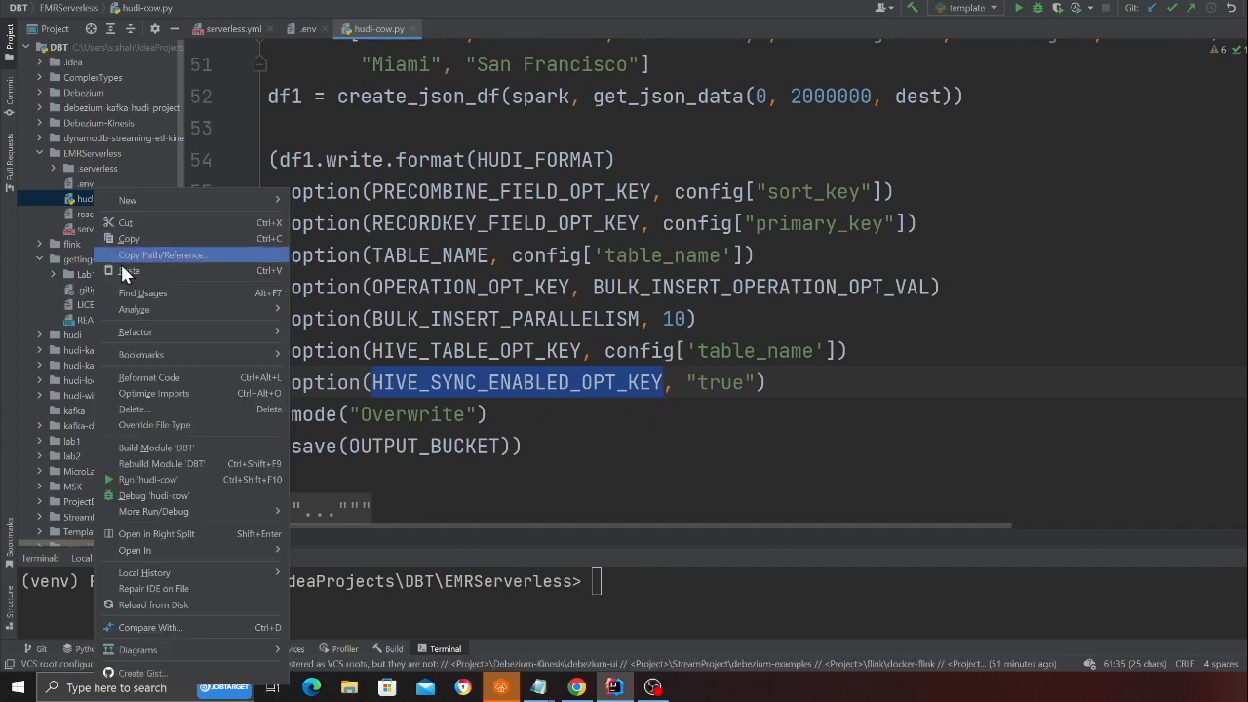
pyautogui.moveTo(135, 550)
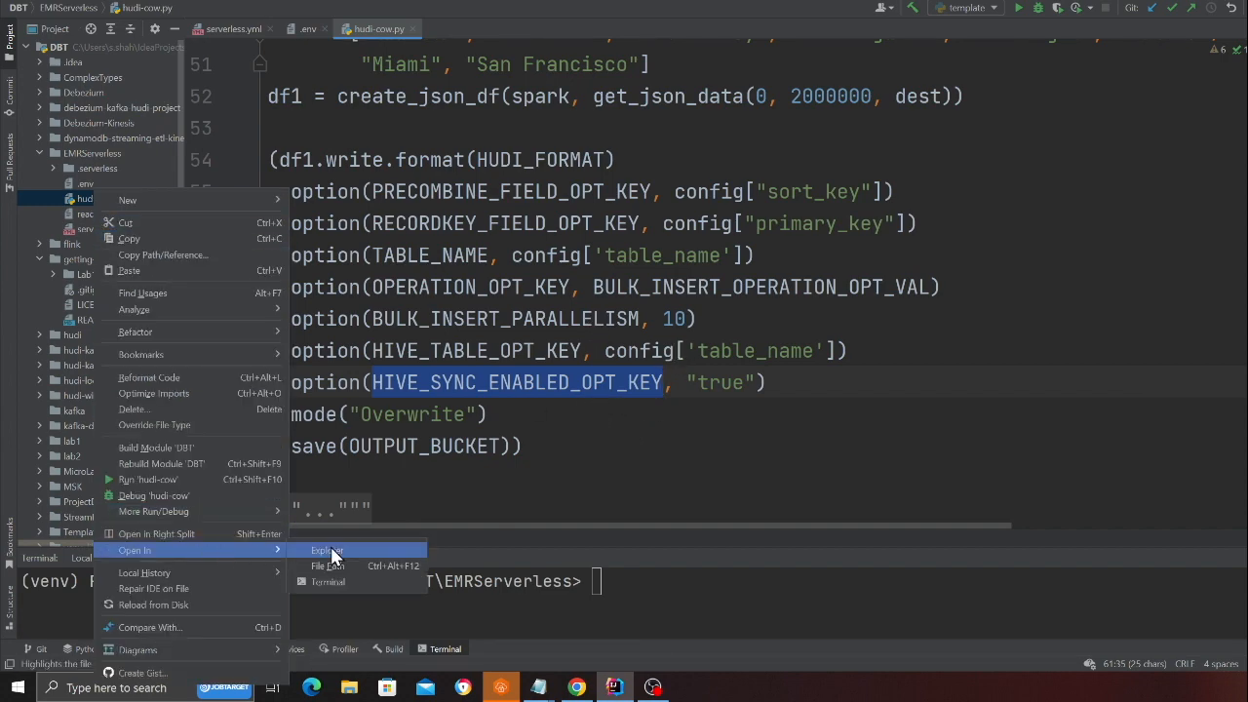
pyautogui.click(328, 549)
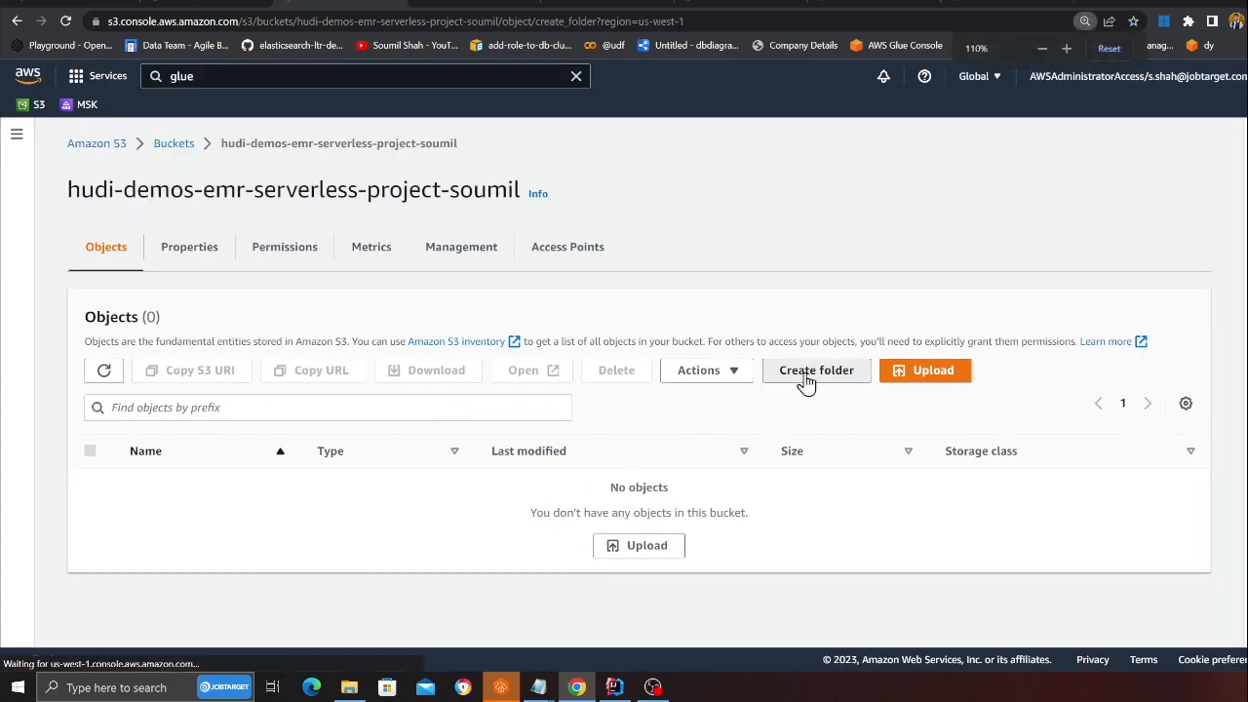
pyautogui.click(815, 370)
pyautogui.write('scripts')
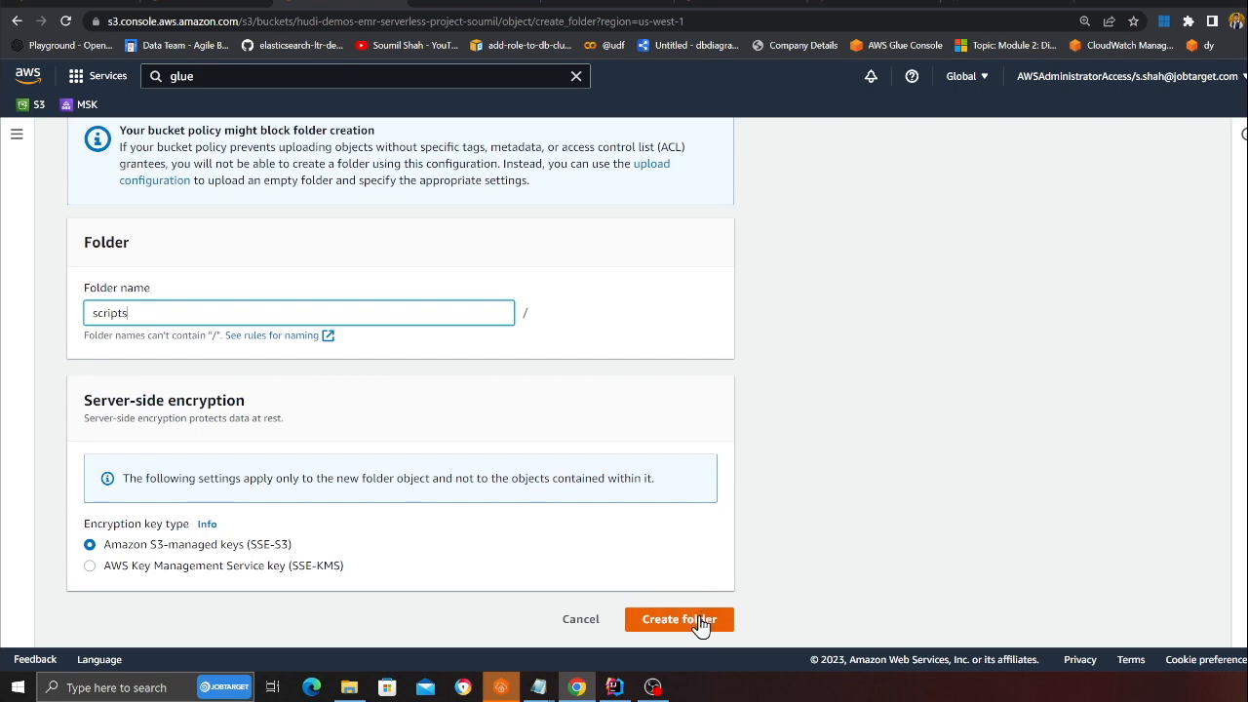
pyautogui.click(679, 620)
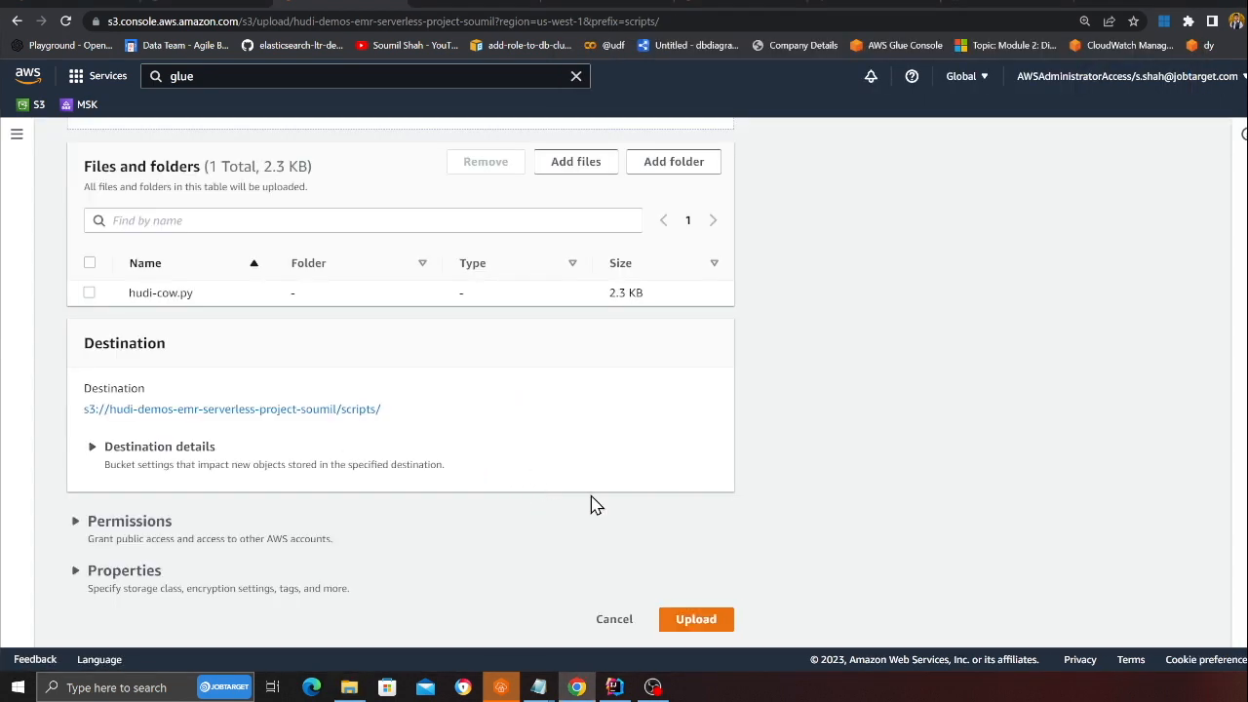
# Upload hudi-cow.py into the scripts folder and return to the folder view.
pyautogui.click(696, 620)
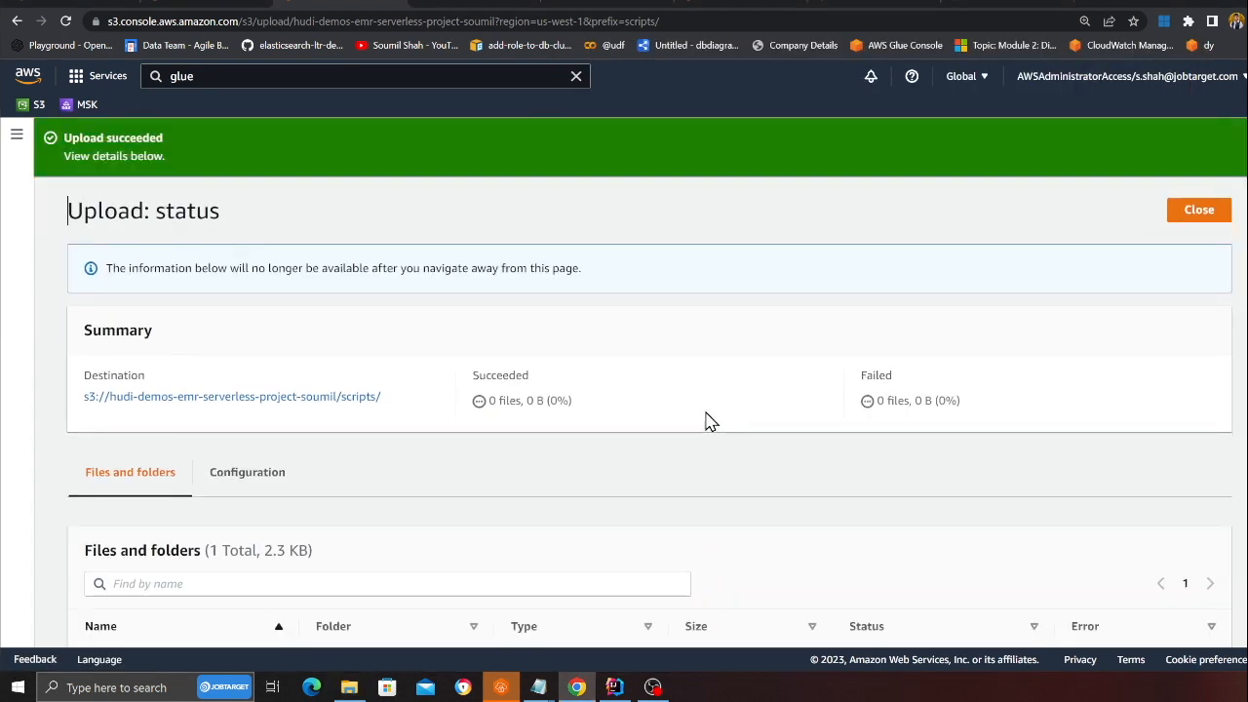
pyautogui.click(1197, 209)
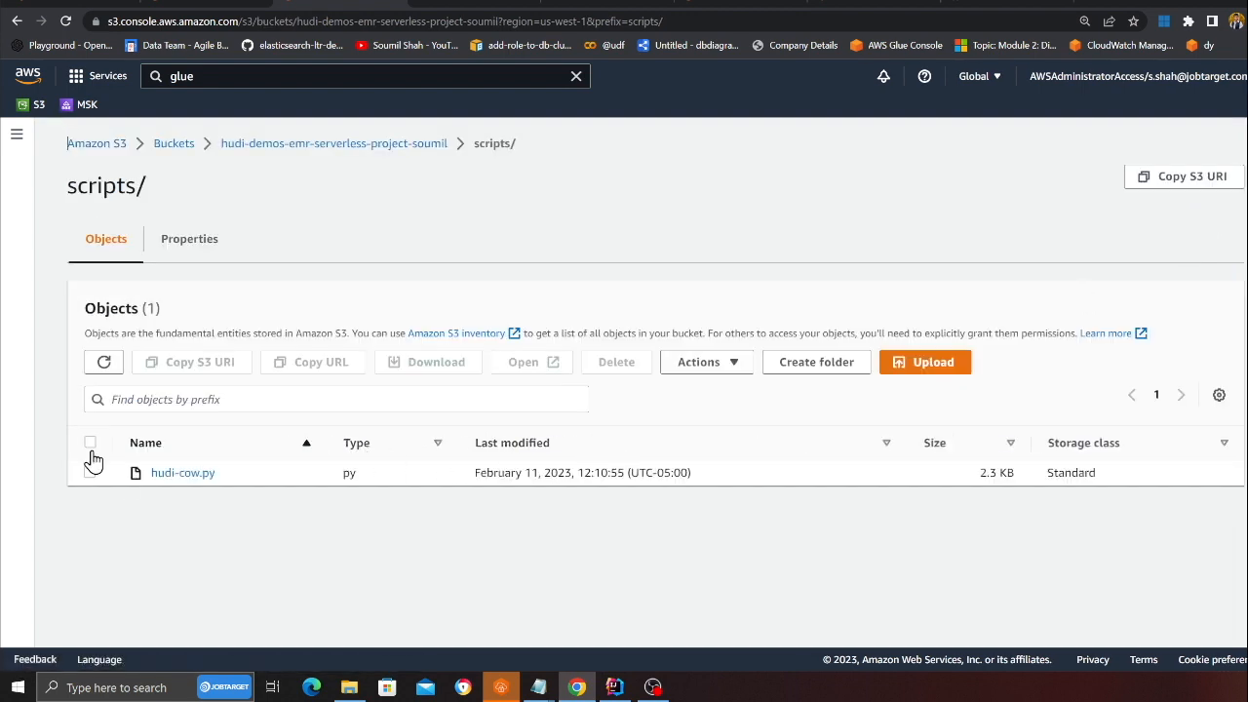
pyautogui.moveTo(183, 474)
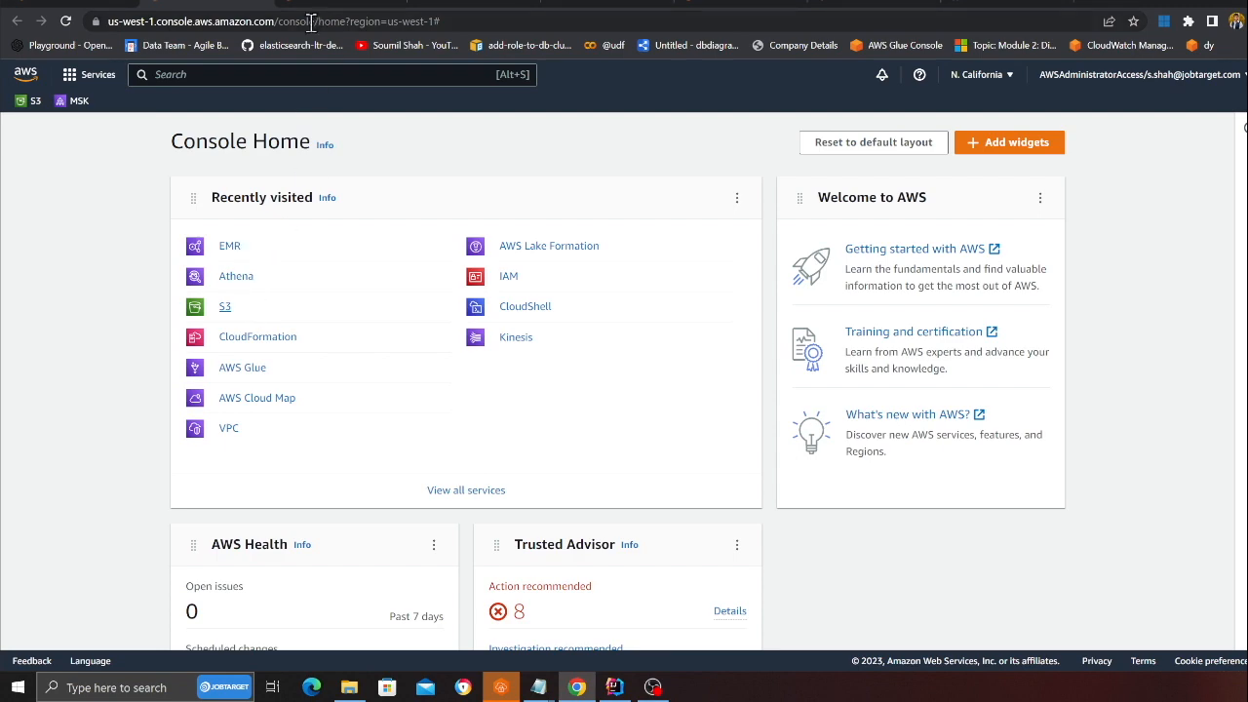
# In Glue databases, start a new database named 'def...', then cancel and confirm discarding it.
pyautogui.click(242, 366)
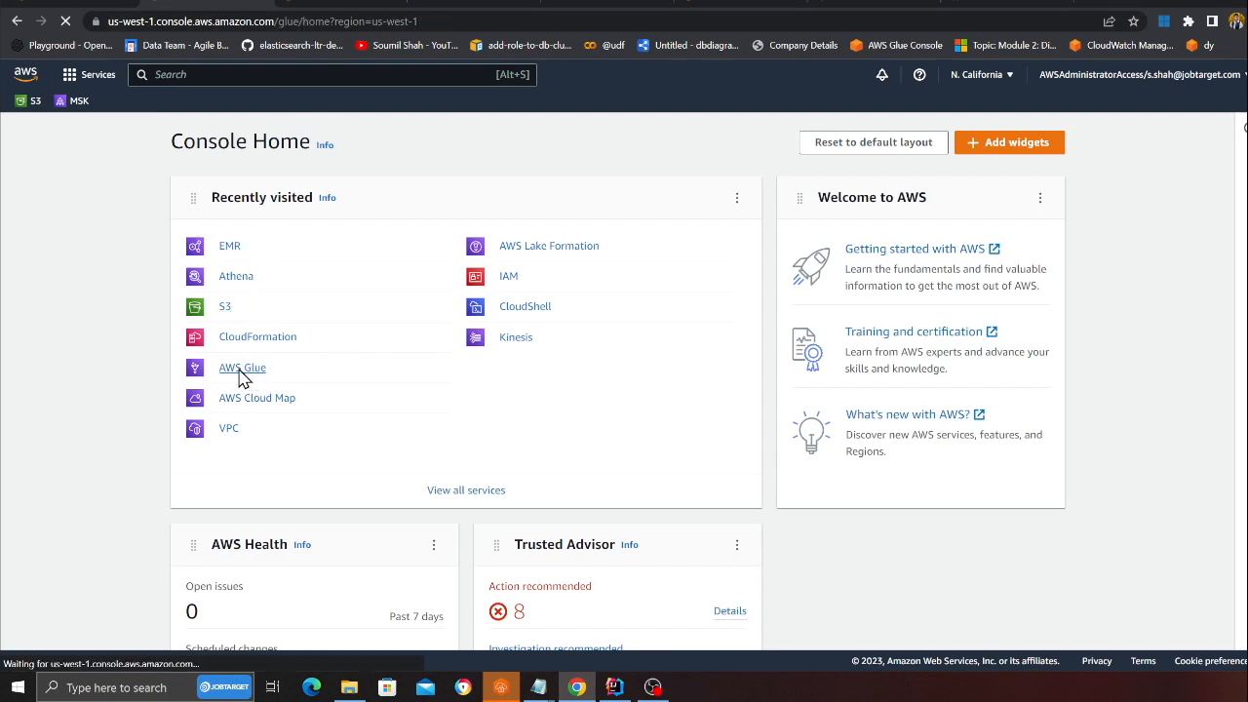
pyautogui.click(242, 366)
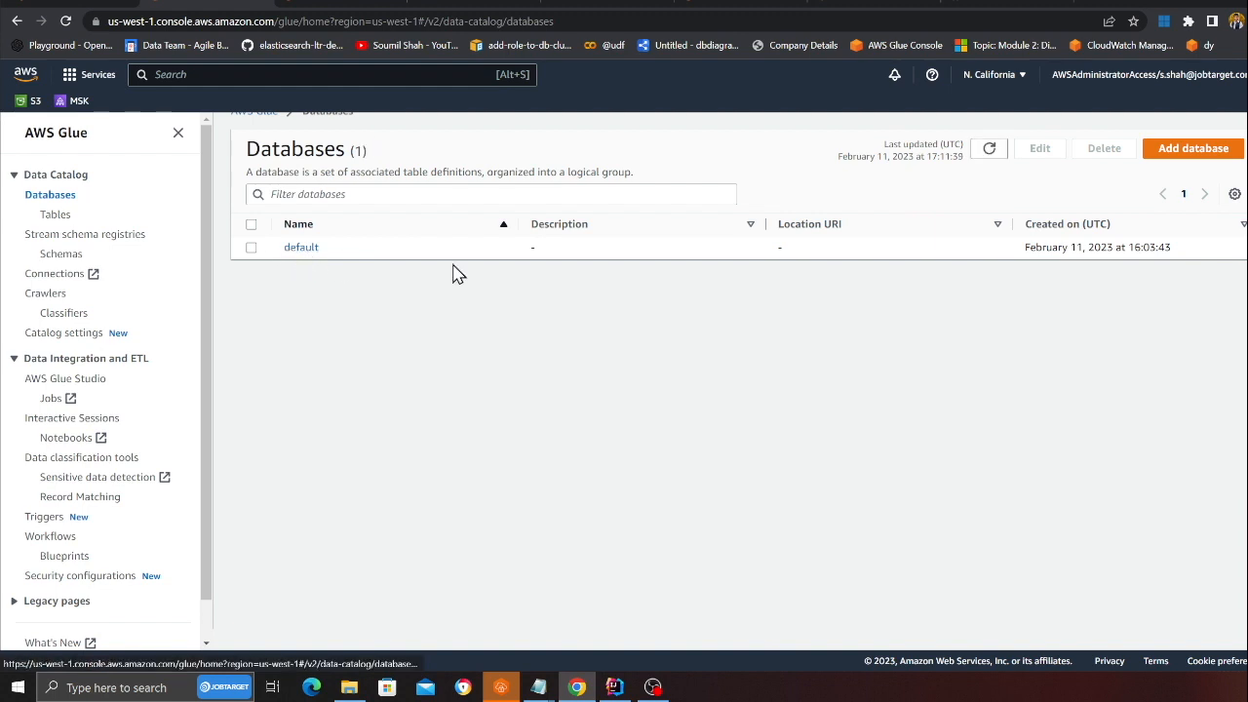
pyautogui.click(1193, 149)
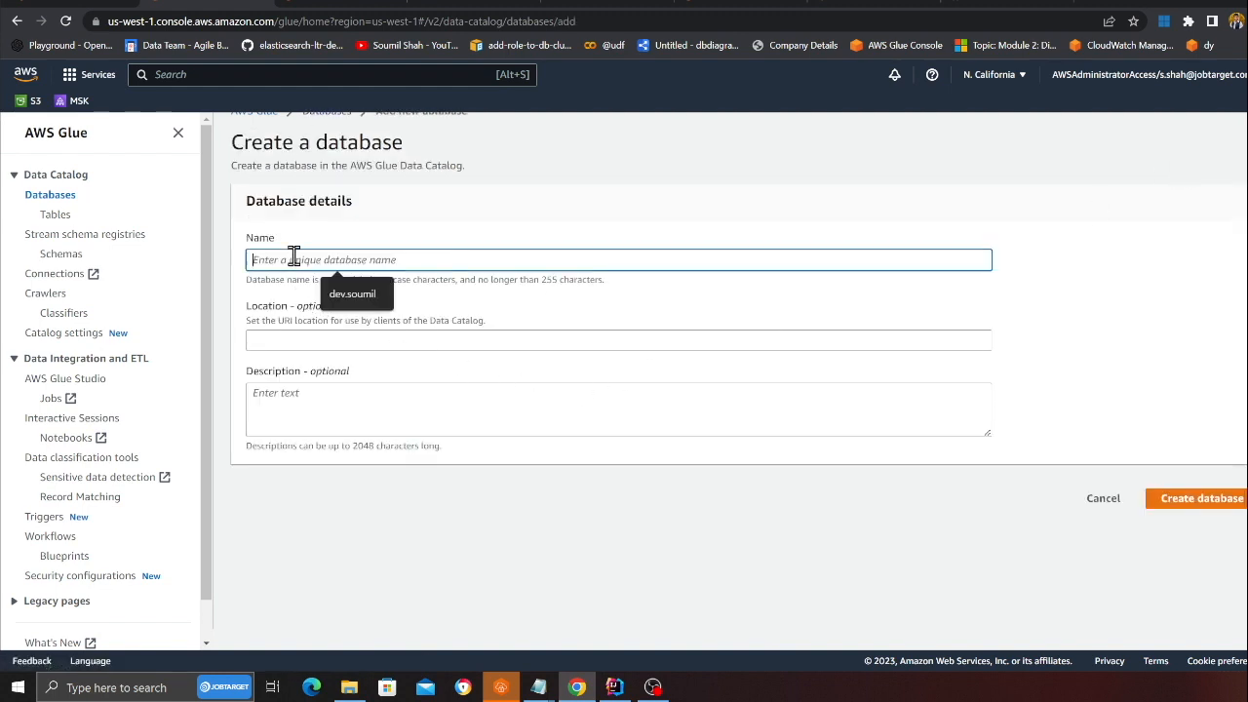
pyautogui.write('default')
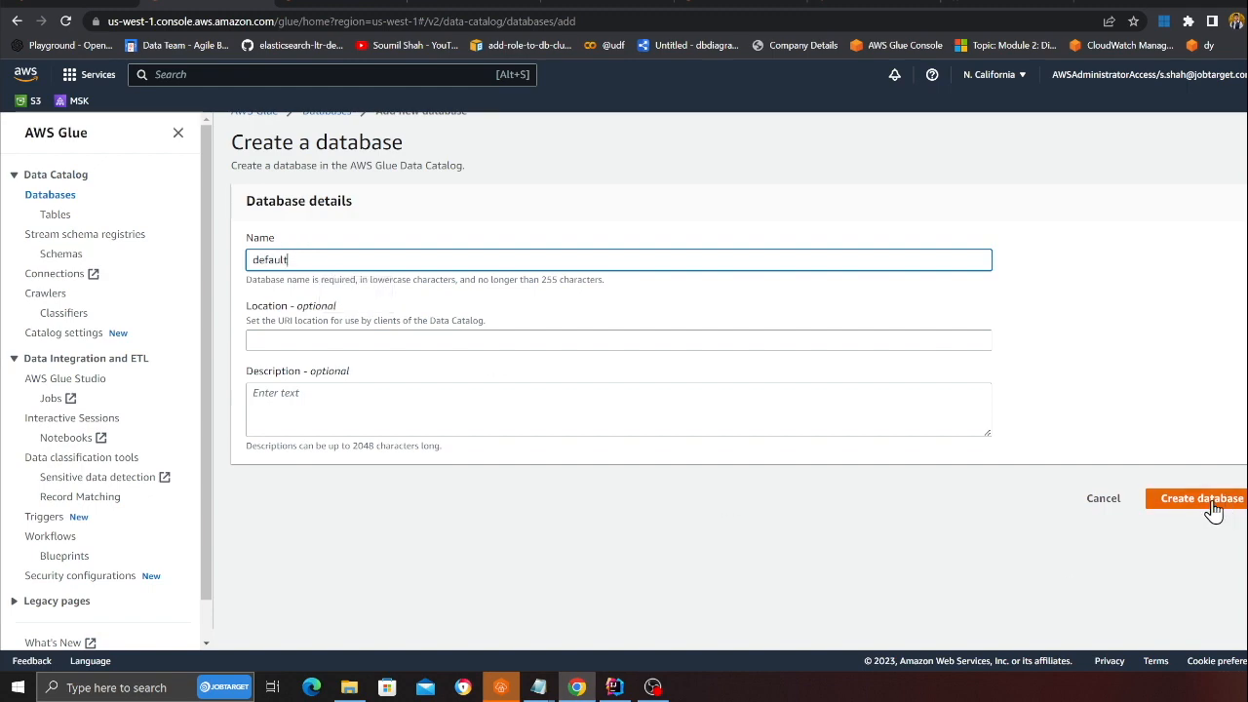
pyautogui.click(1103, 499)
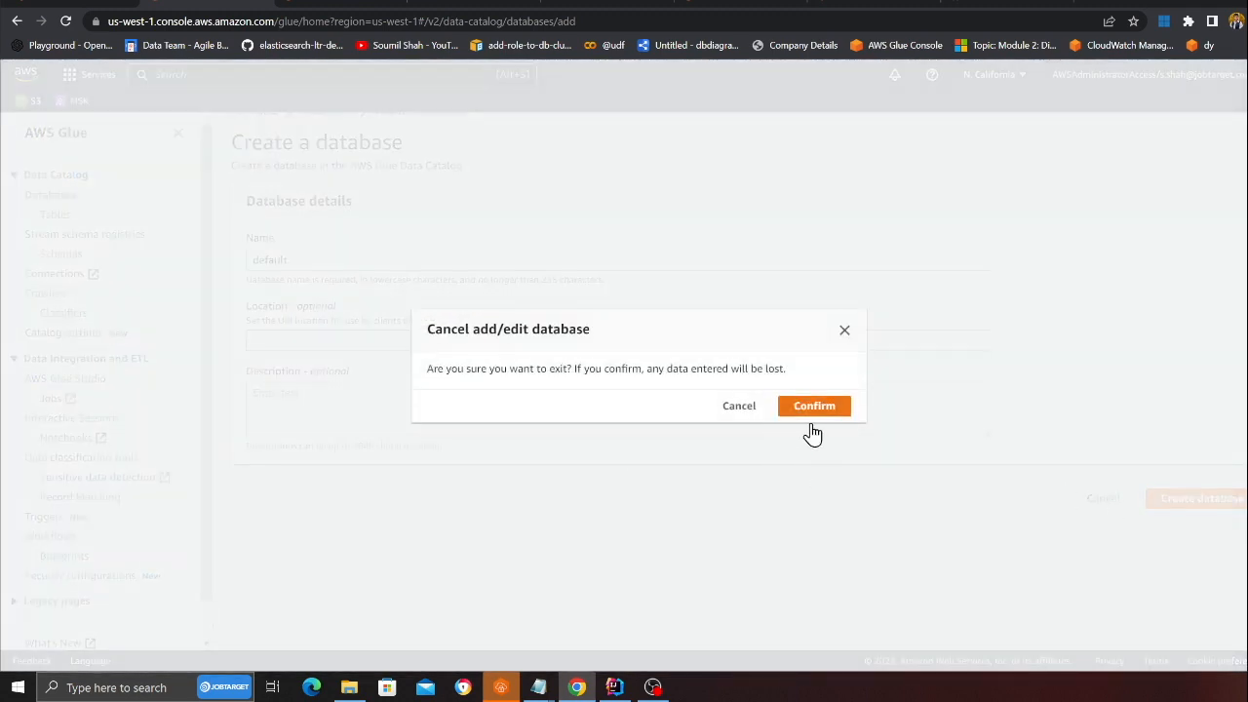
pyautogui.click(815, 406)
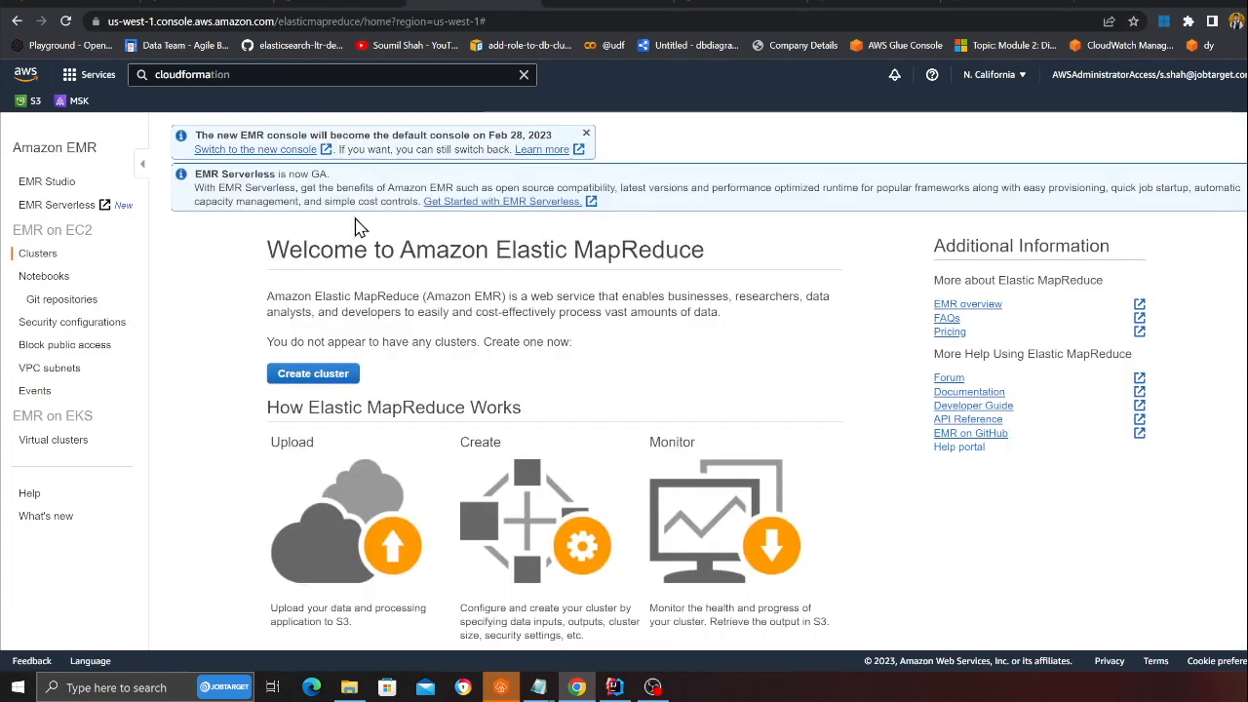
pyautogui.moveTo(57, 204)
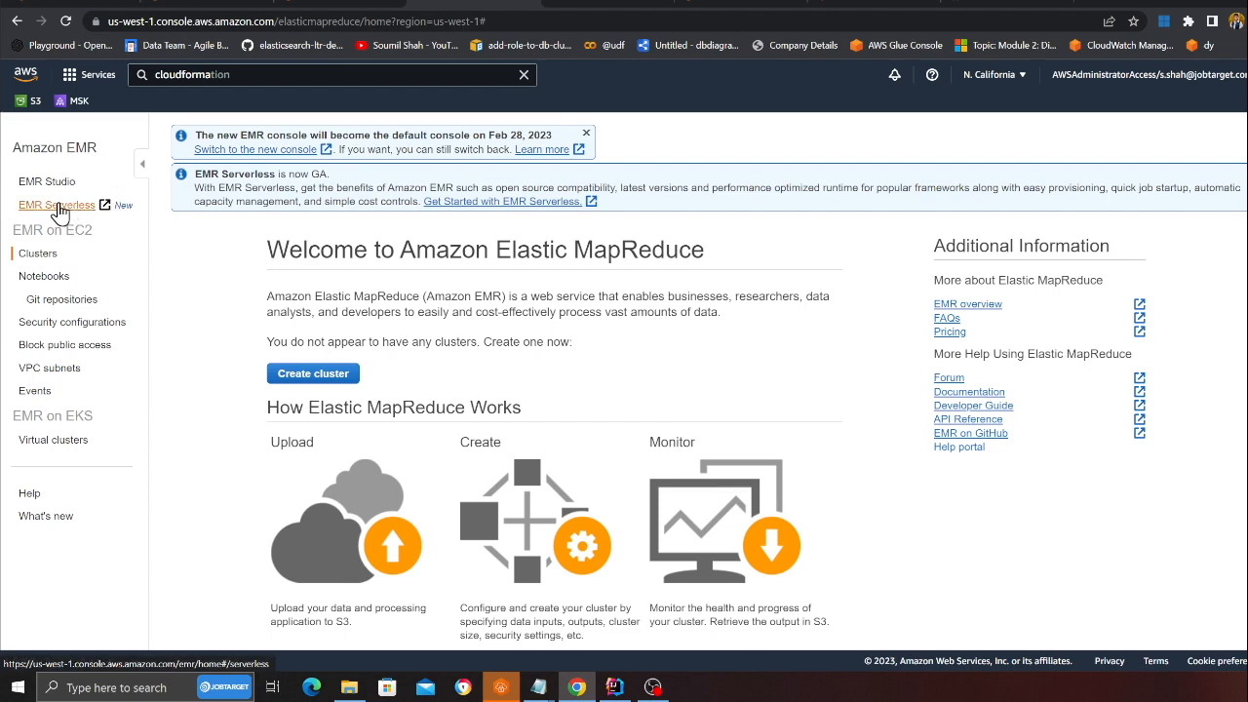
# Open the EMR Serverless applications list and begin a new Spark application named DataTeam.
pyautogui.click(55, 205)
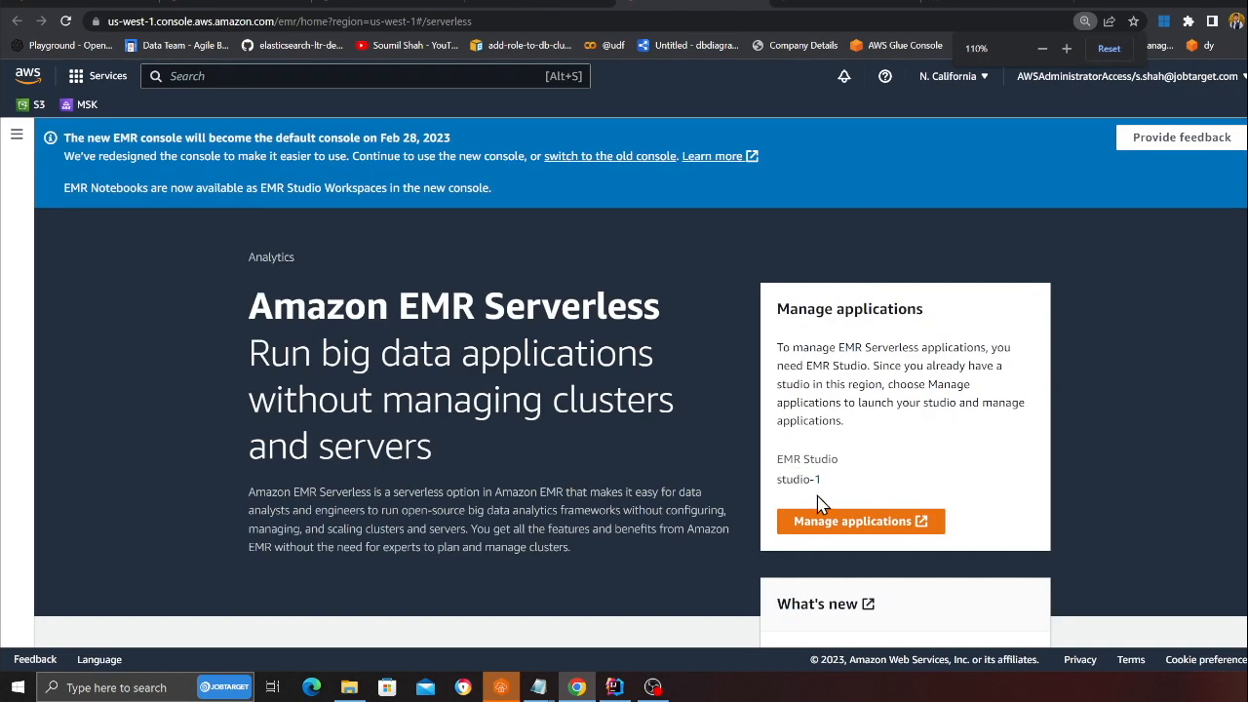
pyautogui.click(858, 520)
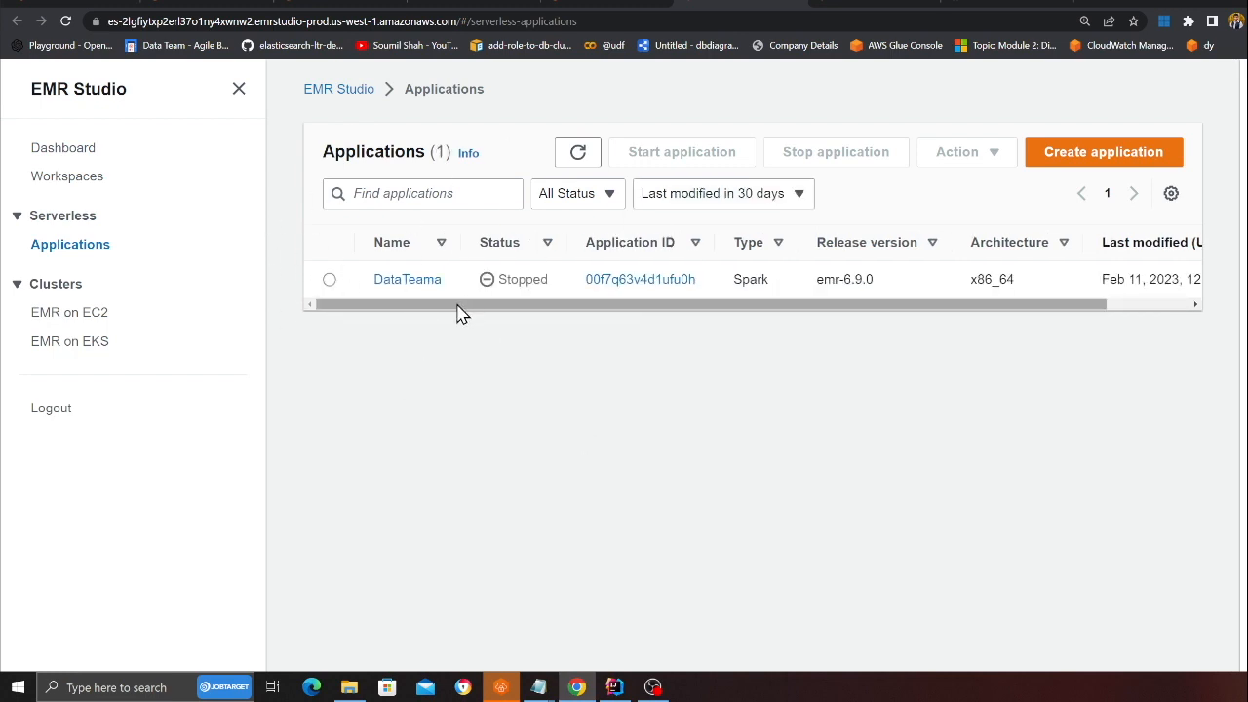
pyautogui.moveTo(448, 174)
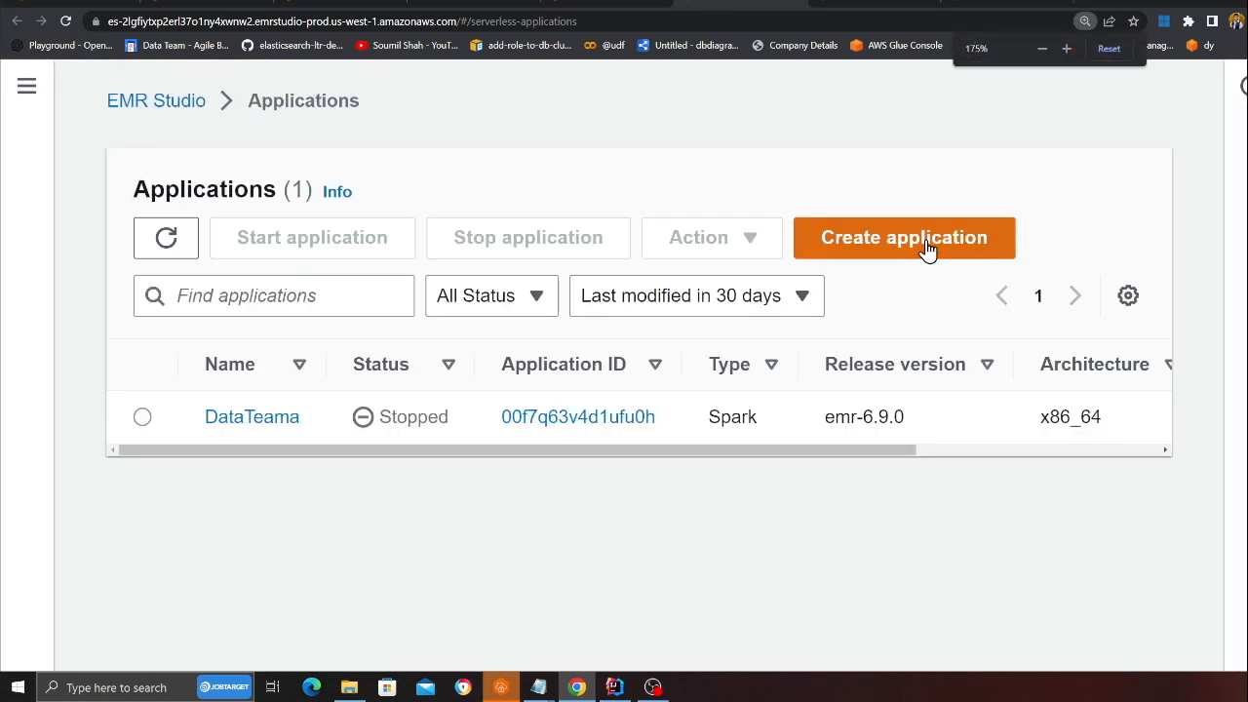
pyautogui.click(905, 238)
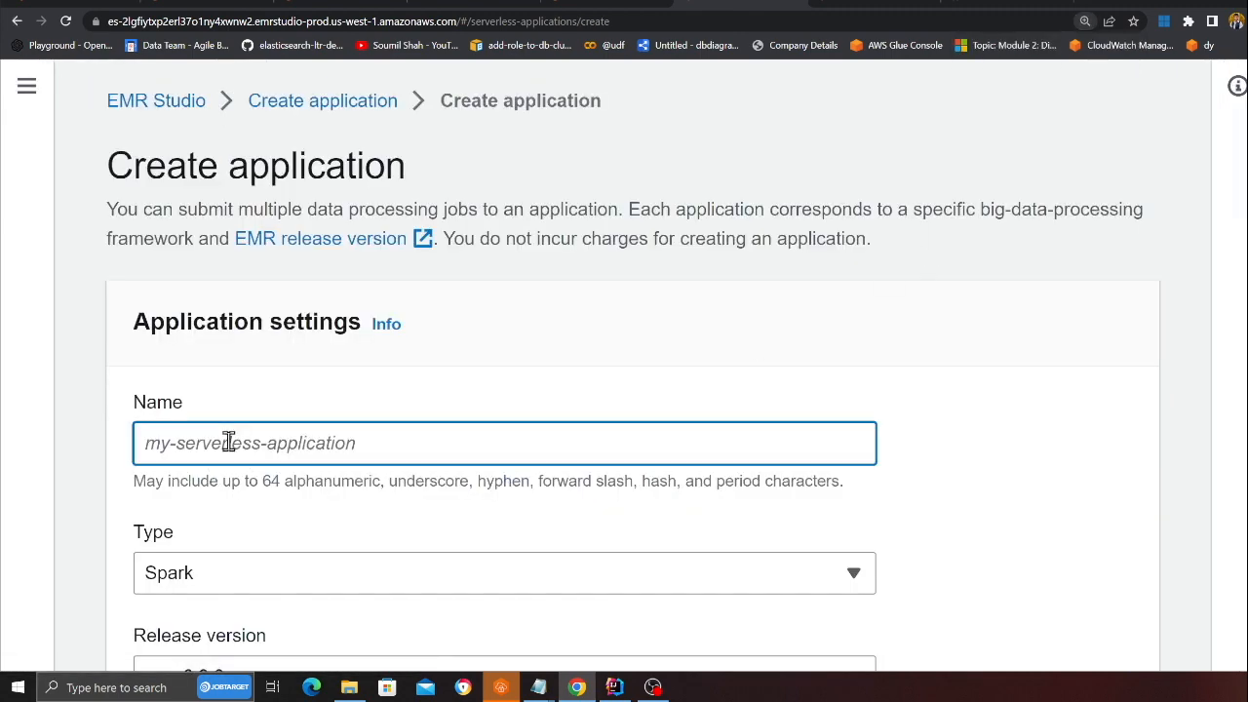
pyautogui.write('DataTeam')
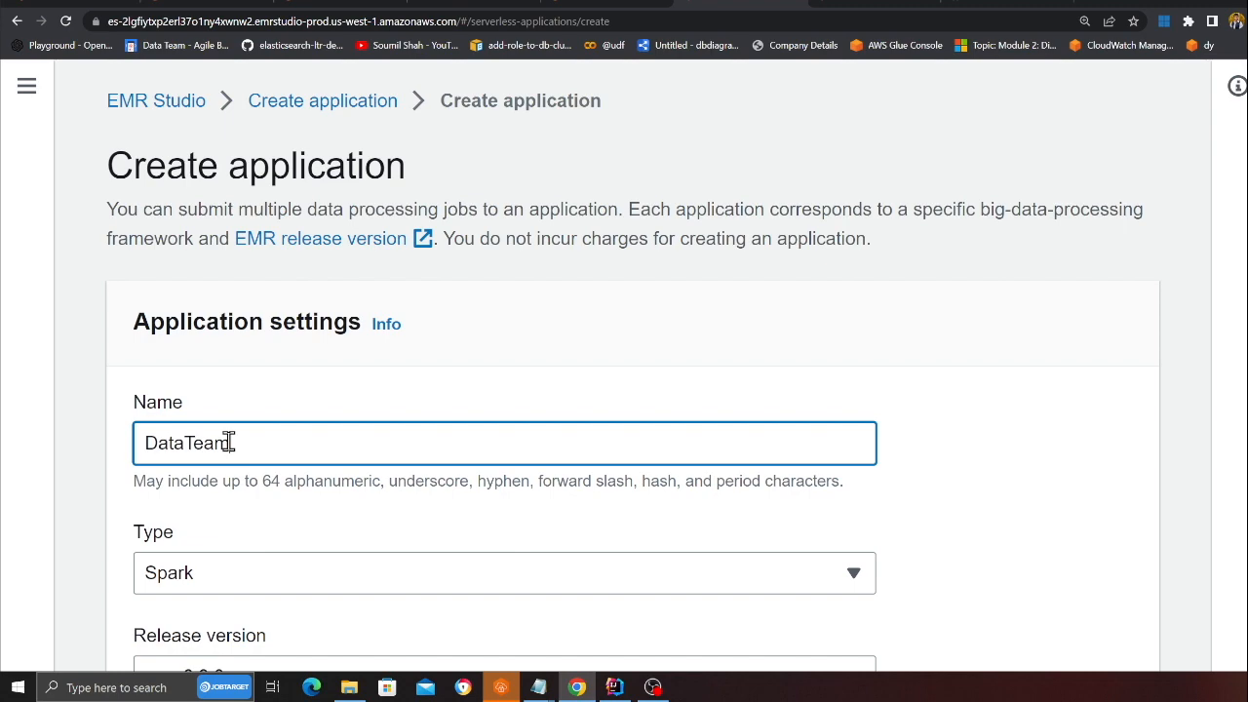
# Review the application's default settings and cancel without creating it.
pyautogui.scroll(-3)
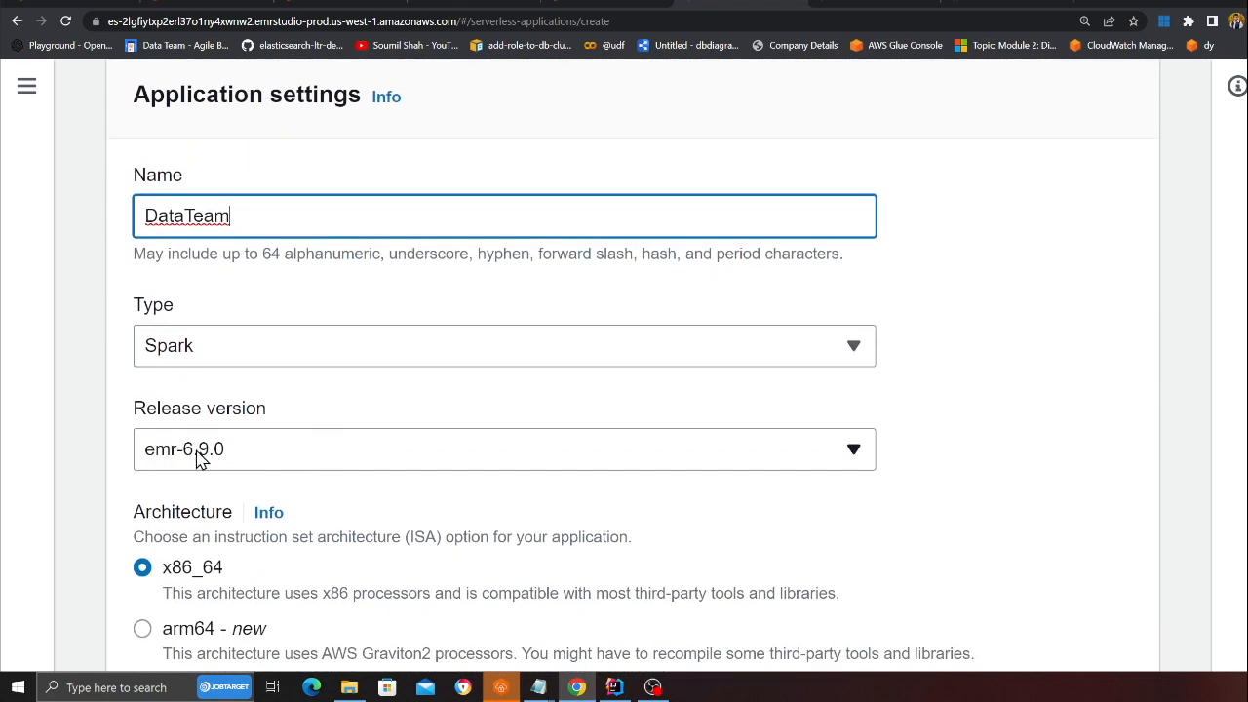
pyautogui.scroll(-3)
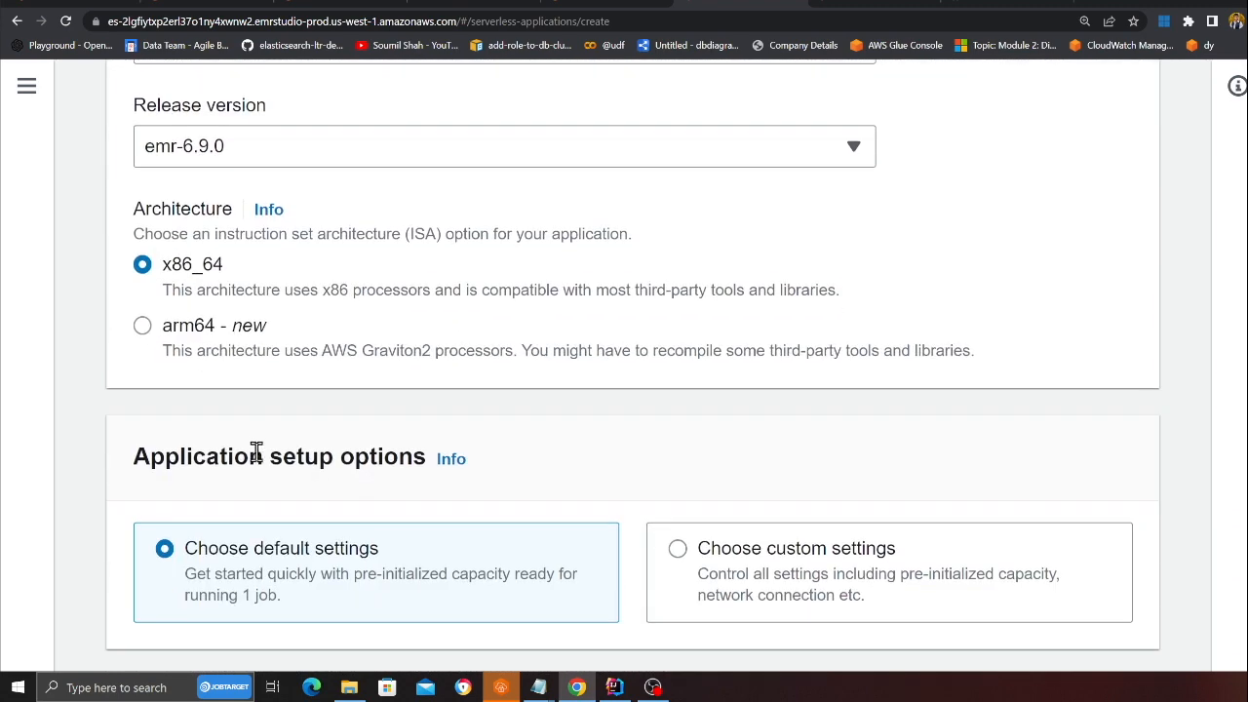
pyautogui.scroll(-3)
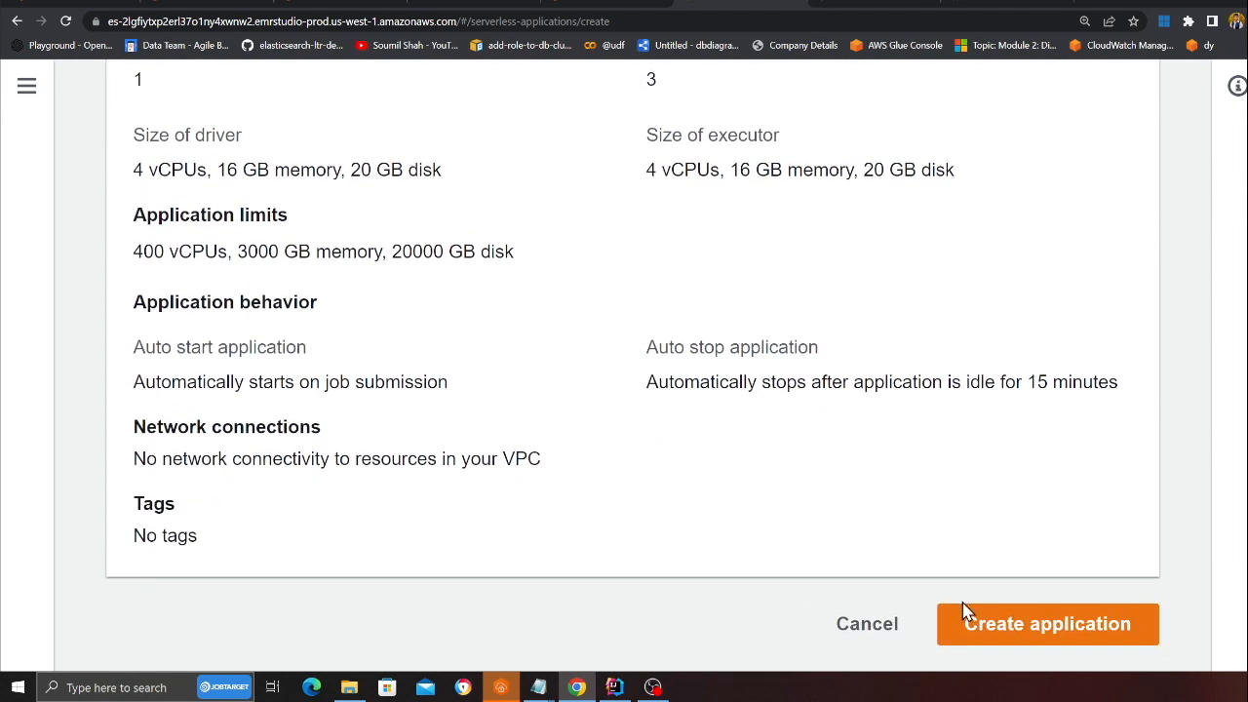
pyautogui.click(1047, 624)
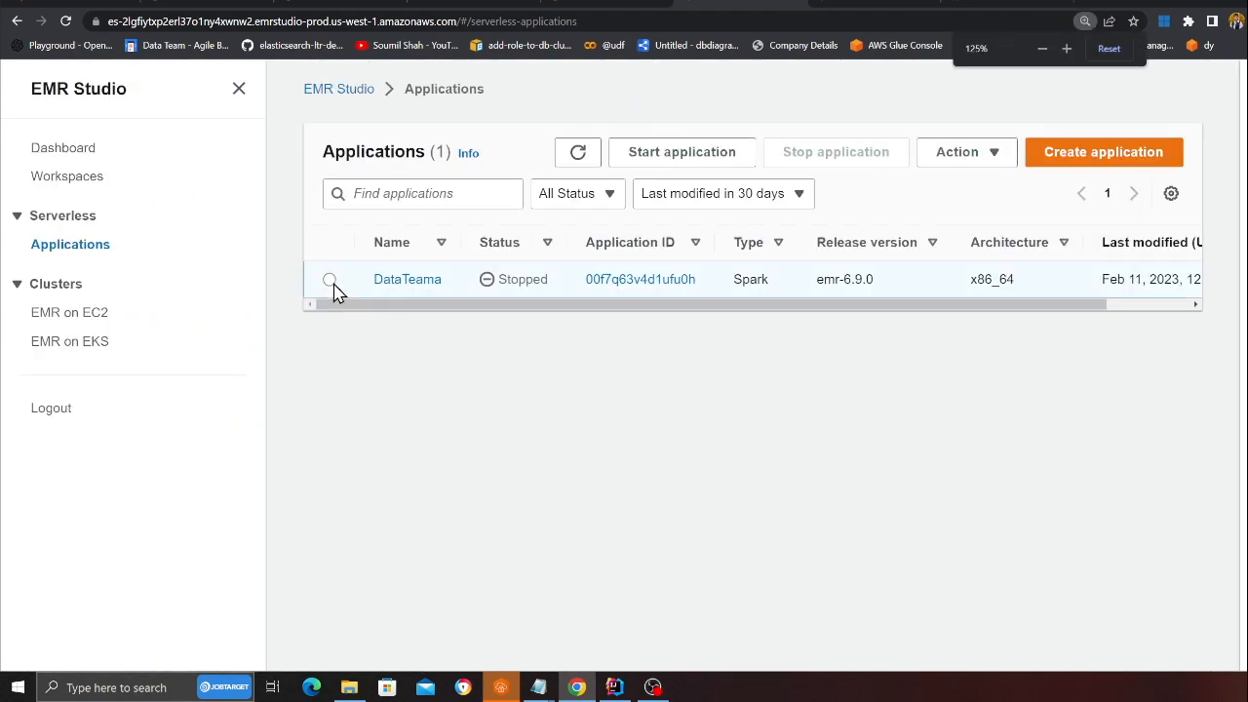
# Start the DataTeama application and open its details showing the successful hudi-cow job run.
pyautogui.click(329, 279)
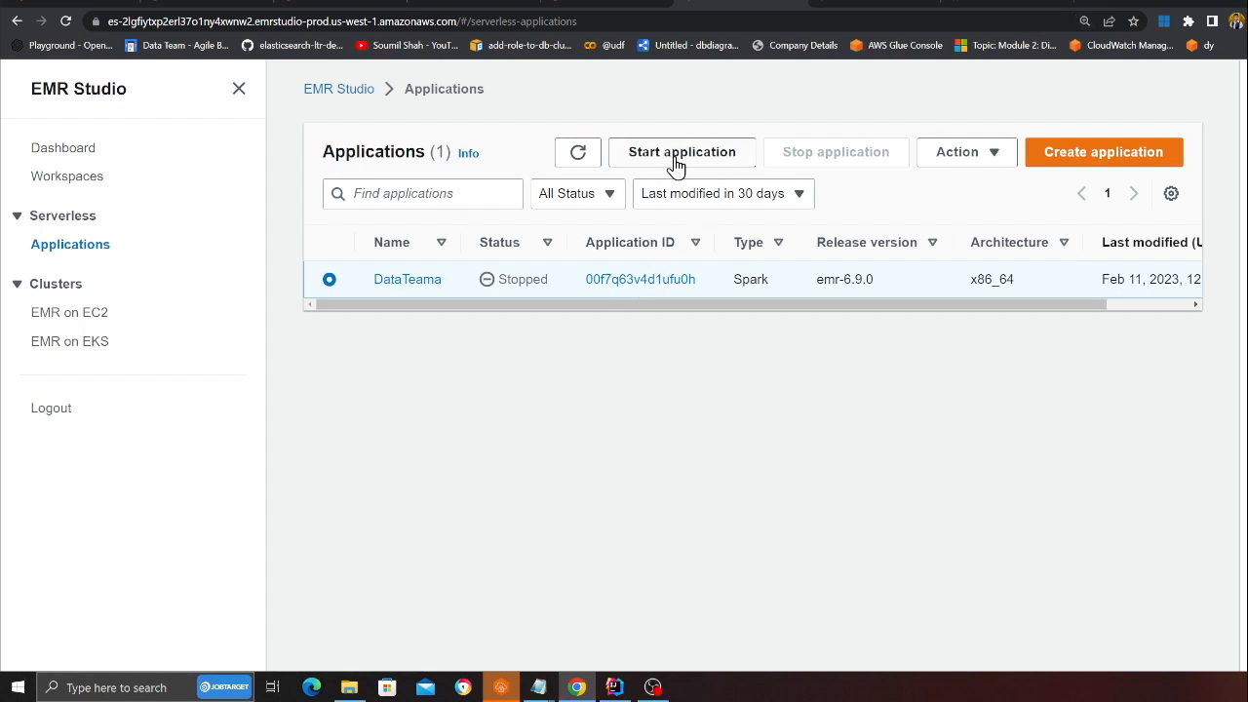
pyautogui.click(682, 153)
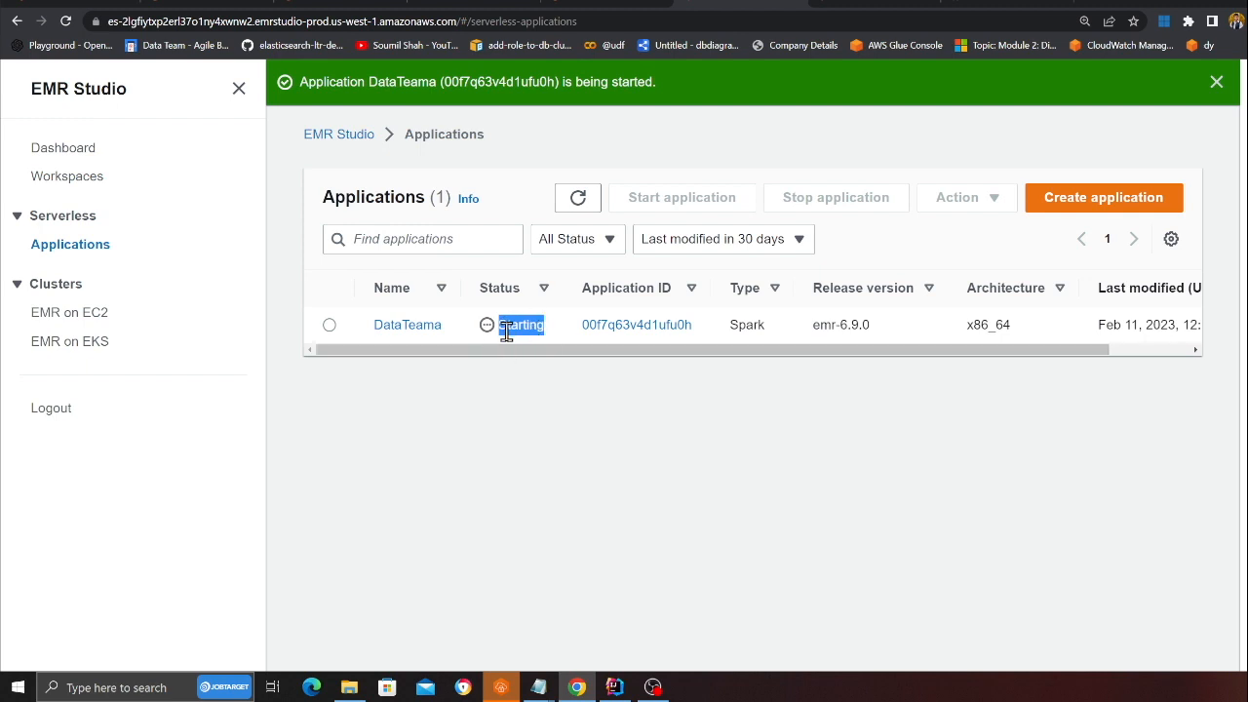
pyautogui.moveTo(472, 324)
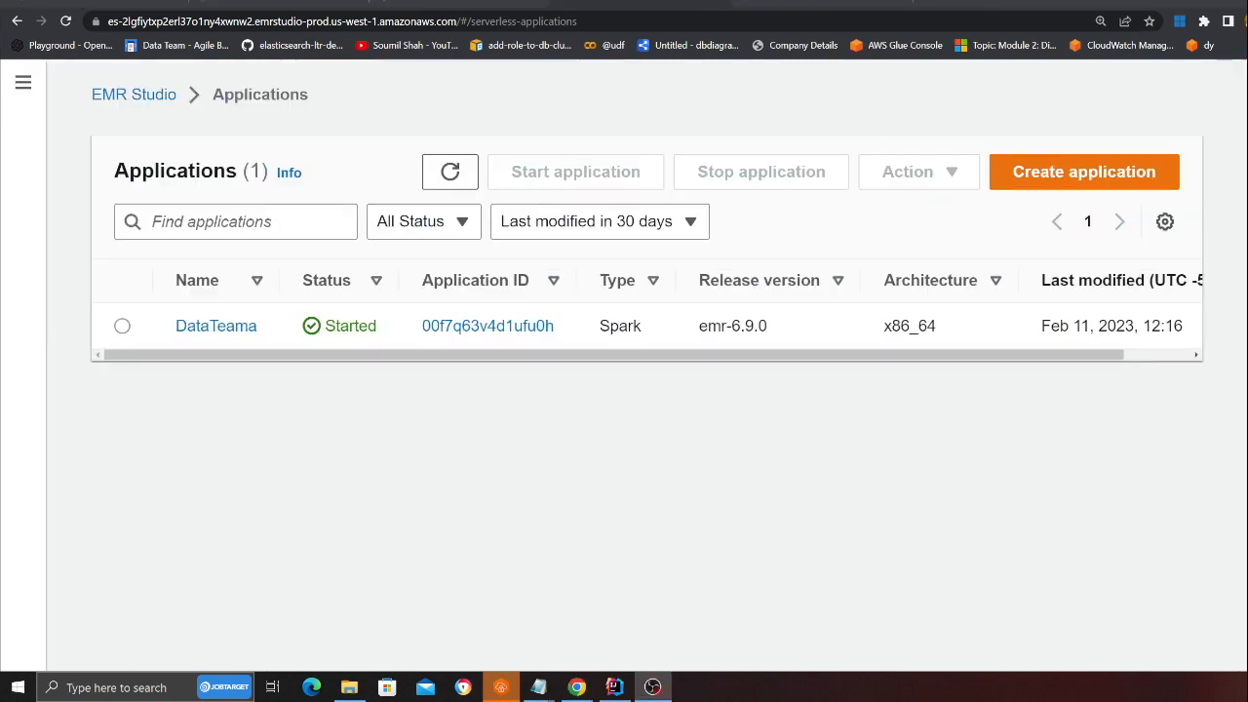
pyautogui.doubleClick(351, 325)
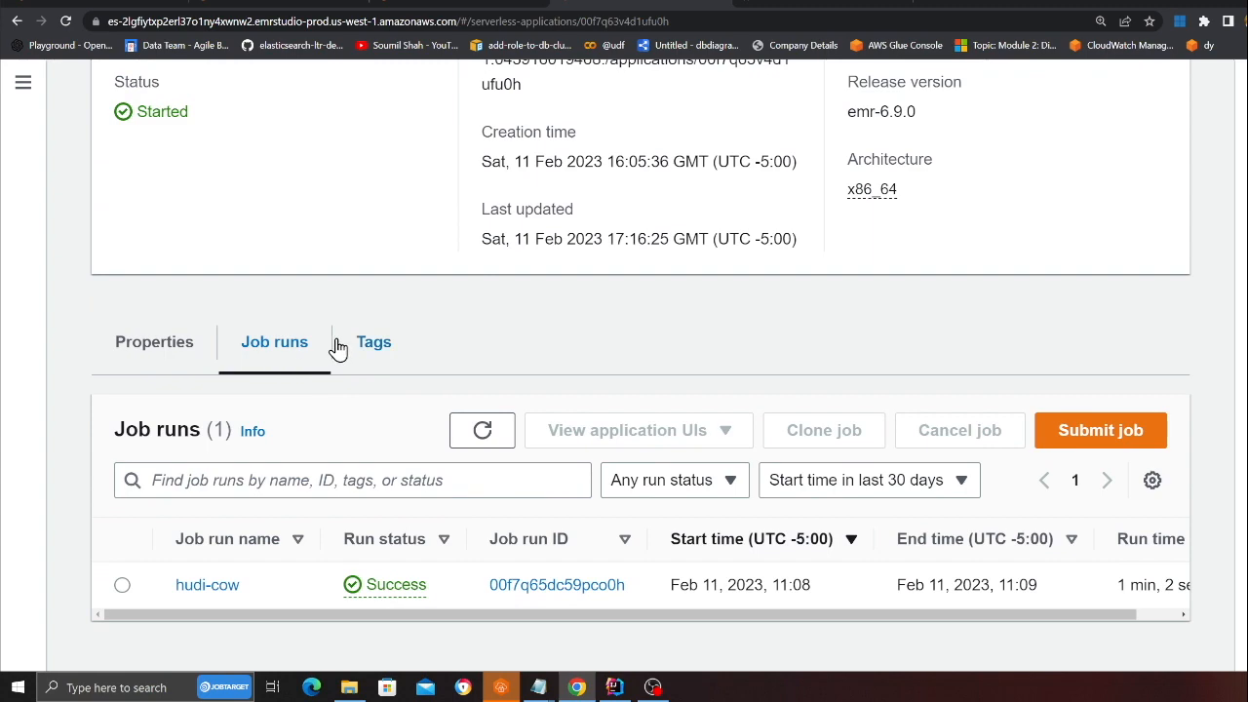
# Submit a new job named hudi-cow with runtime role EMRServerlessS3RuntimeRole.
pyautogui.scroll(3)
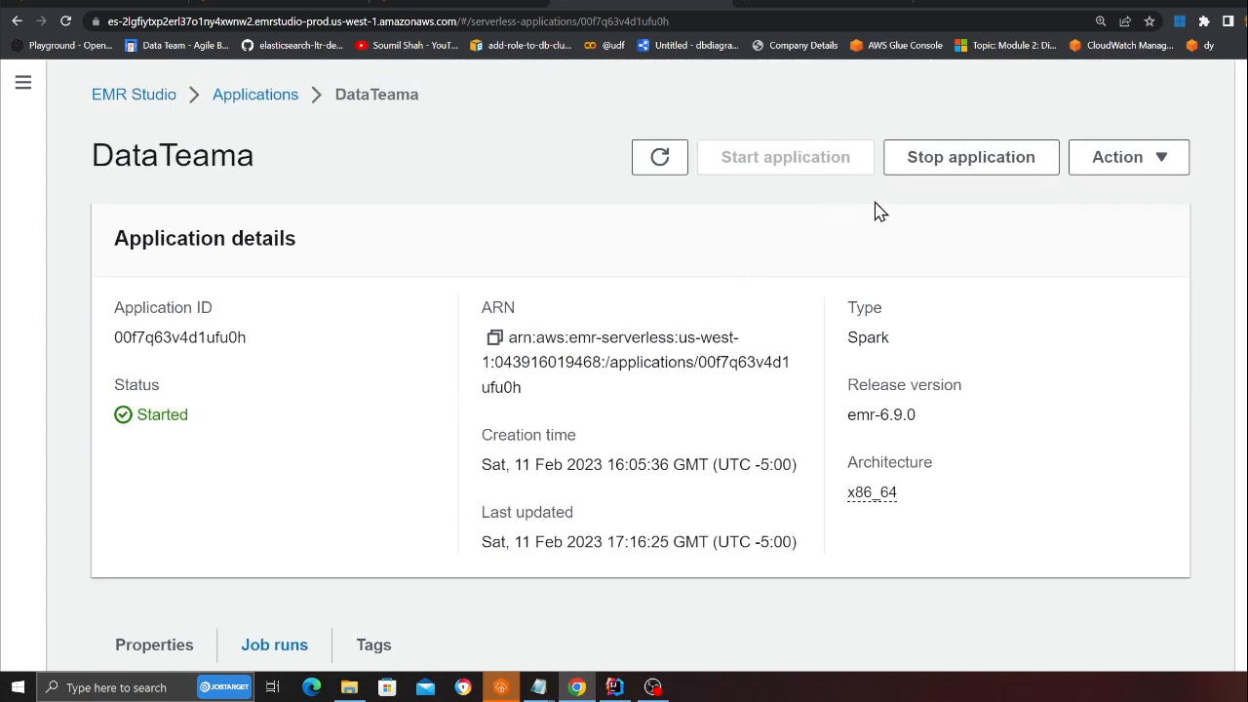
pyautogui.scroll(-3)
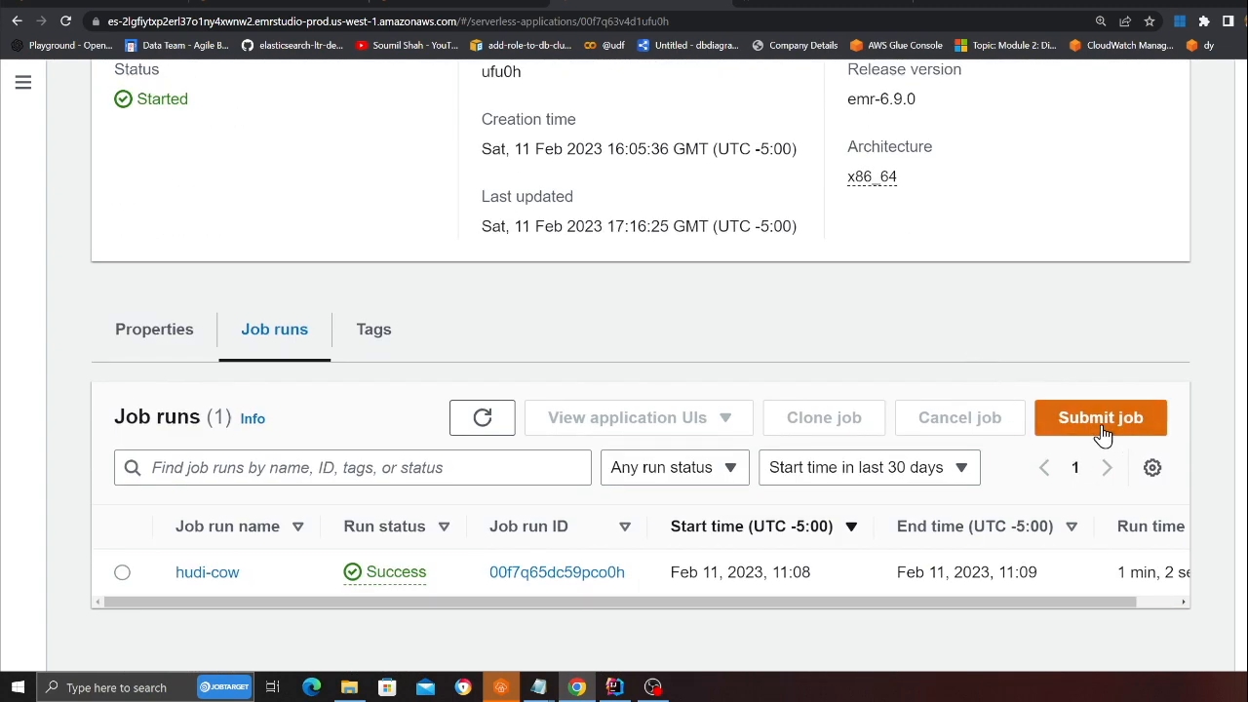
pyautogui.click(1099, 417)
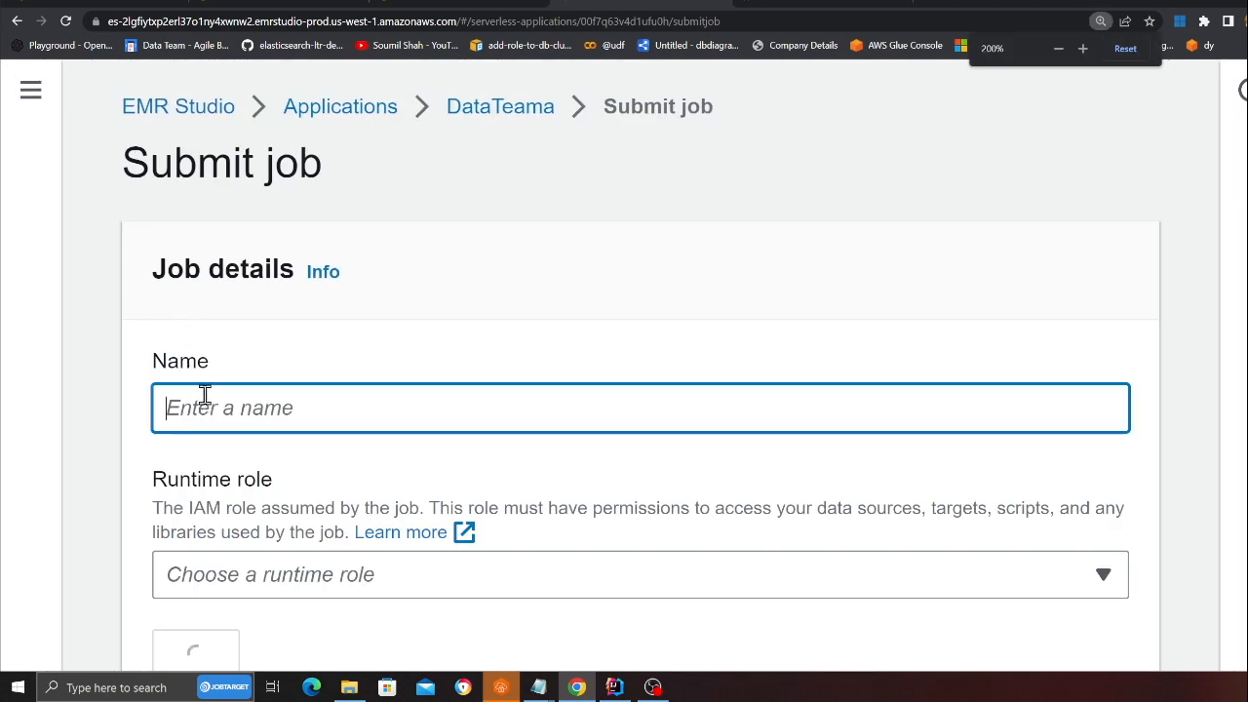
pyautogui.write('hudi-cow')
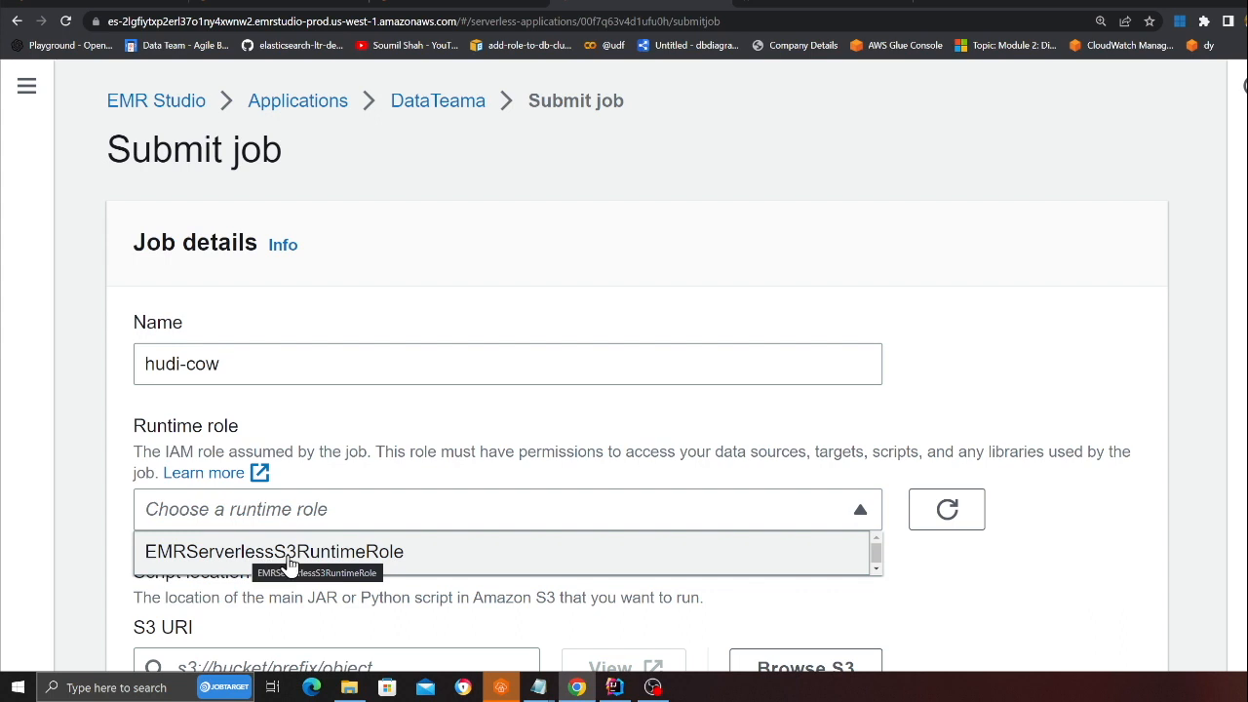
pyautogui.click(273, 550)
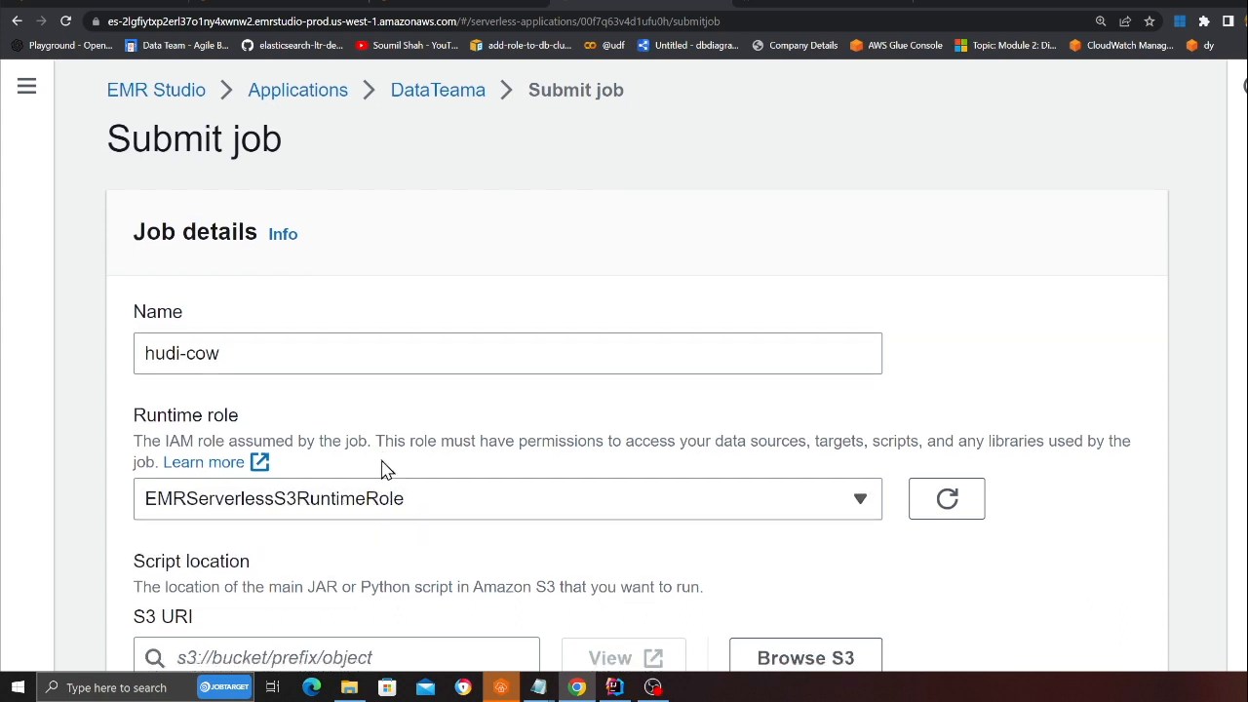
pyautogui.scroll(-3)
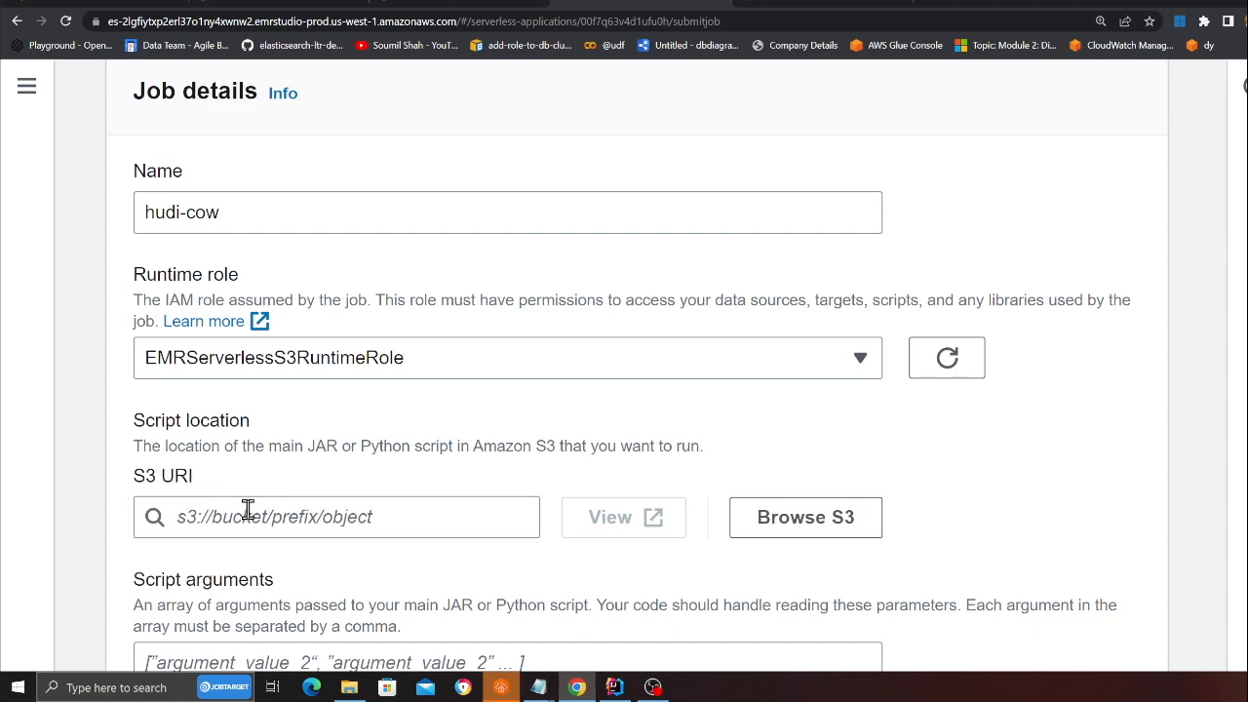
# Browse S3 and choose scripts/hudi-cow.py in the hudi-demos bucket as the script location.
pyautogui.click(805, 517)
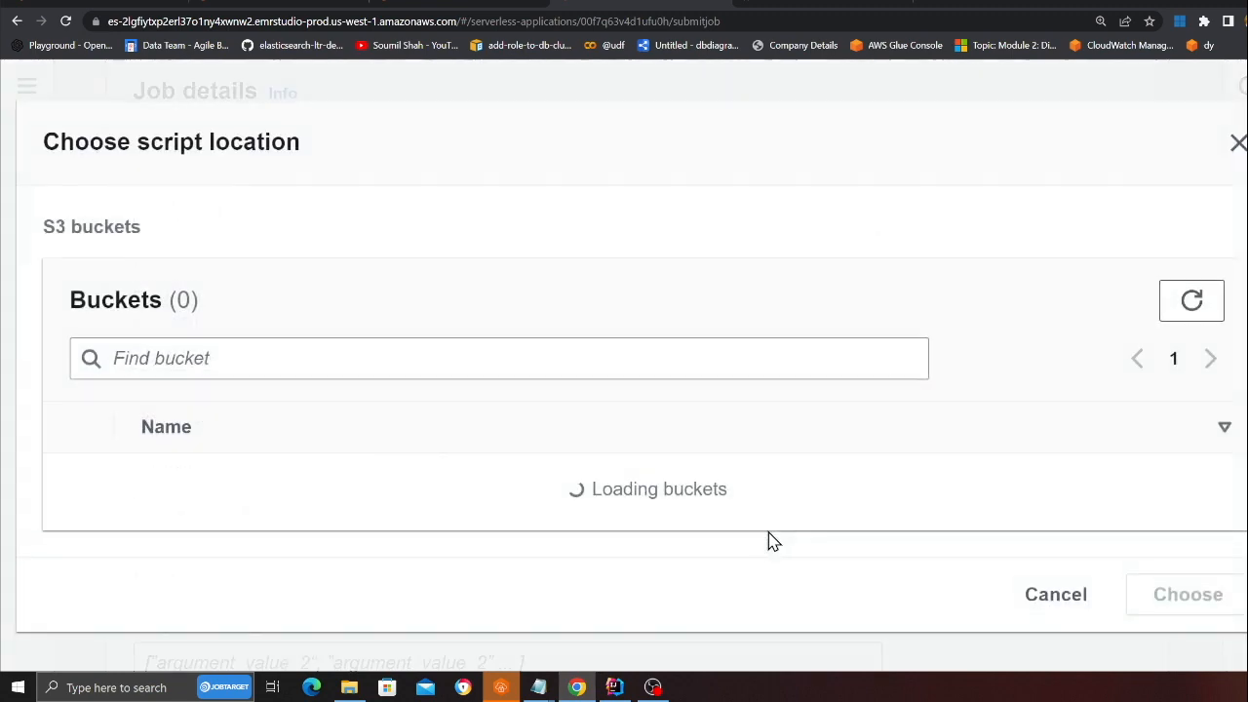
pyautogui.moveTo(464, 62)
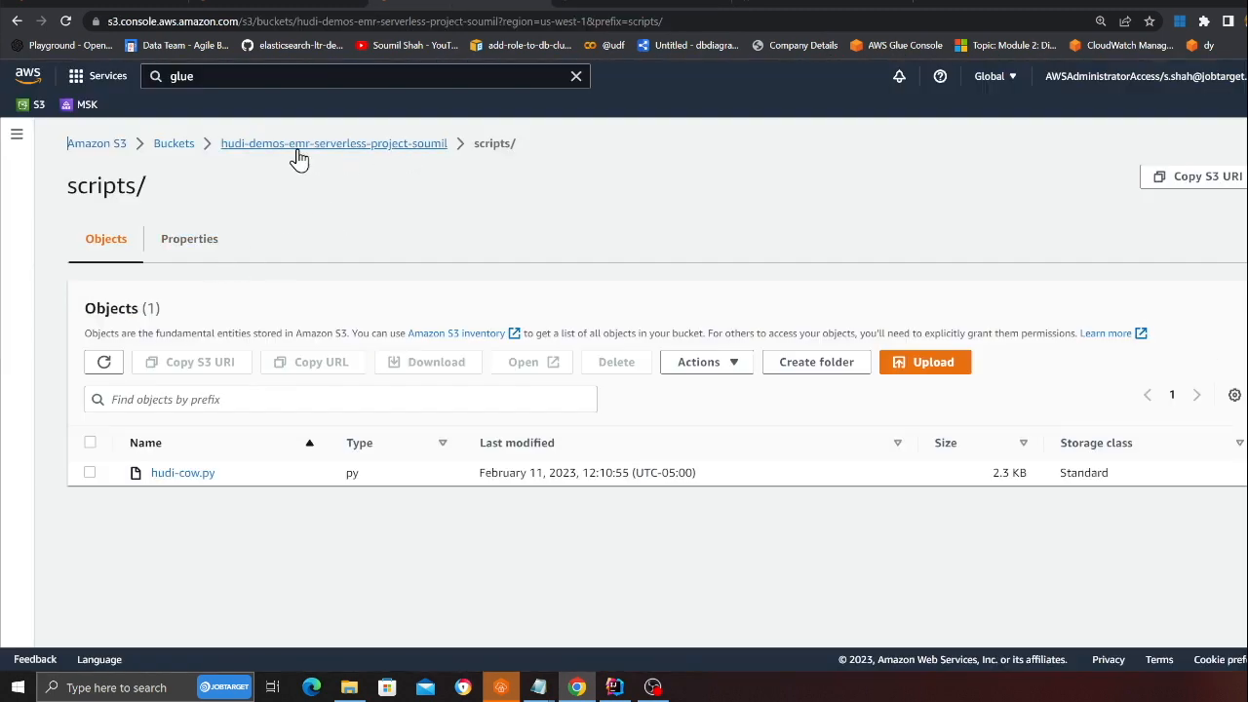
pyautogui.click(334, 144)
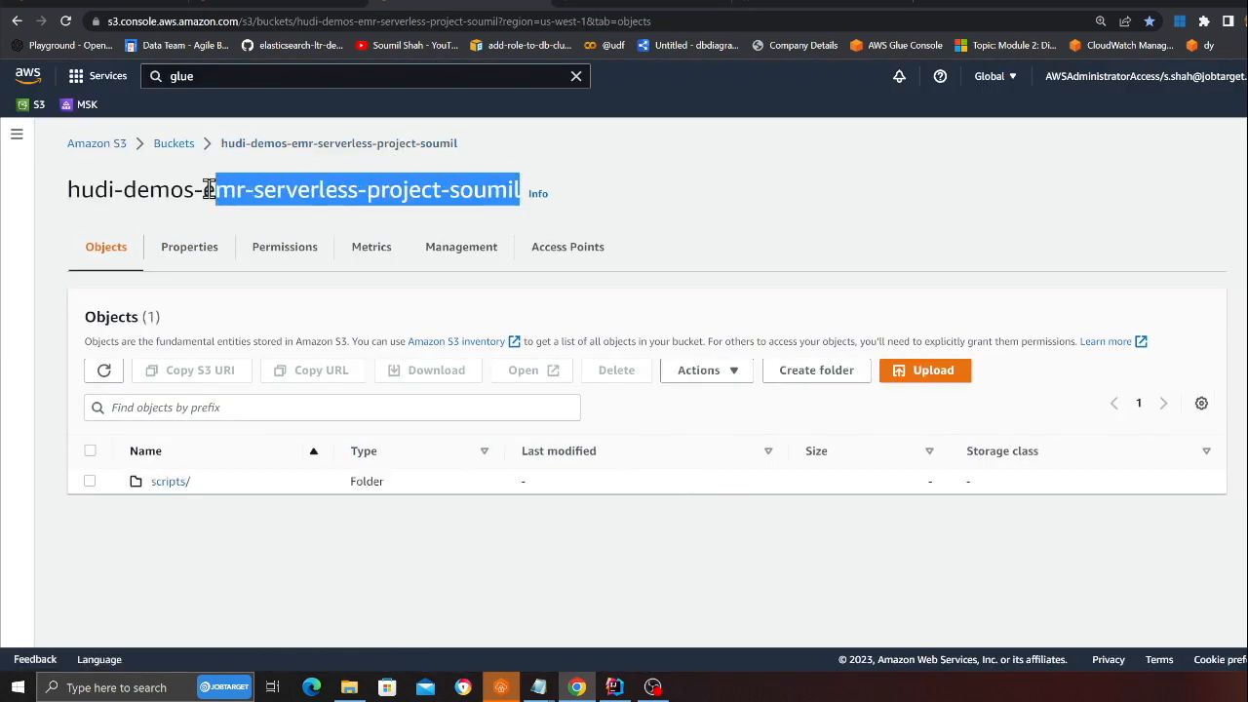
pyautogui.tripleClick(292, 189)
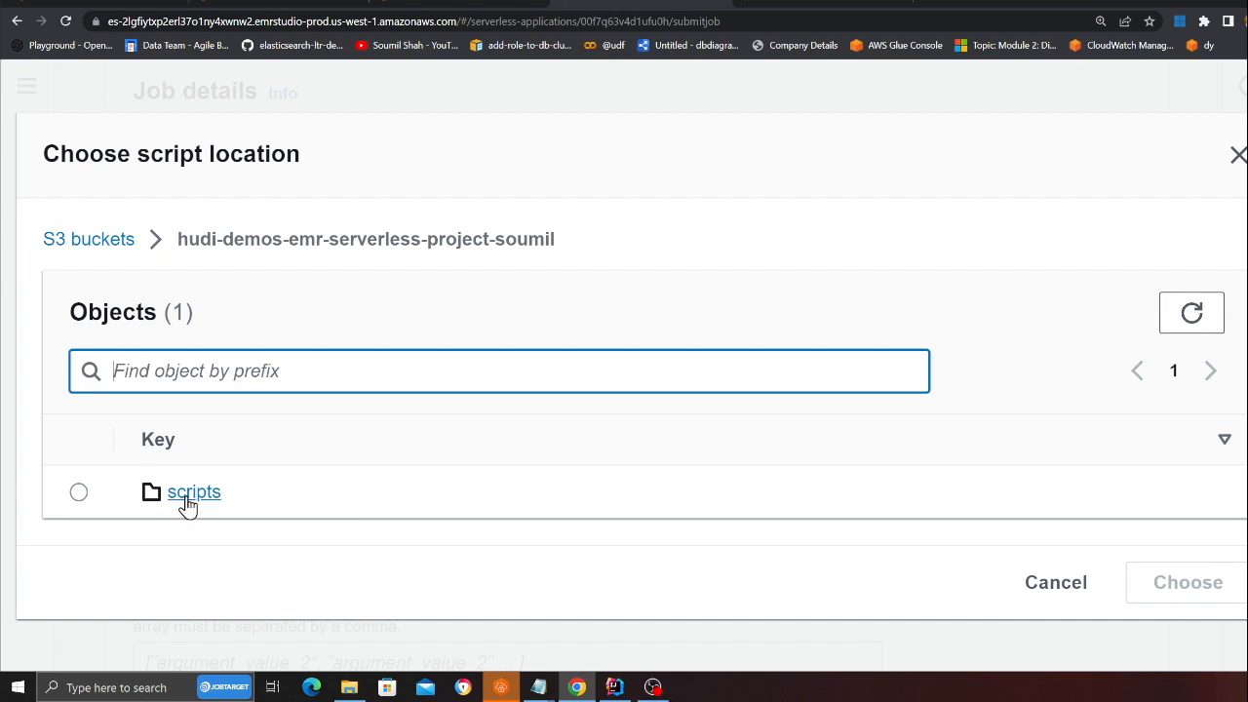
pyautogui.click(195, 491)
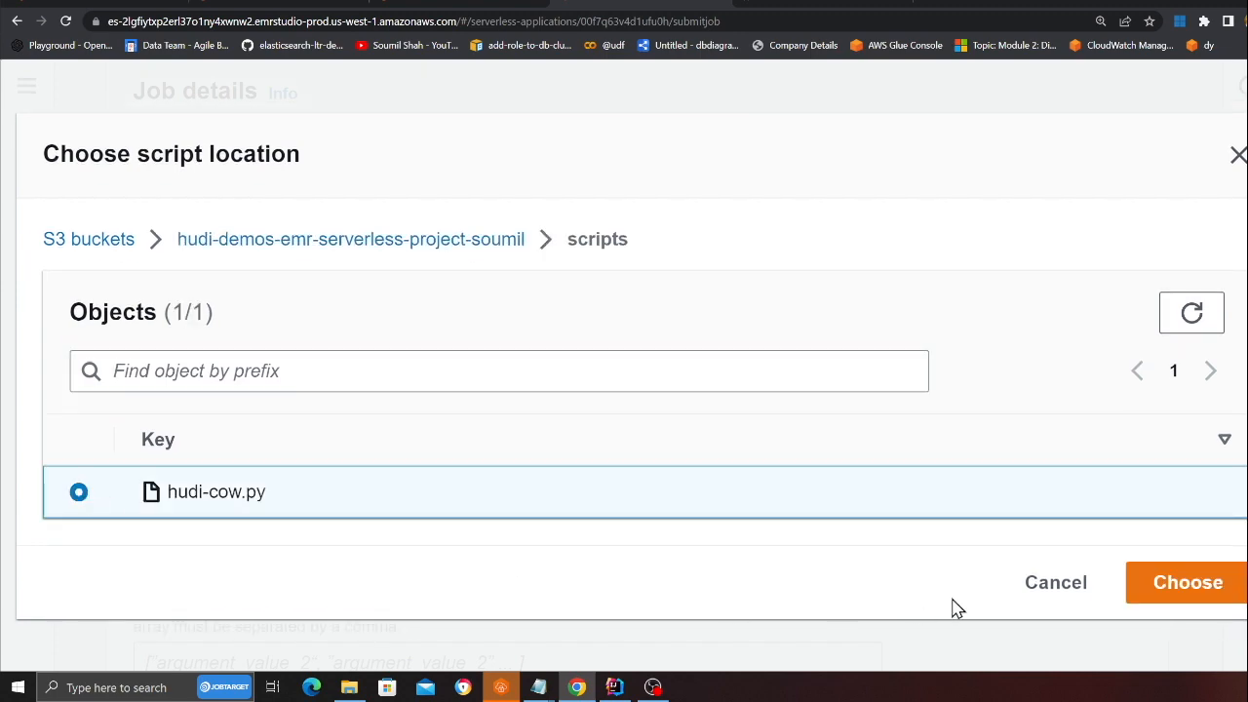
pyautogui.click(1187, 581)
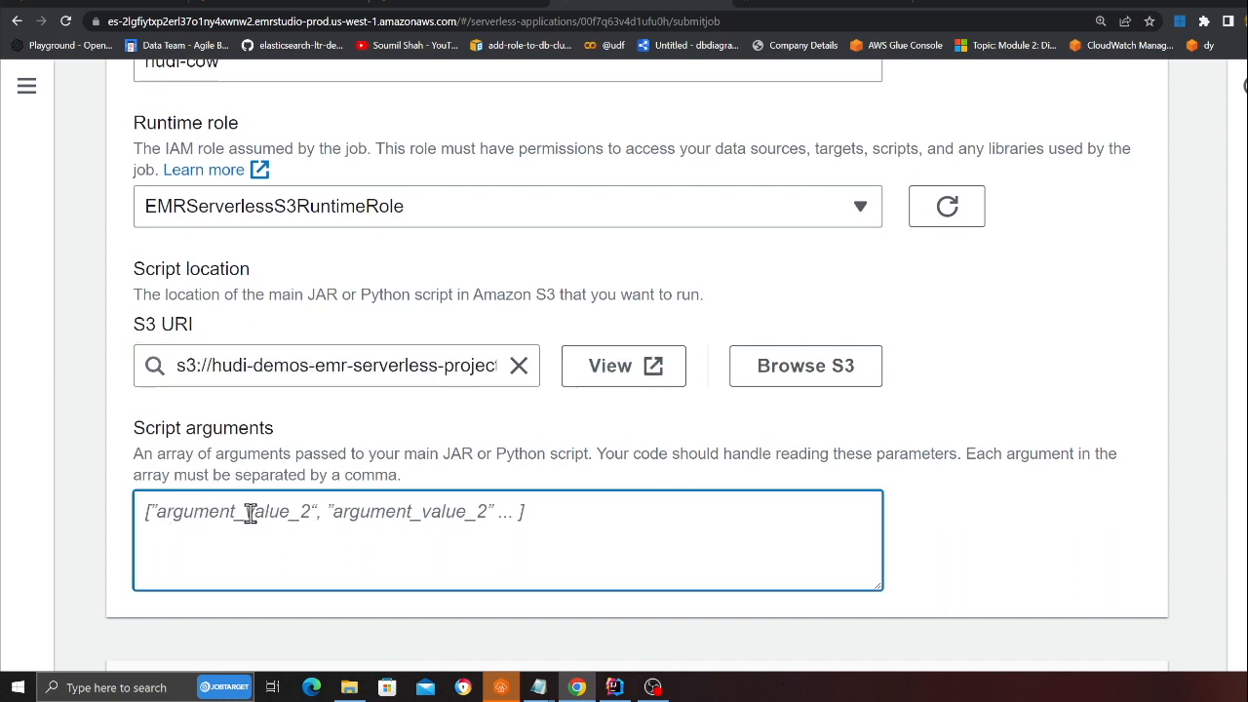
pyautogui.moveTo(191, 517)
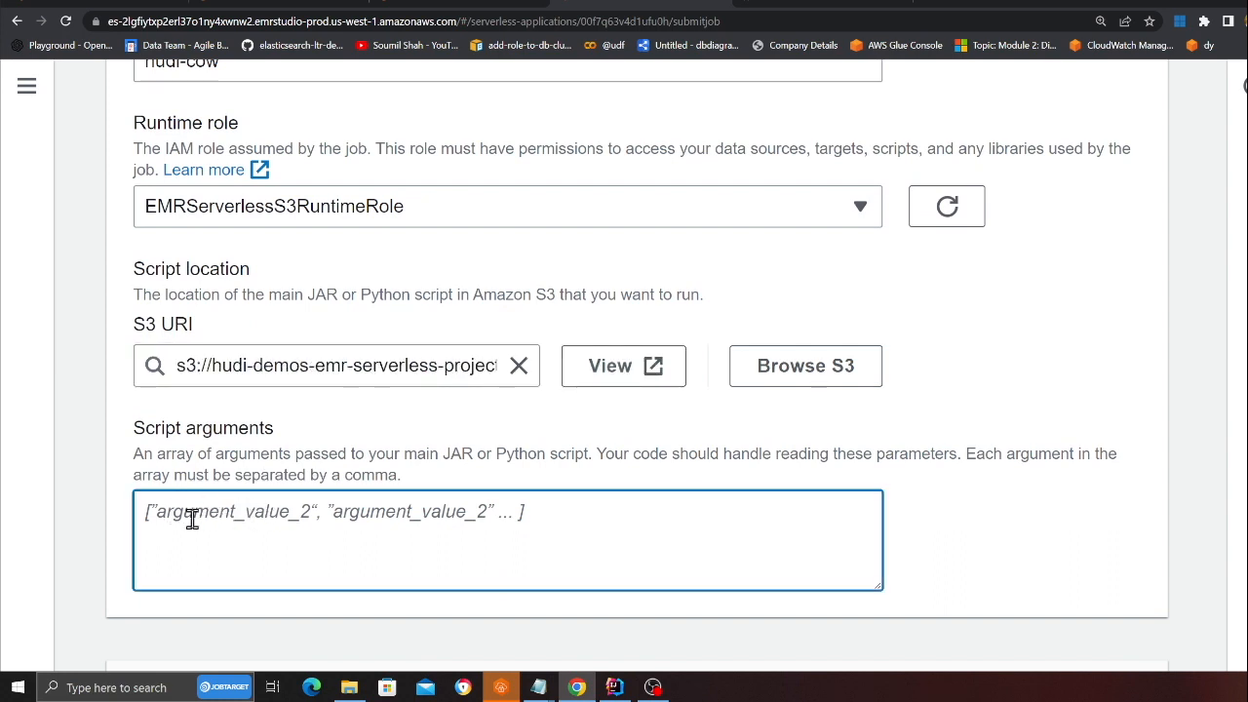
pyautogui.moveTo(236, 519)
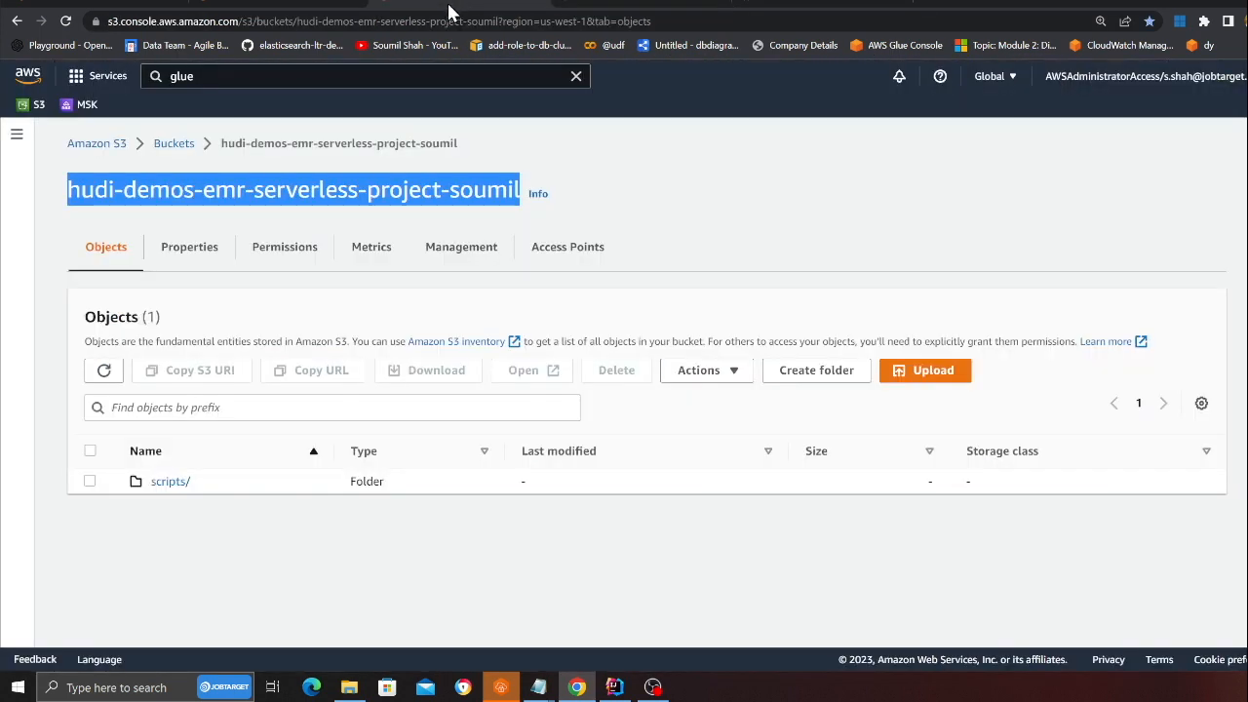
pyautogui.moveTo(608, 11)
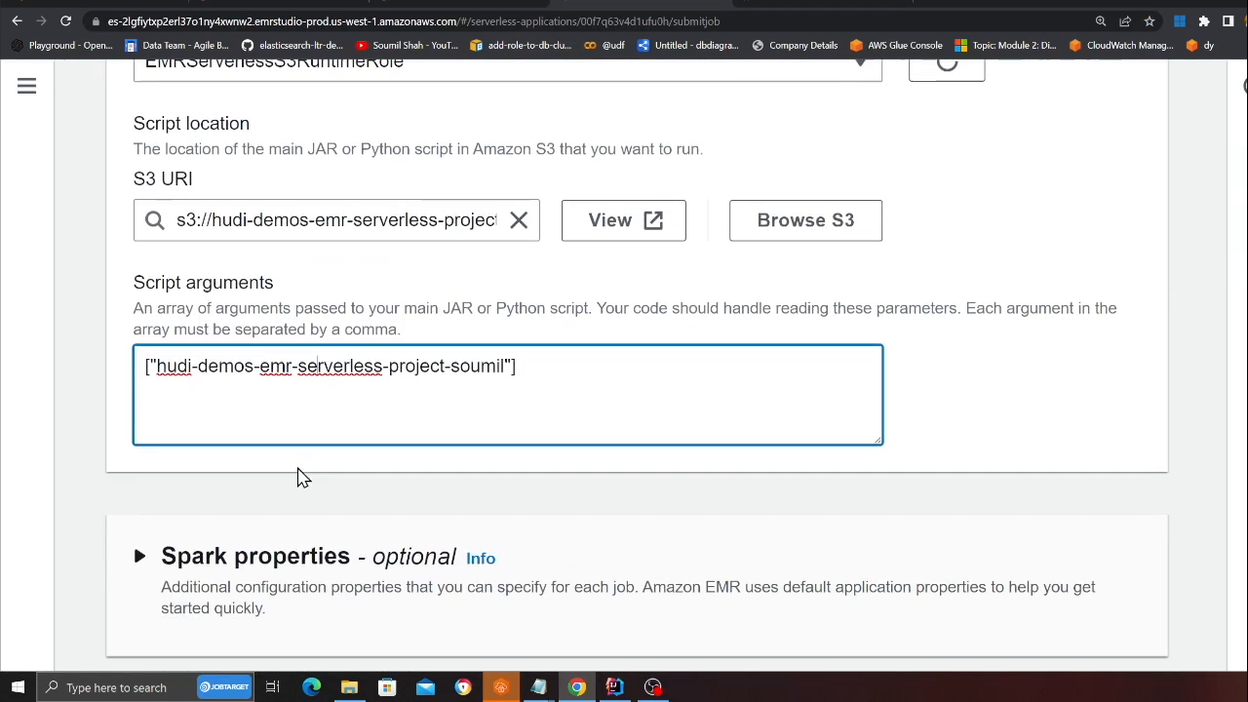
# Paste the --conf spark.jars Hudi bundle and spark.serializer Kryo settings into Spark properties.
pyautogui.click(140, 556)
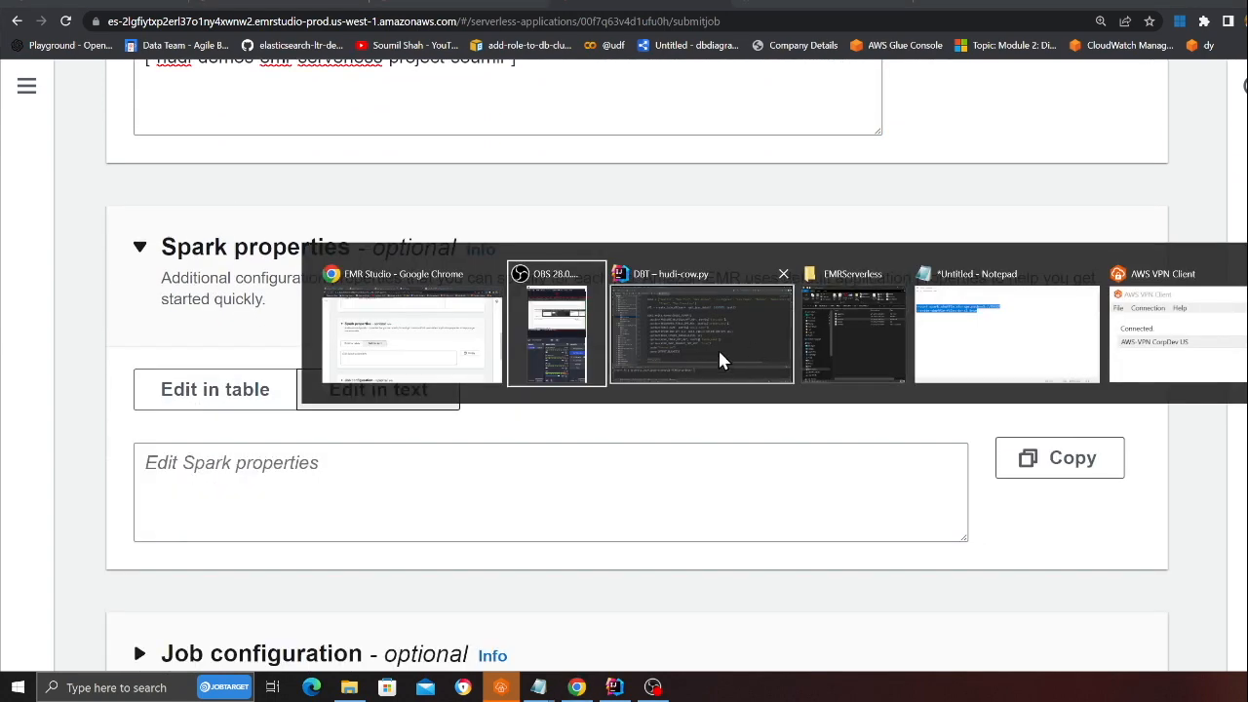
pyautogui.click(702, 334)
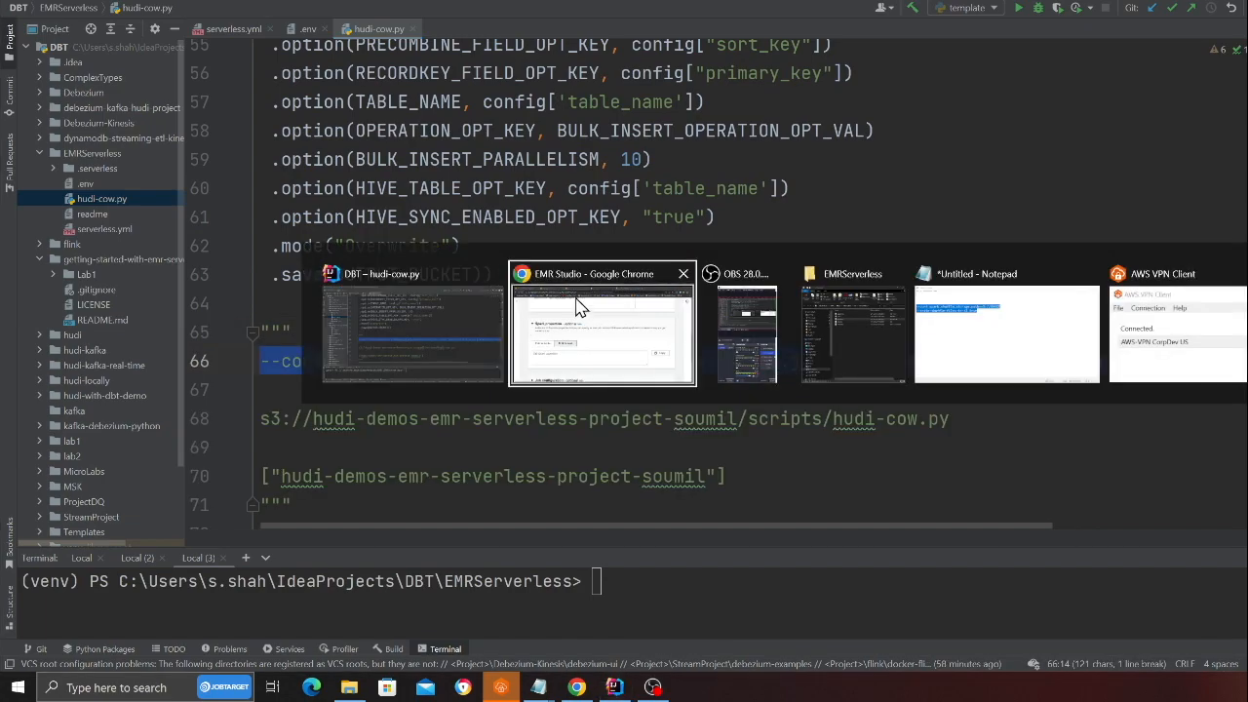
pyautogui.click(601, 331)
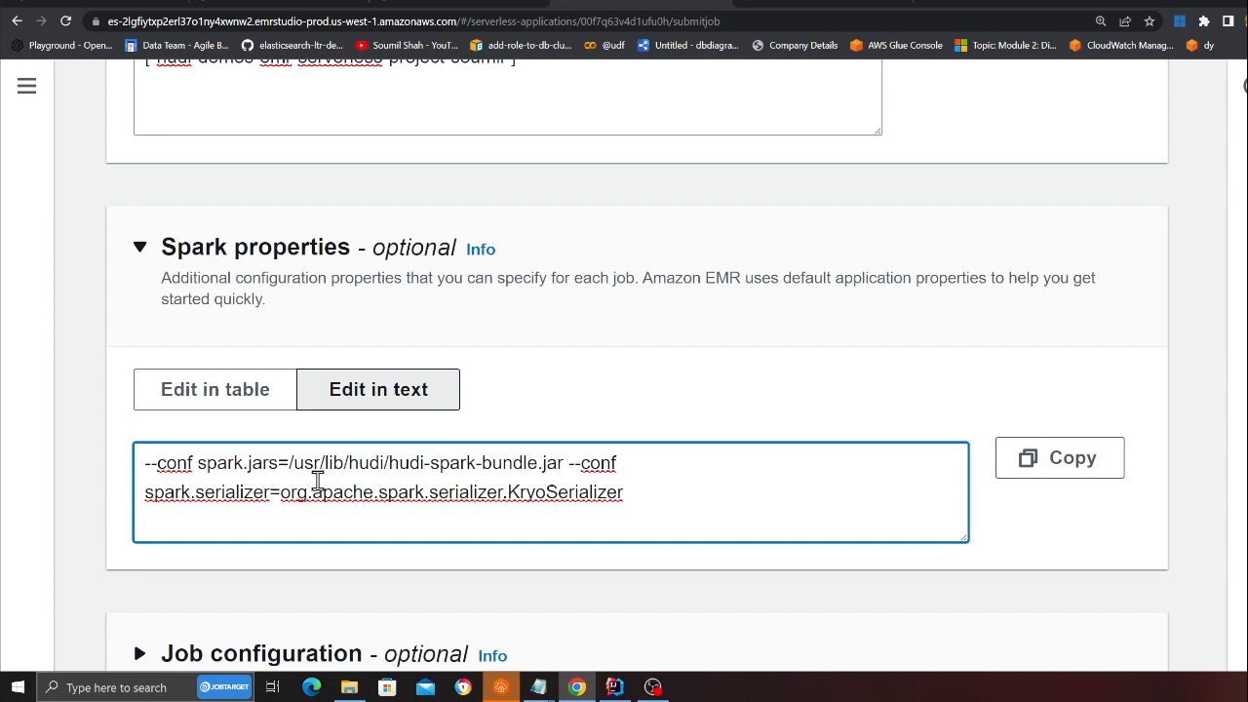
pyautogui.moveTo(488, 507)
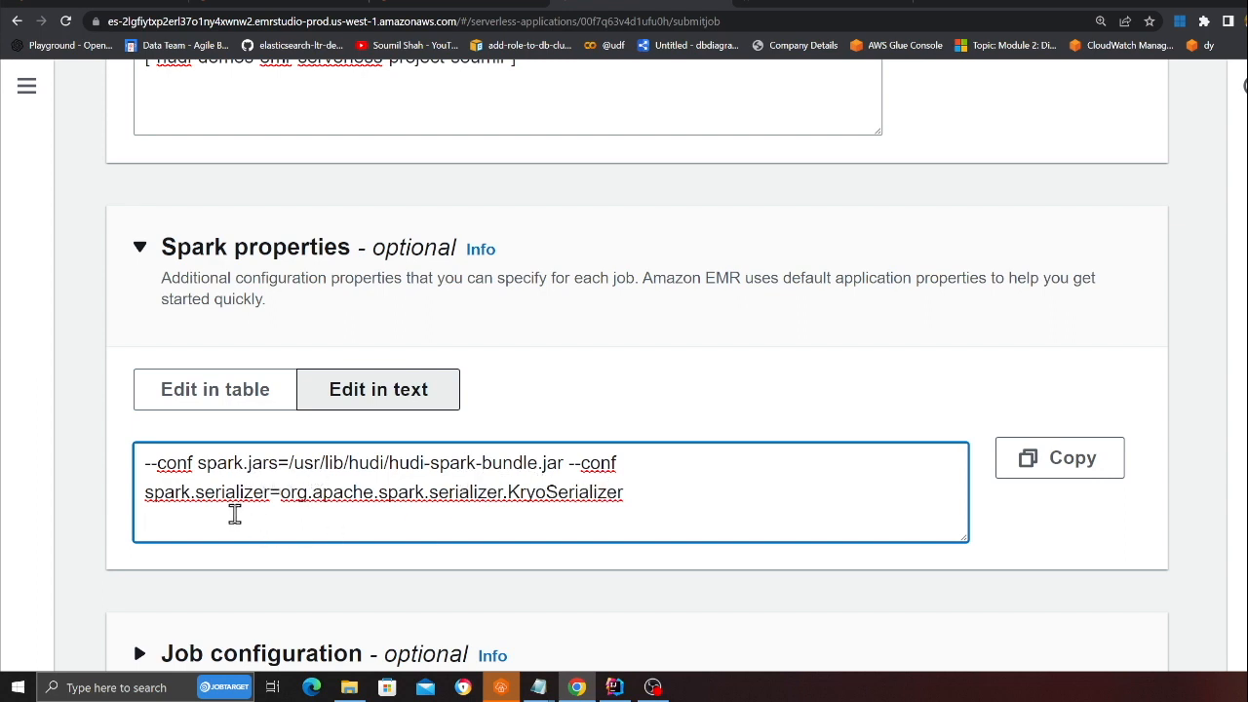
pyautogui.moveTo(265, 519)
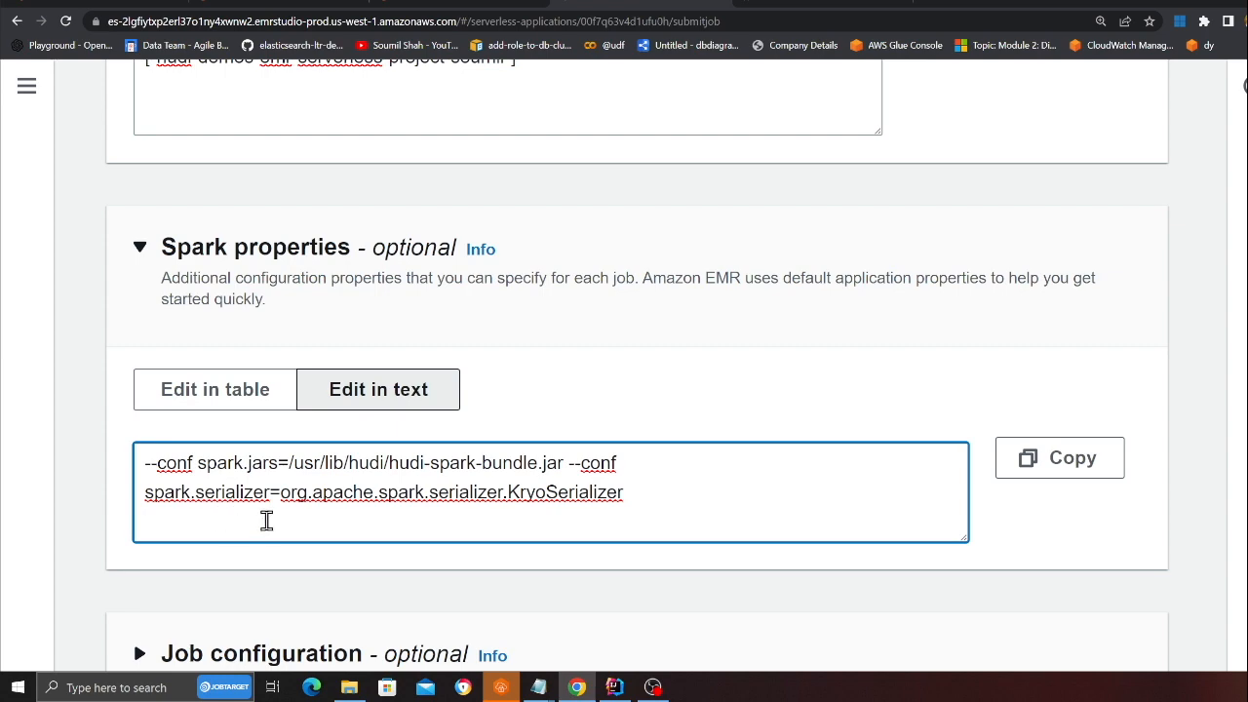
pyautogui.scroll(-3)
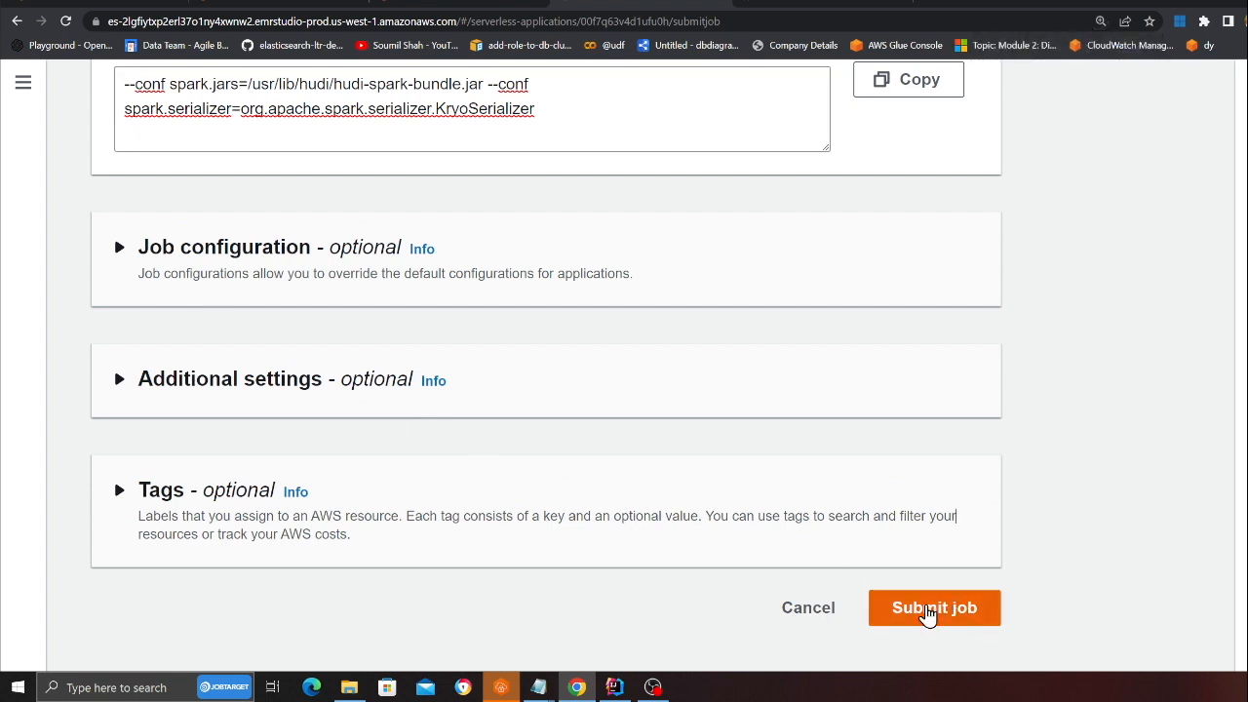
# Submit the hudi-cow job so a new run appears as Scheduled in Job runs.
pyautogui.click(932, 608)
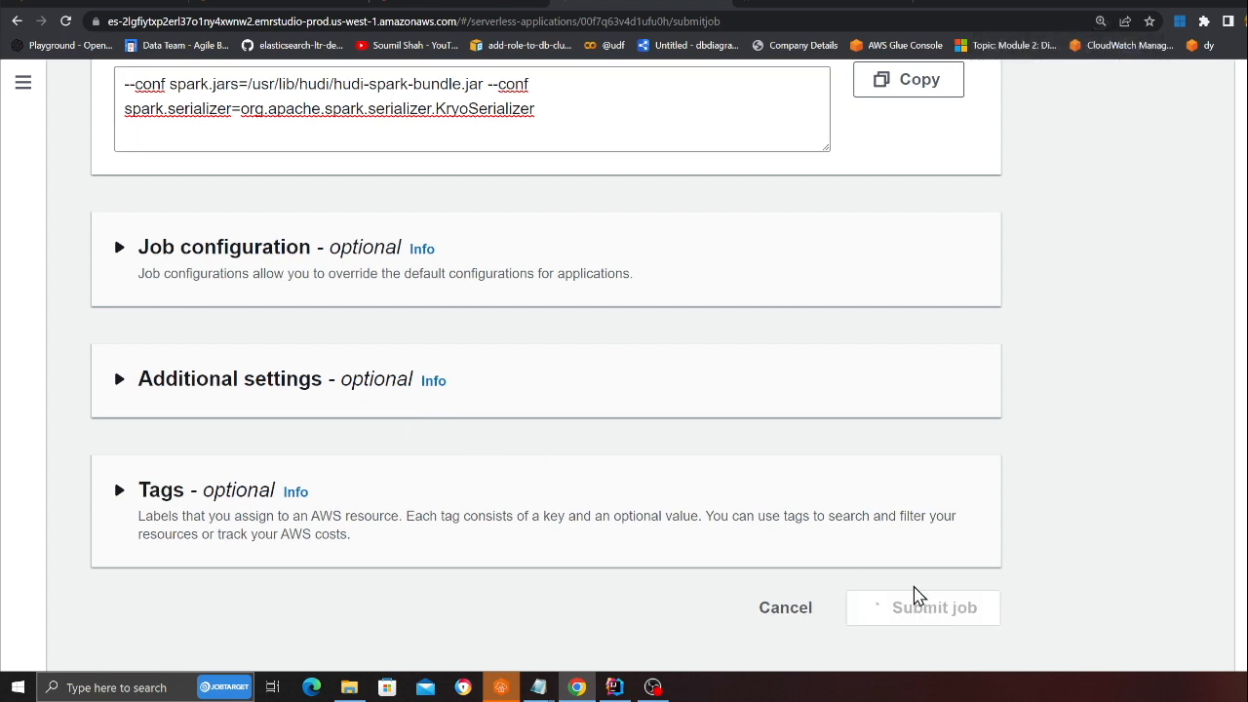
pyautogui.click(932, 608)
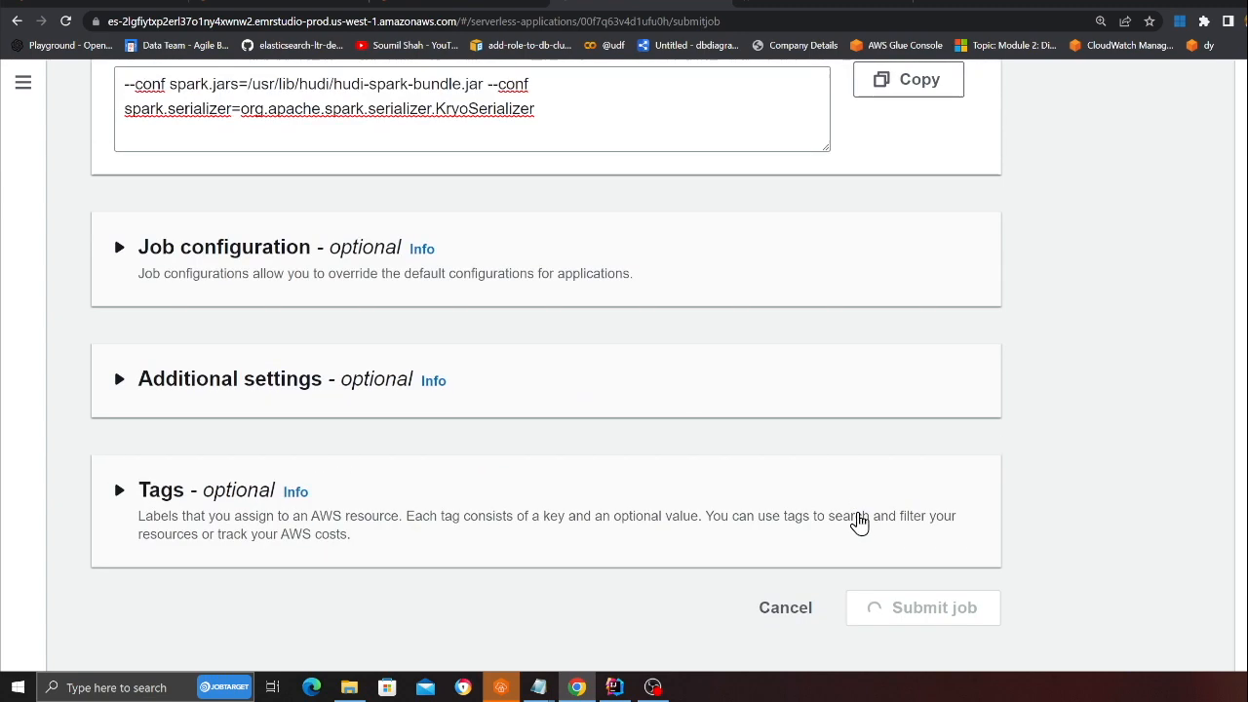
pyautogui.click(932, 608)
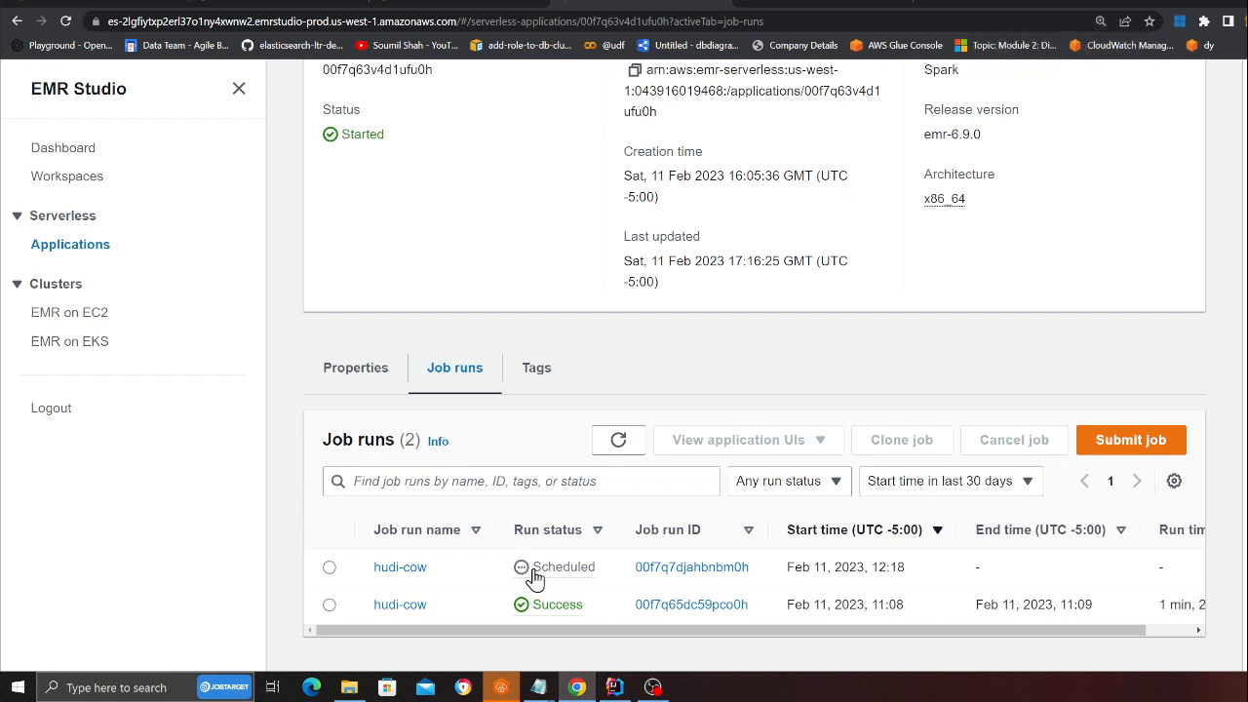
pyautogui.moveTo(557, 574)
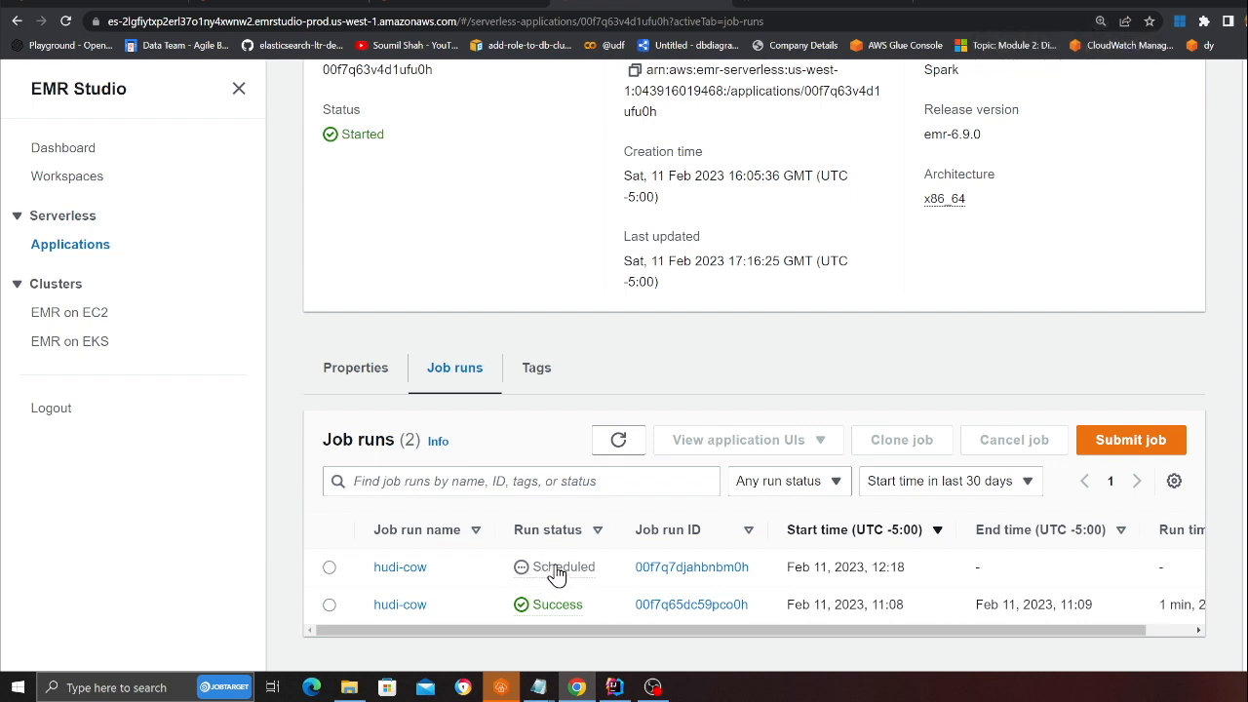
pyautogui.moveTo(561, 566)
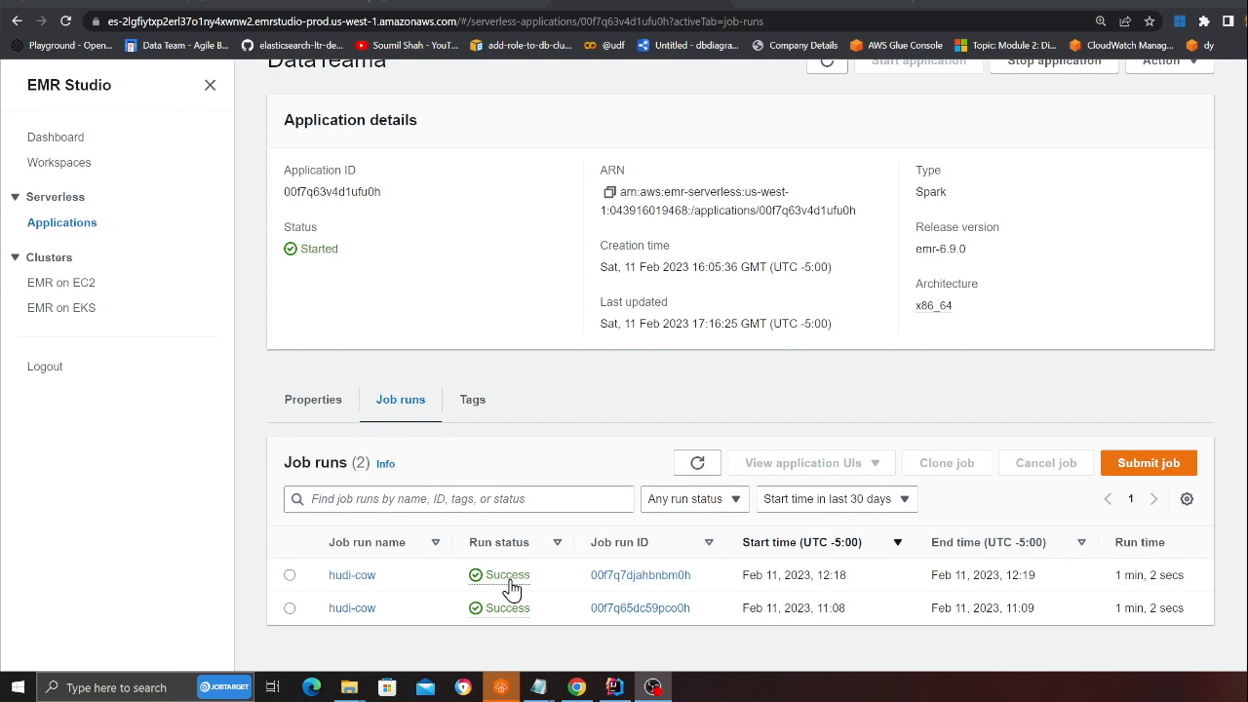
pyautogui.moveTo(425, 12)
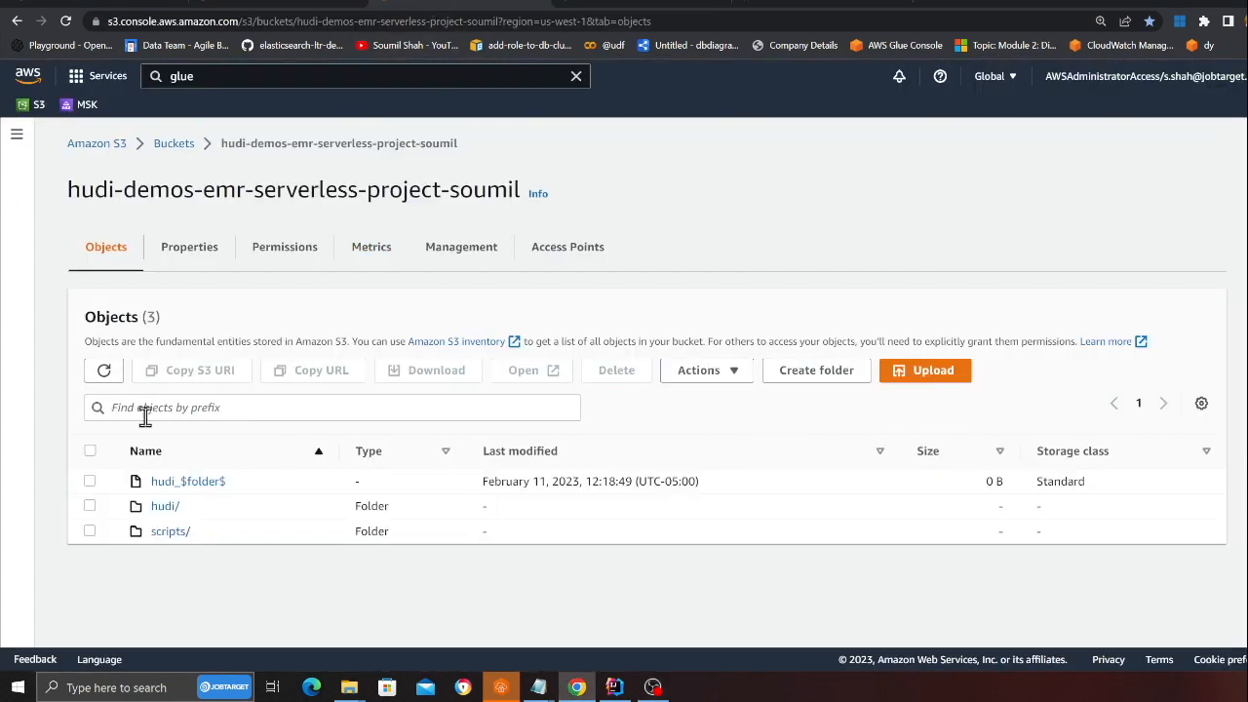
# Browse into hudi/hudi_trips_cow/ to list the .hoodie metadata and parquet files.
pyautogui.click(163, 504)
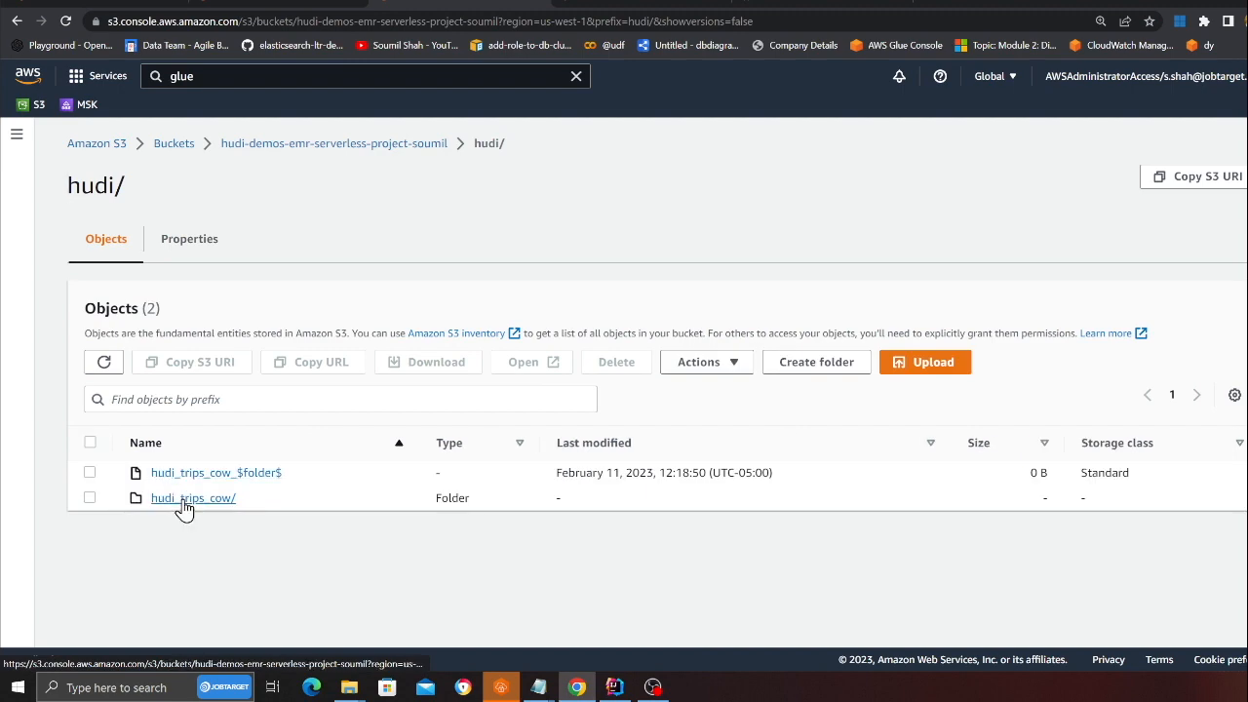
pyautogui.click(193, 497)
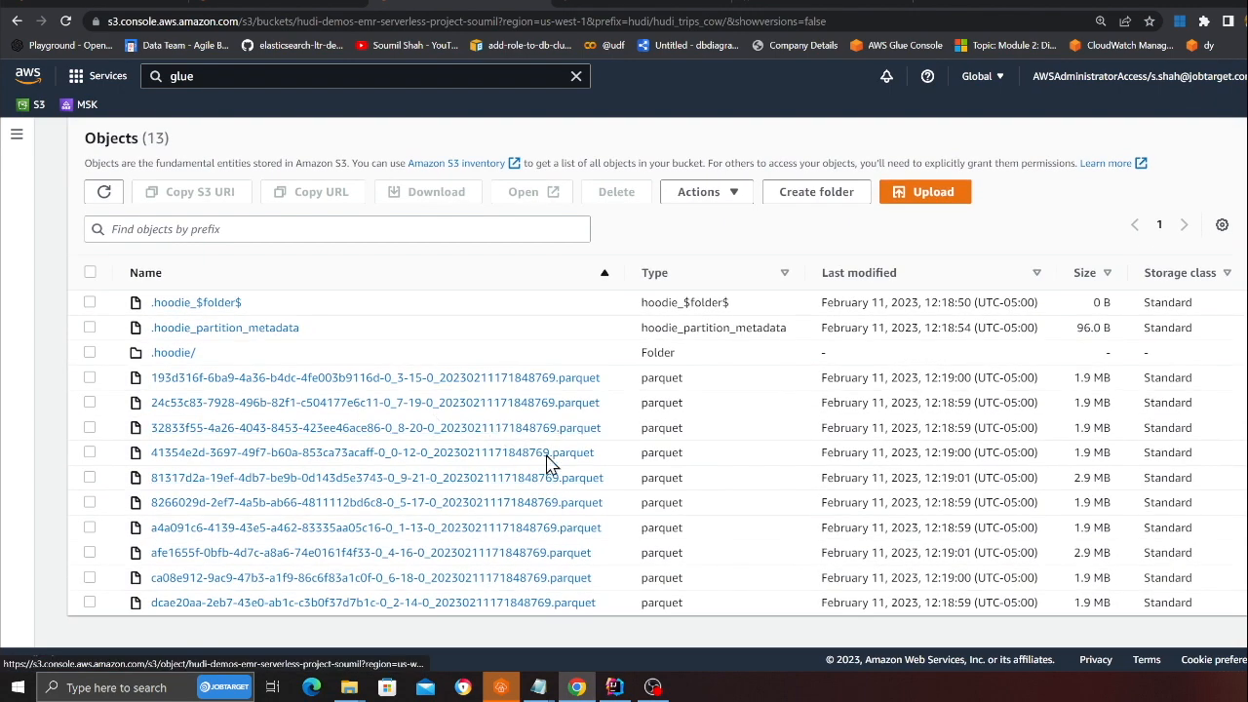
pyautogui.moveTo(185, 351)
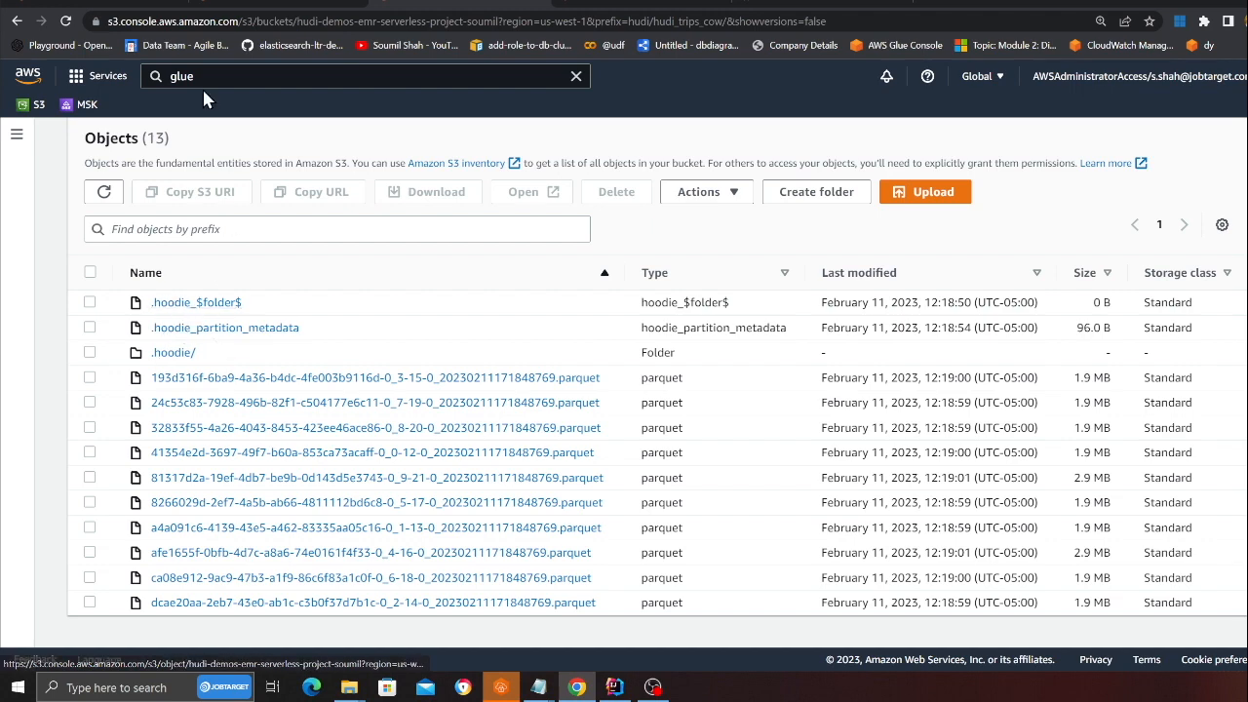
pyautogui.write('athena')
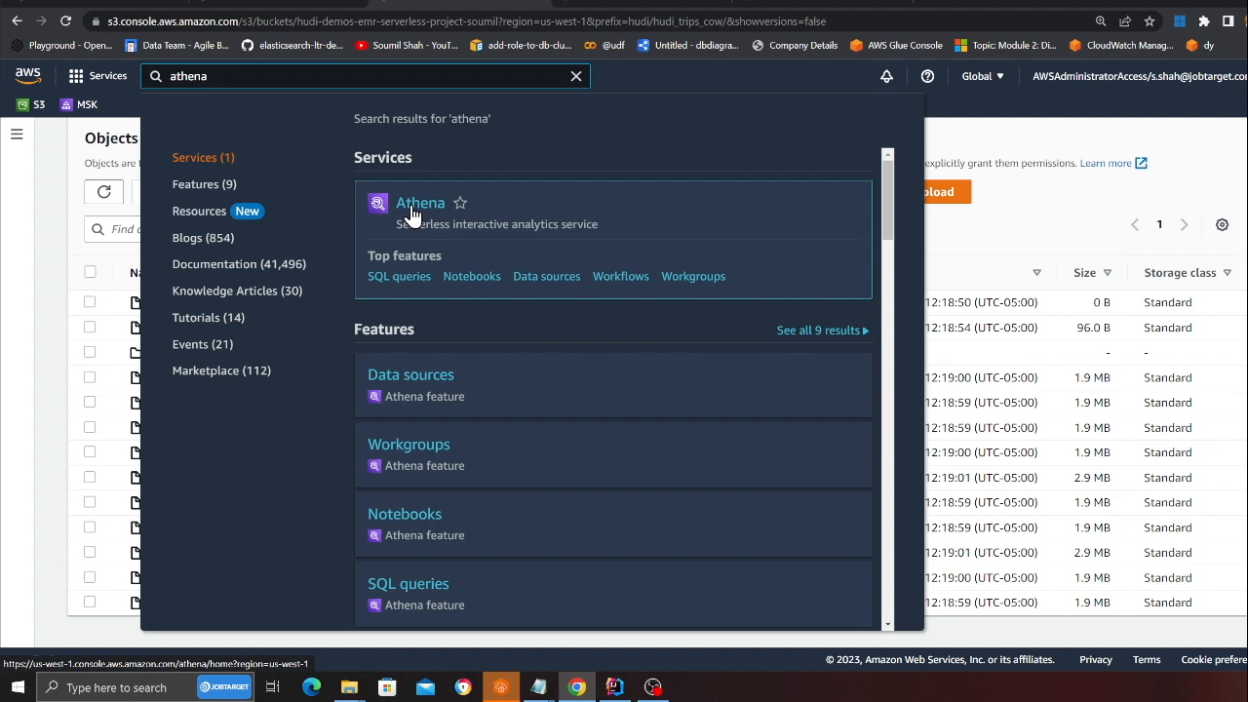
# Run SELECT * FROM "default"."hudi_trips_cow" limit 10 in Athena's query editor.
pyautogui.click(422, 201)
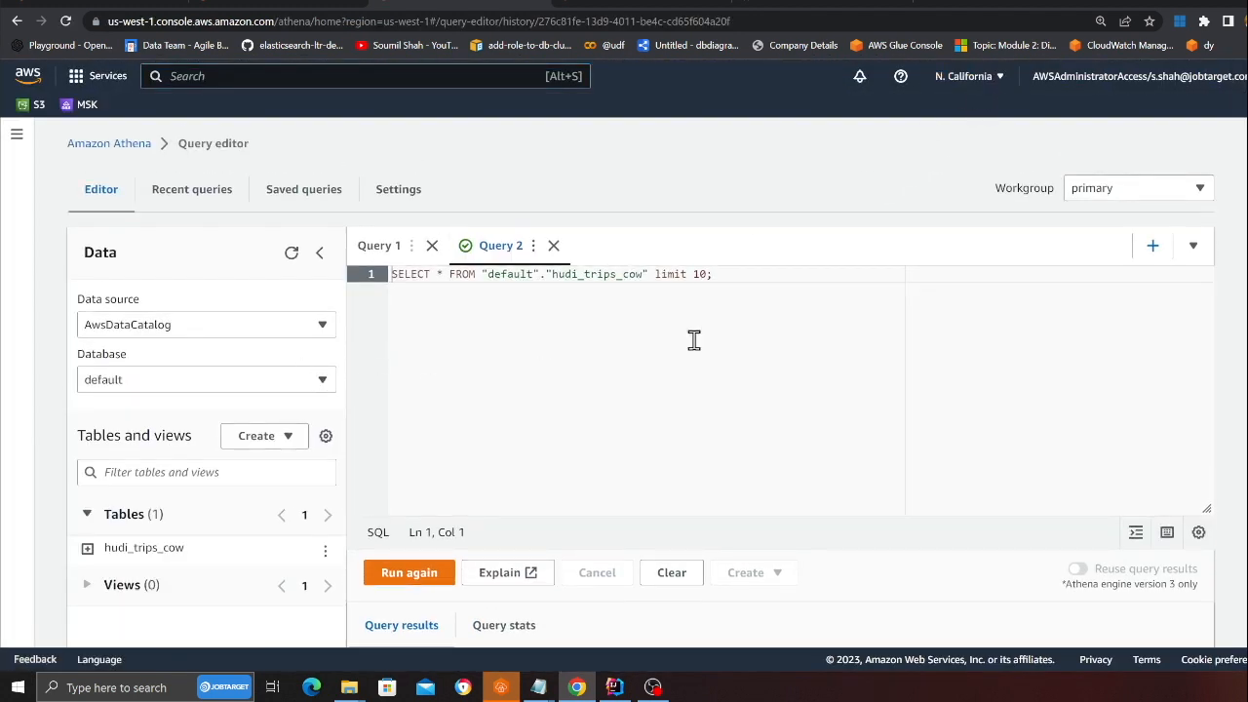
pyautogui.doubleClick(144, 546)
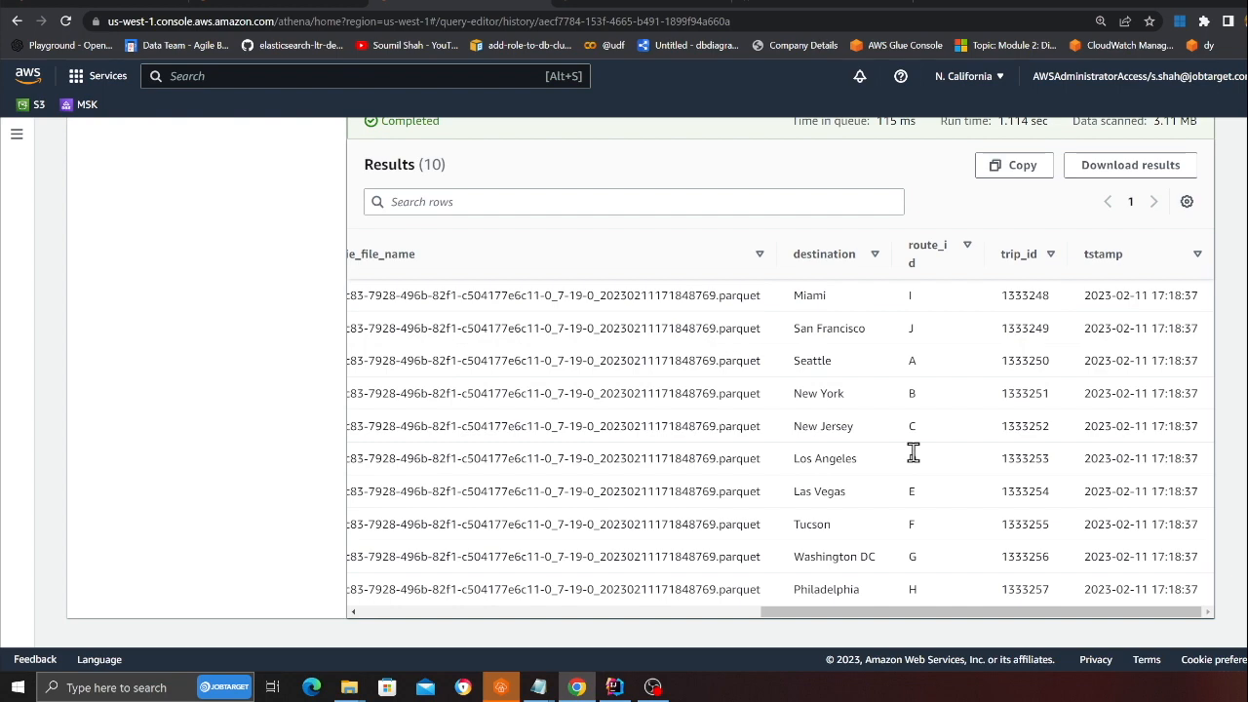
pyautogui.moveTo(909, 456)
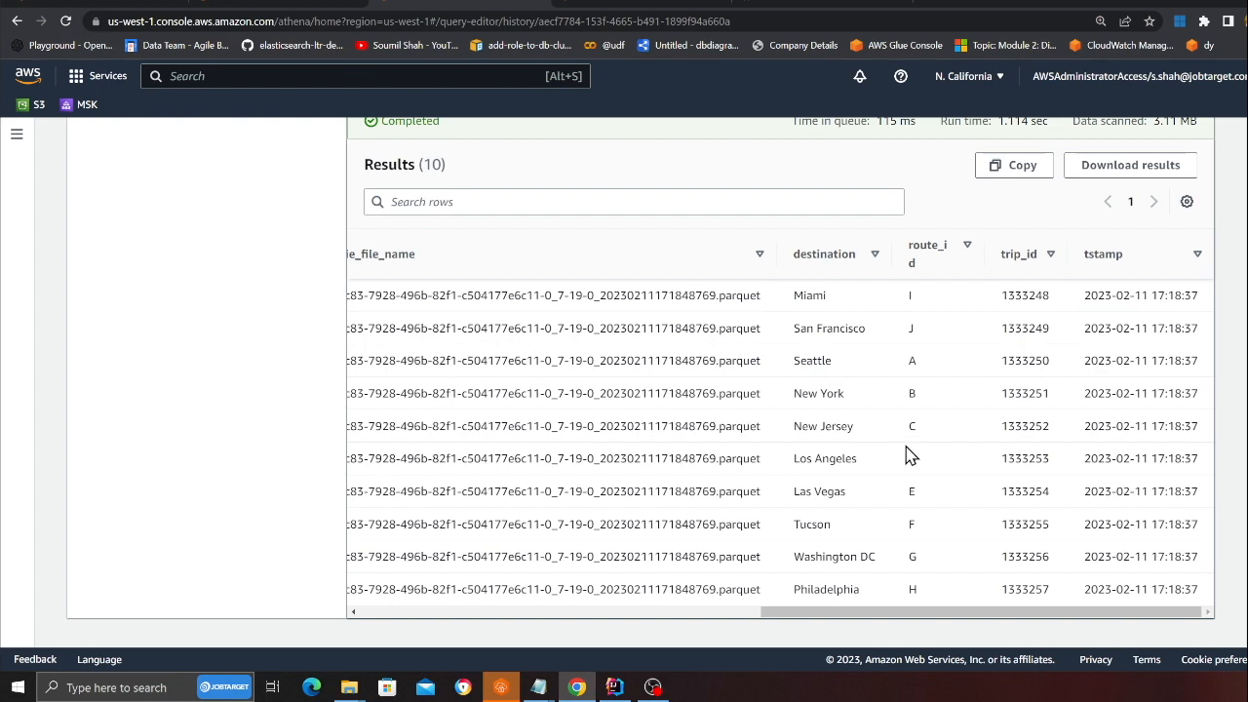